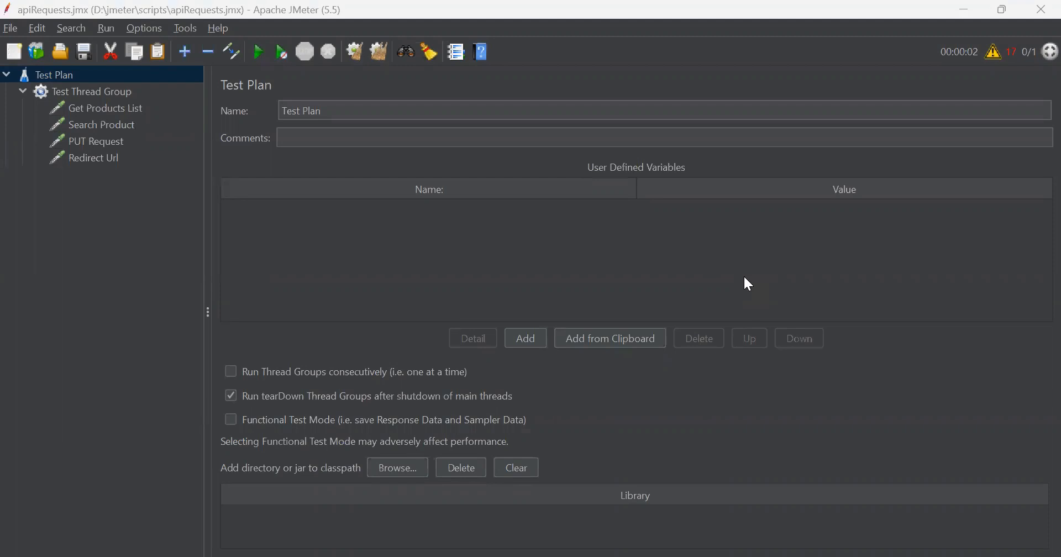
pyautogui.moveTo(747, 287)
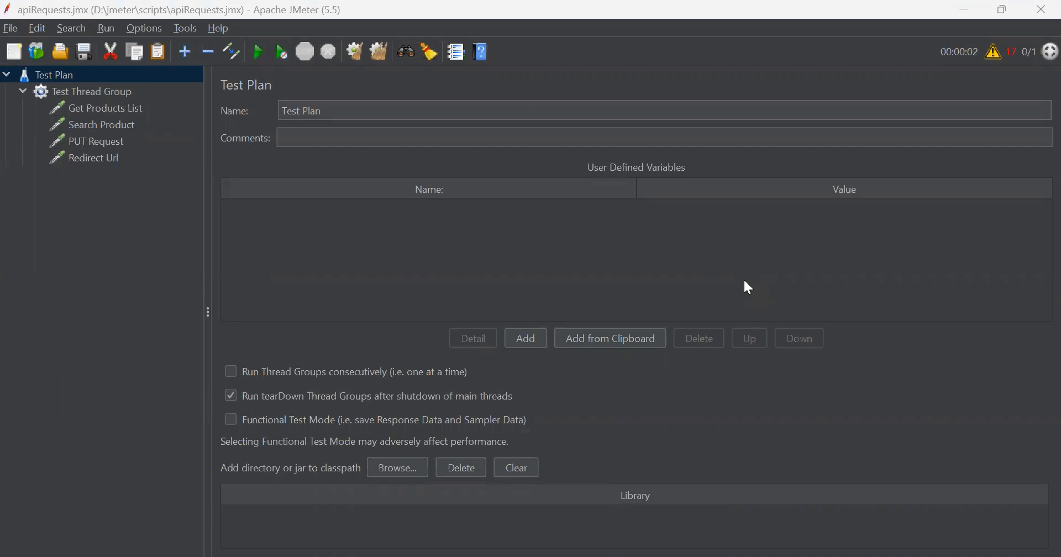
pyautogui.moveTo(142, 128)
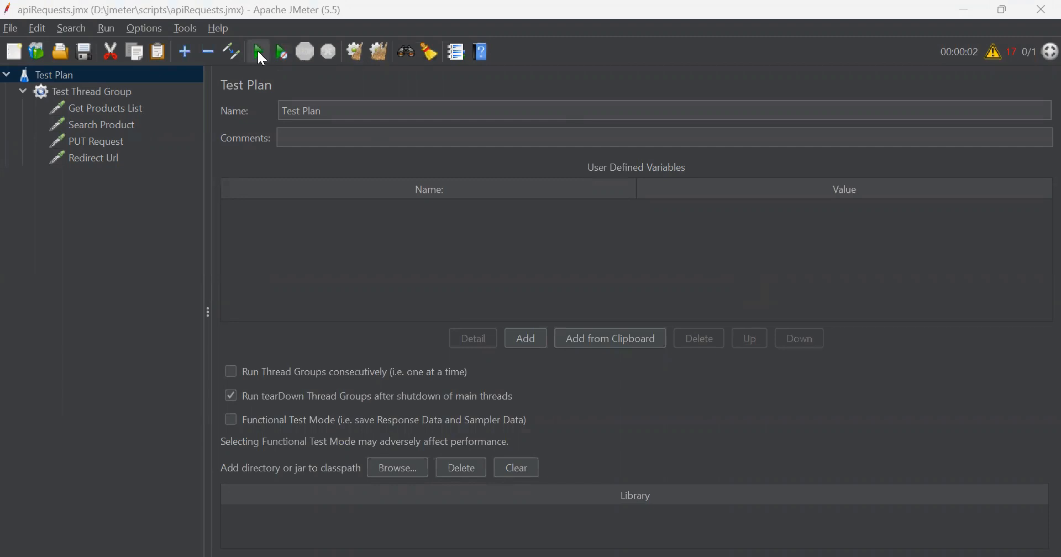
pyautogui.moveTo(276, 110)
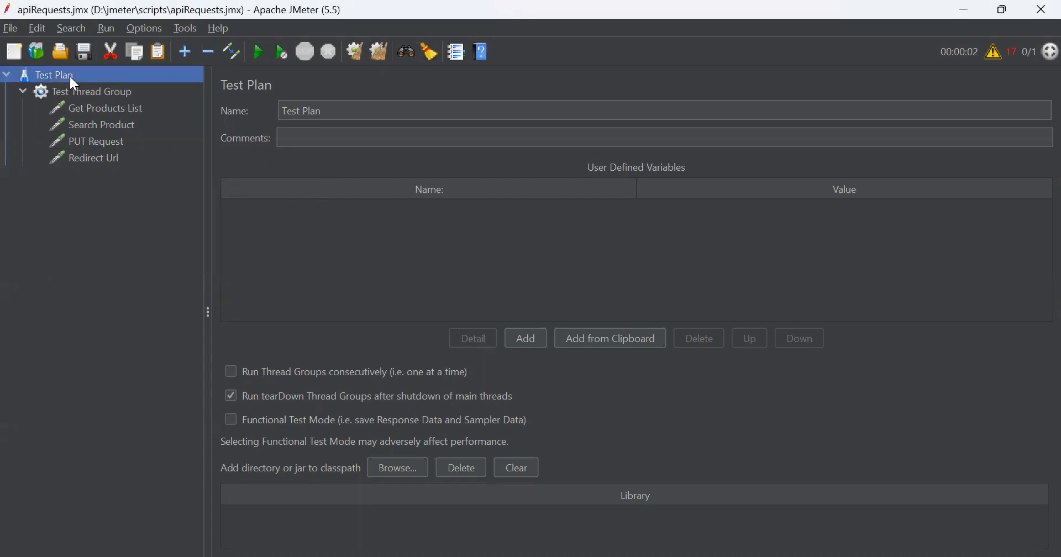
# Review the Thread Group and Get Products List settings, then bring up the Test Plan's Add > Listener menu.
pyautogui.click(95, 92)
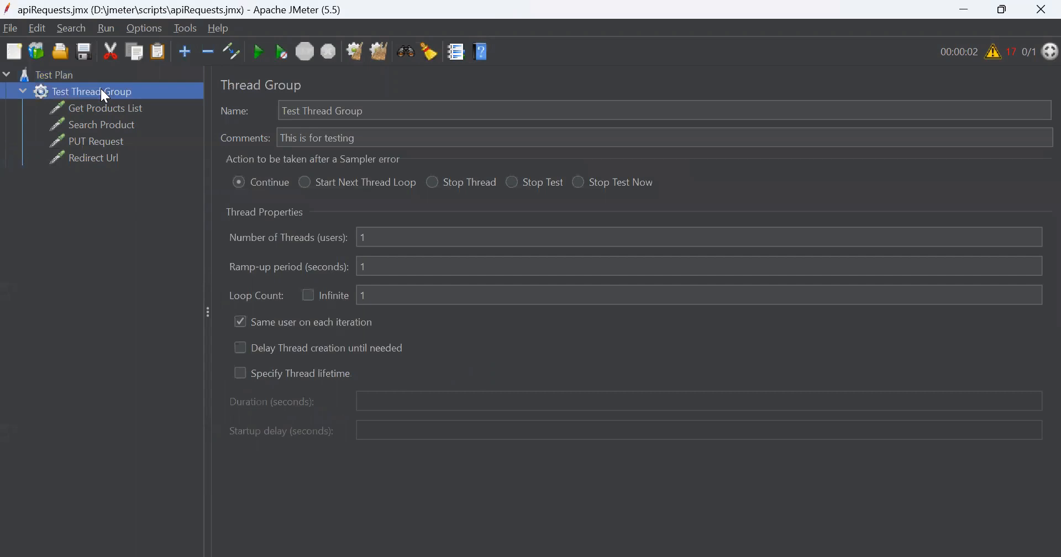
pyautogui.moveTo(139, 114)
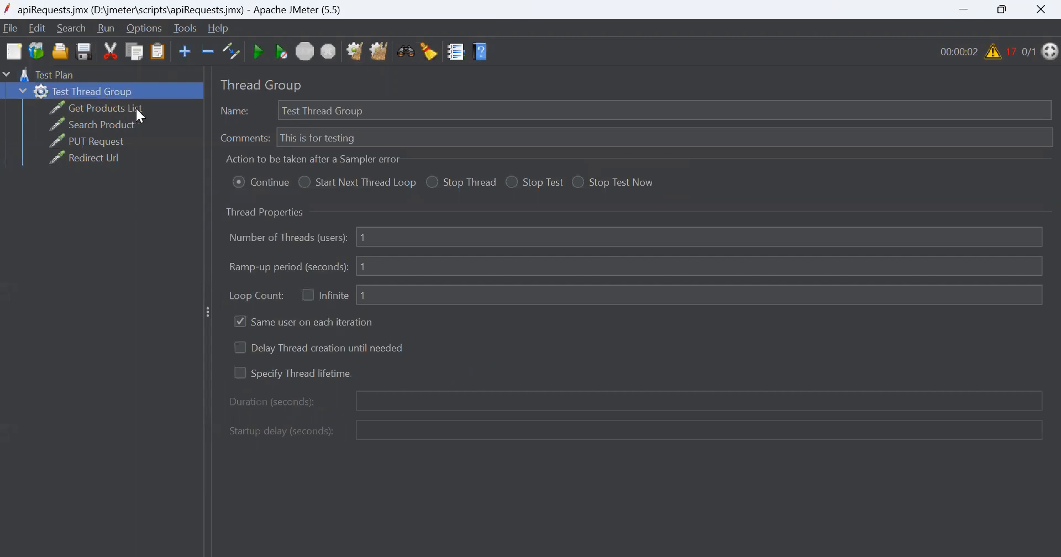
pyautogui.click(107, 107)
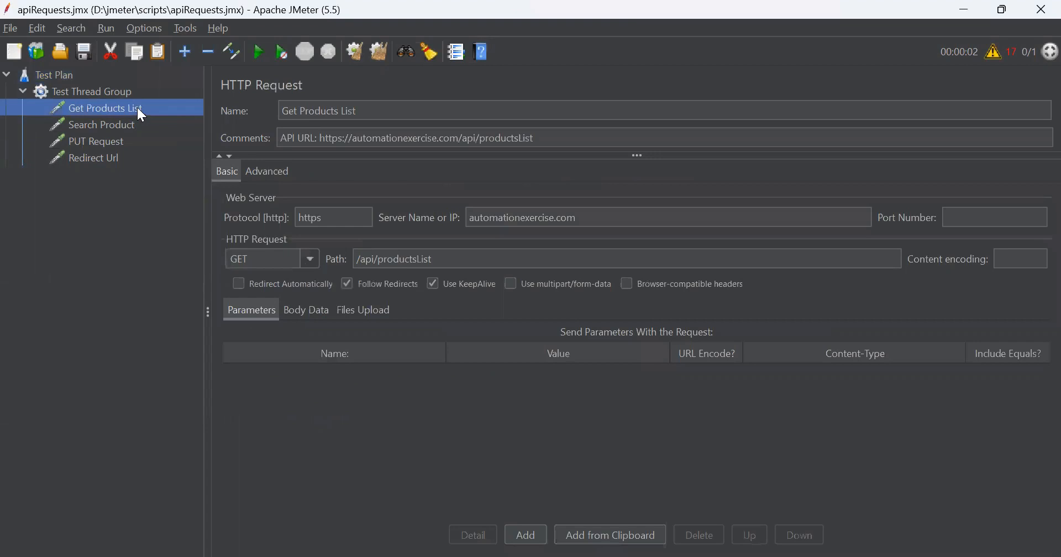
pyautogui.moveTo(137, 113)
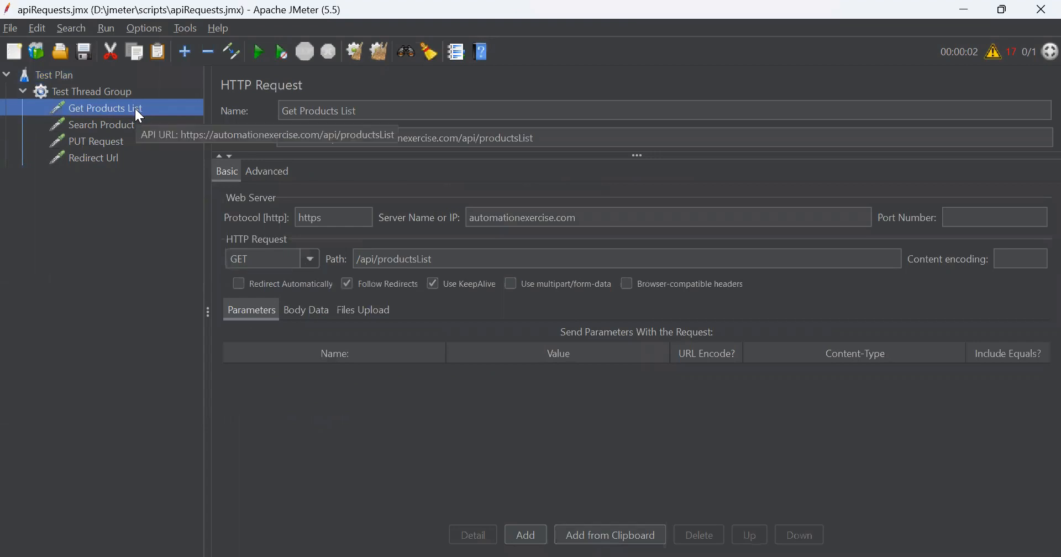
pyautogui.click(54, 74)
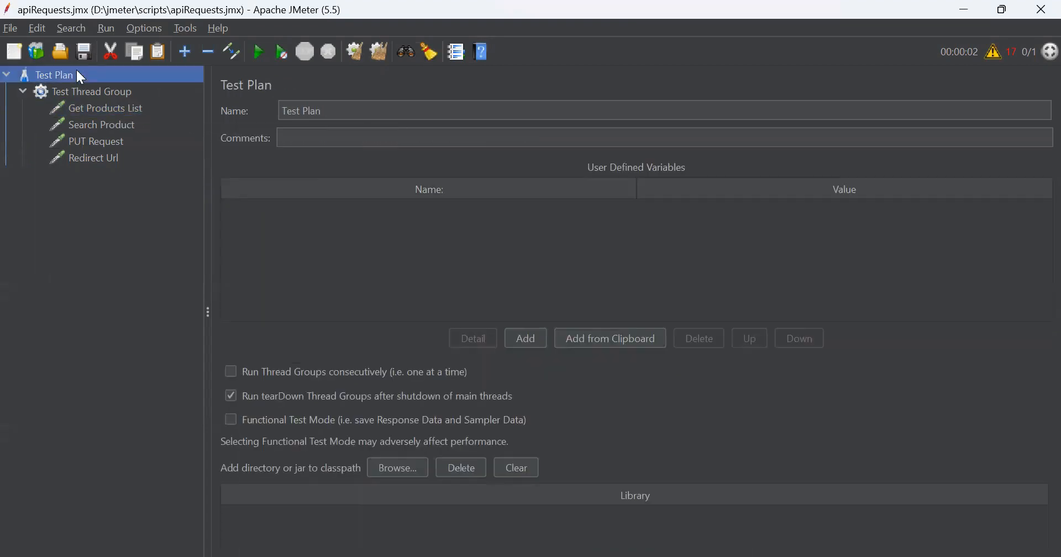
pyautogui.rightClick(54, 74)
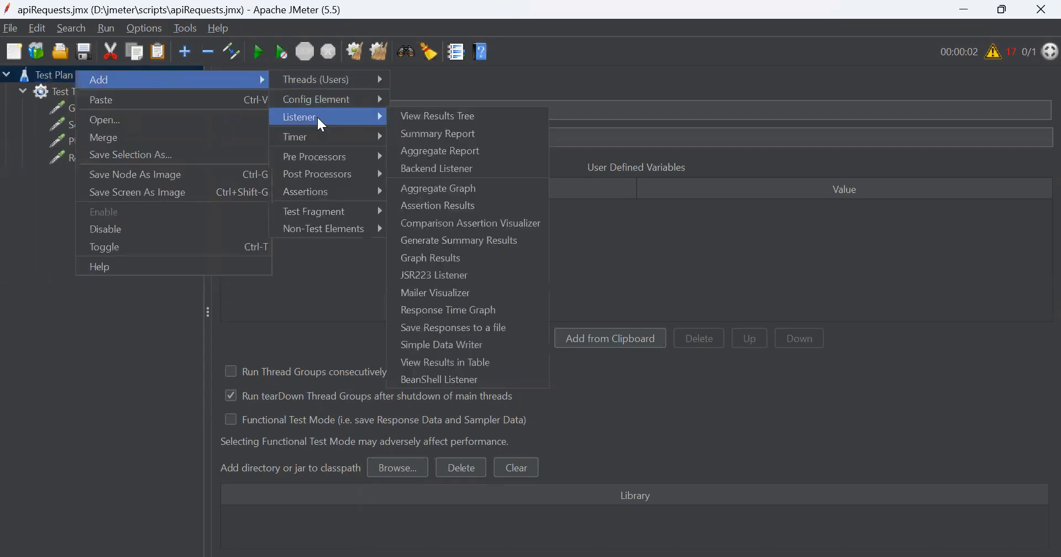
pyautogui.moveTo(438, 115)
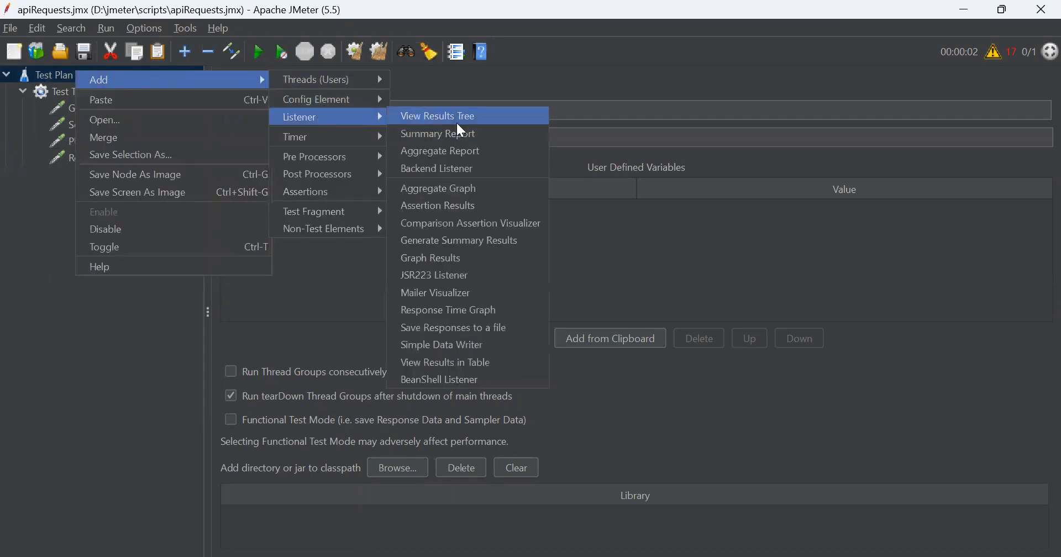
pyautogui.moveTo(440, 151)
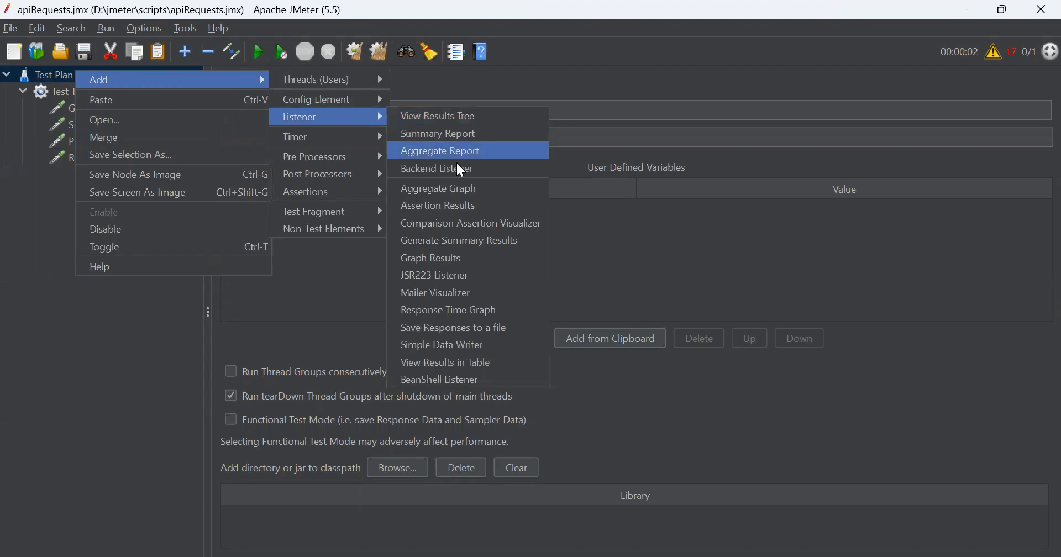
pyautogui.moveTo(467, 116)
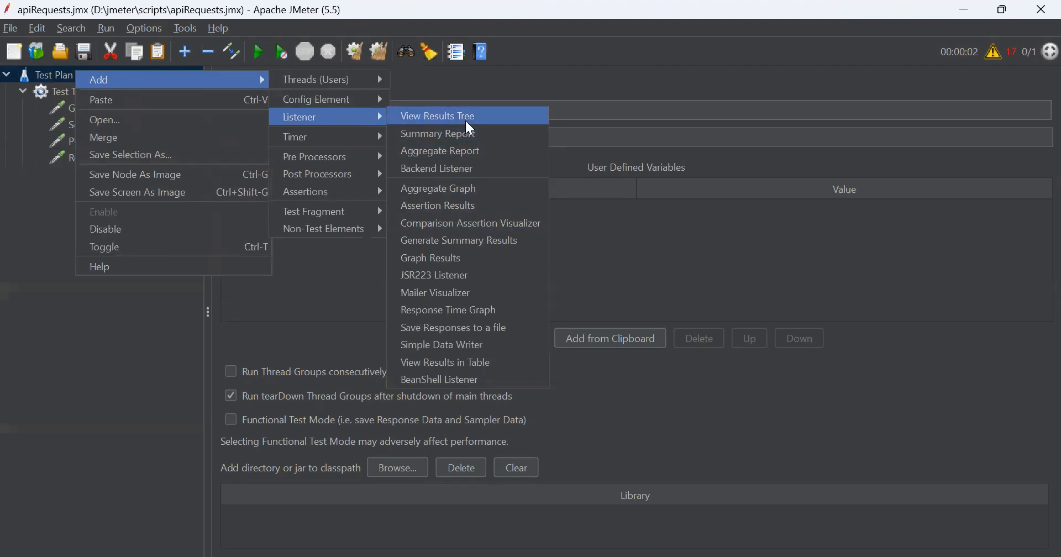
pyautogui.moveTo(481, 120)
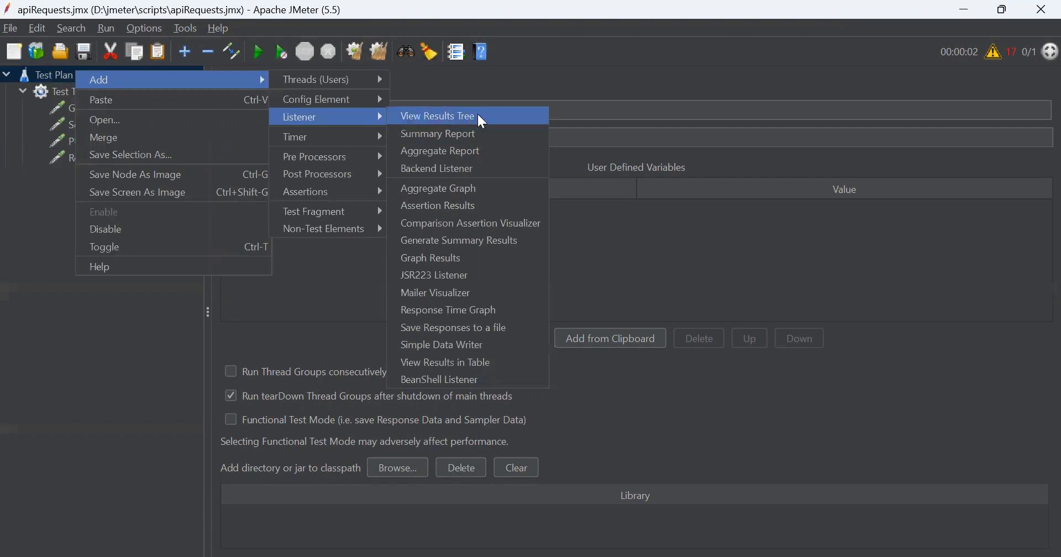
pyautogui.moveTo(491, 223)
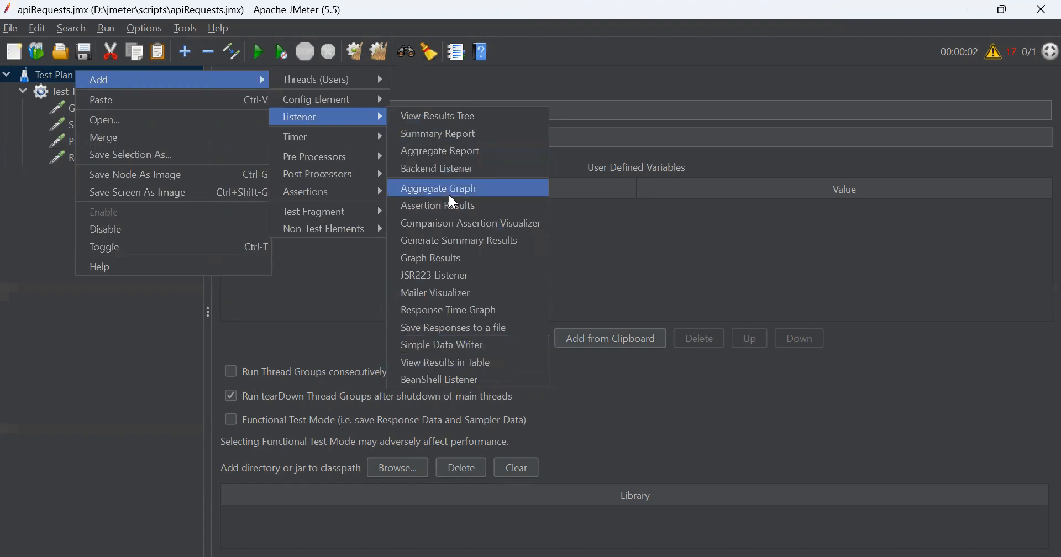
pyautogui.moveTo(471, 193)
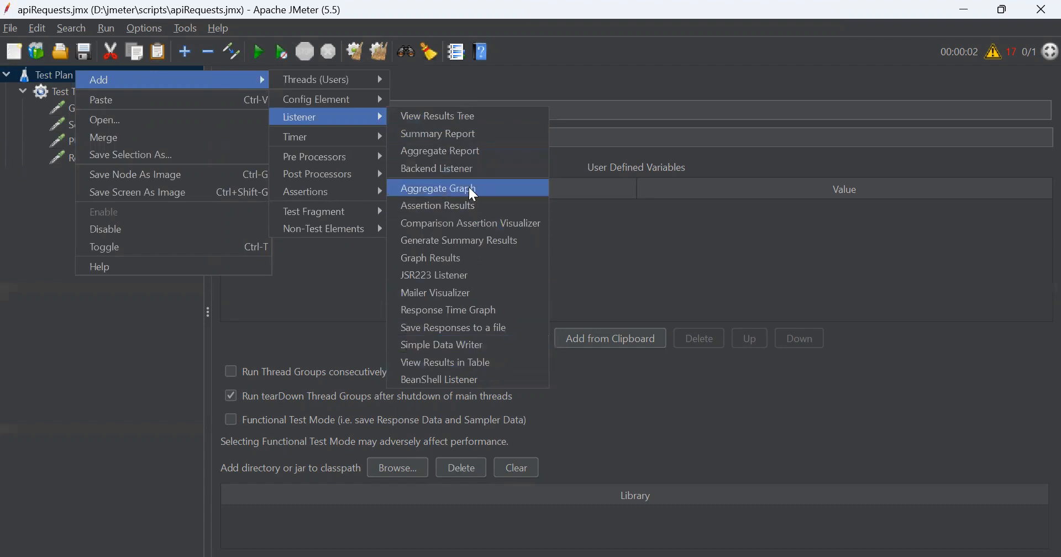
pyautogui.moveTo(472, 198)
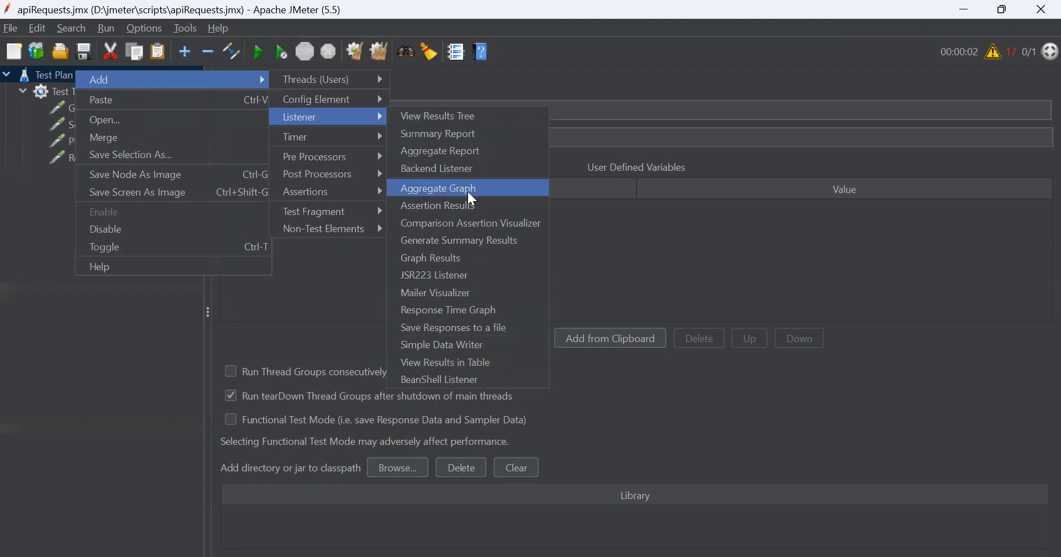
pyautogui.moveTo(471, 116)
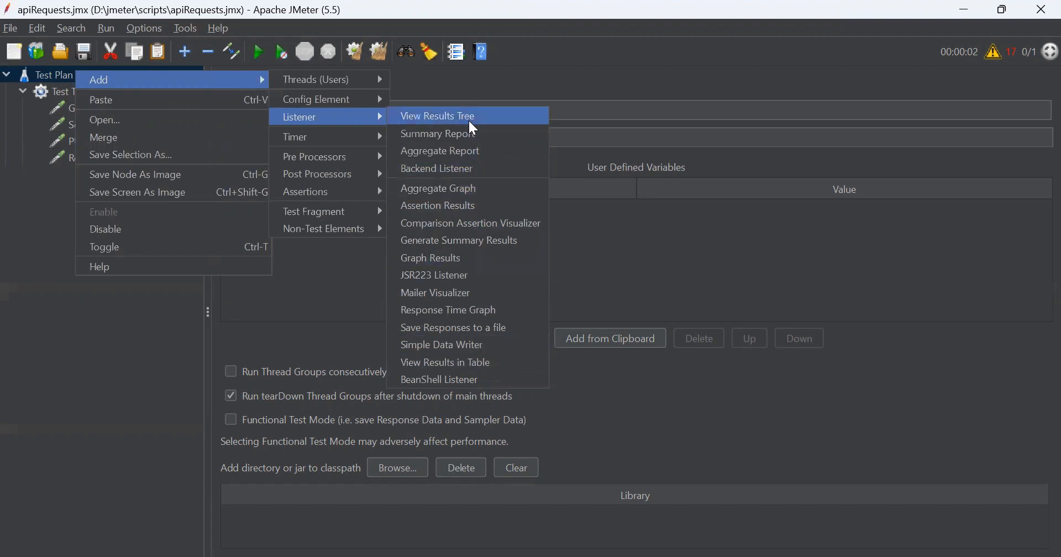
pyautogui.moveTo(483, 168)
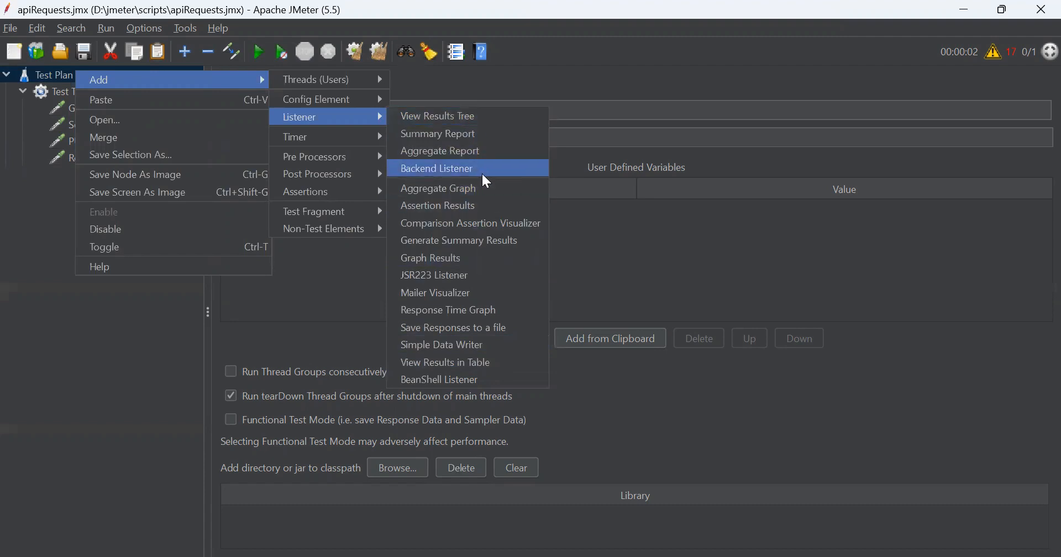
pyautogui.moveTo(438, 116)
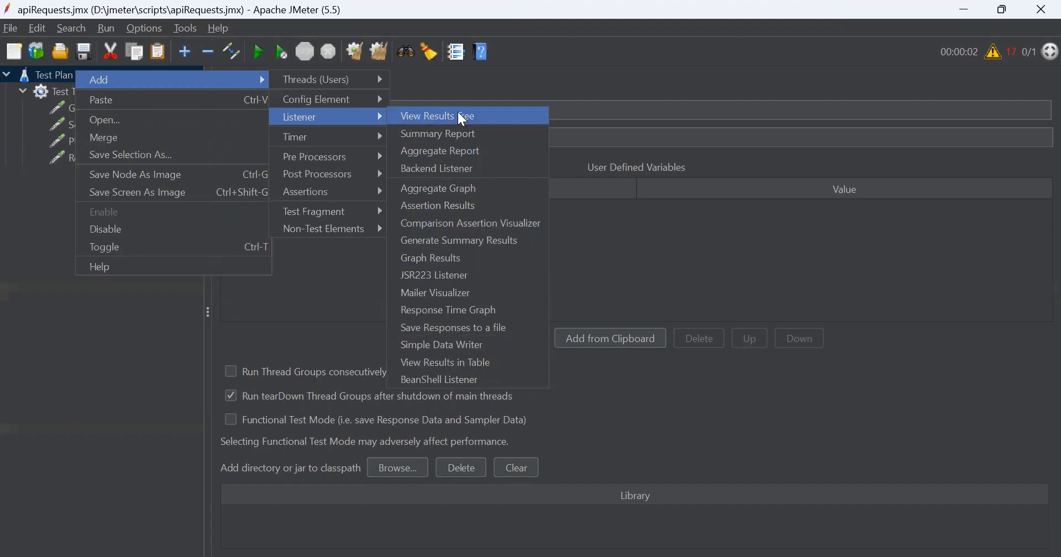
# Add a View Results Tree listener and run the test plan to collect the four request results.
pyautogui.click(436, 116)
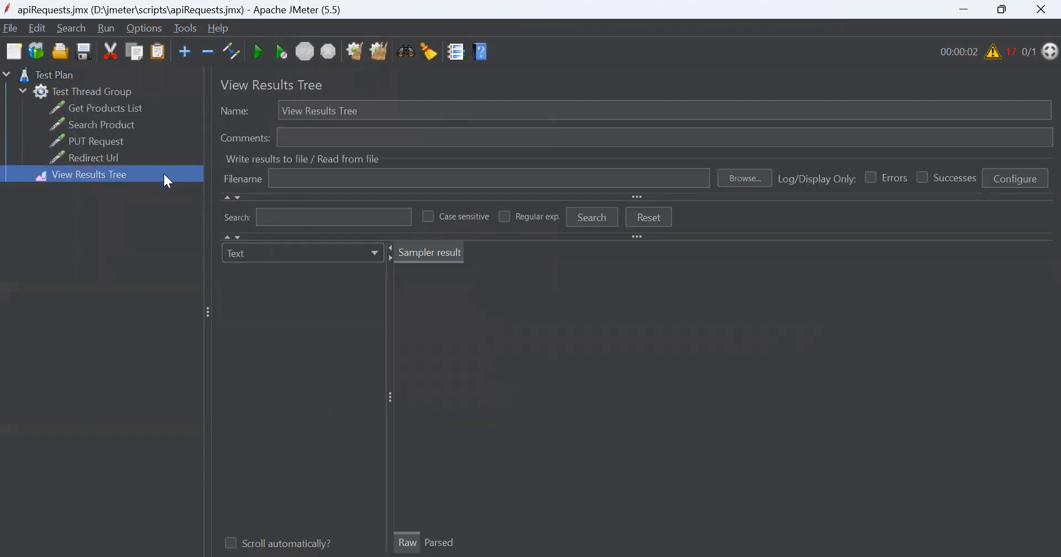
pyautogui.moveTo(271, 169)
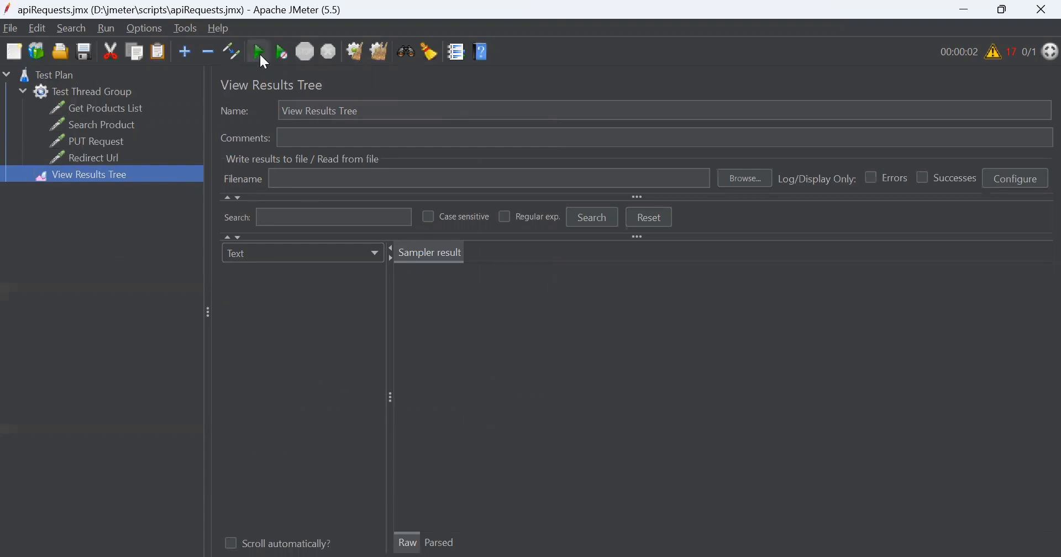
pyautogui.click(258, 52)
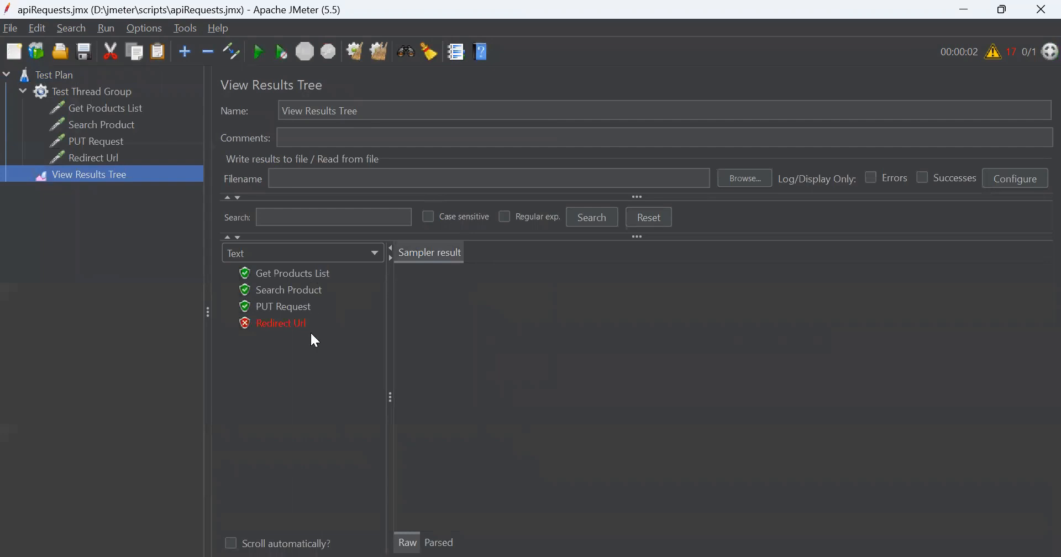
# Inspect the Get Products List sample: response body, request headers, and finally the response headers.
pyautogui.click(292, 273)
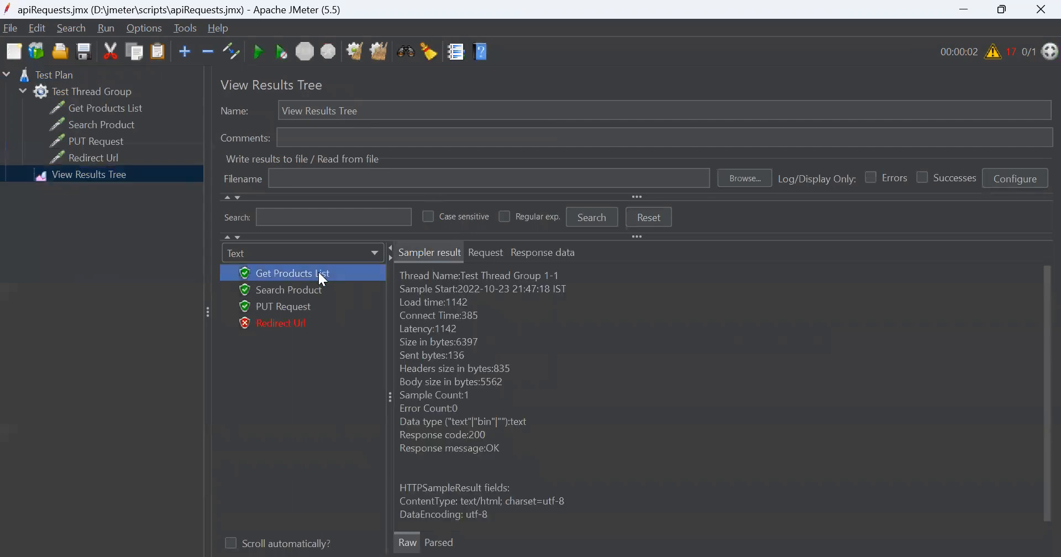
pyautogui.moveTo(424, 304)
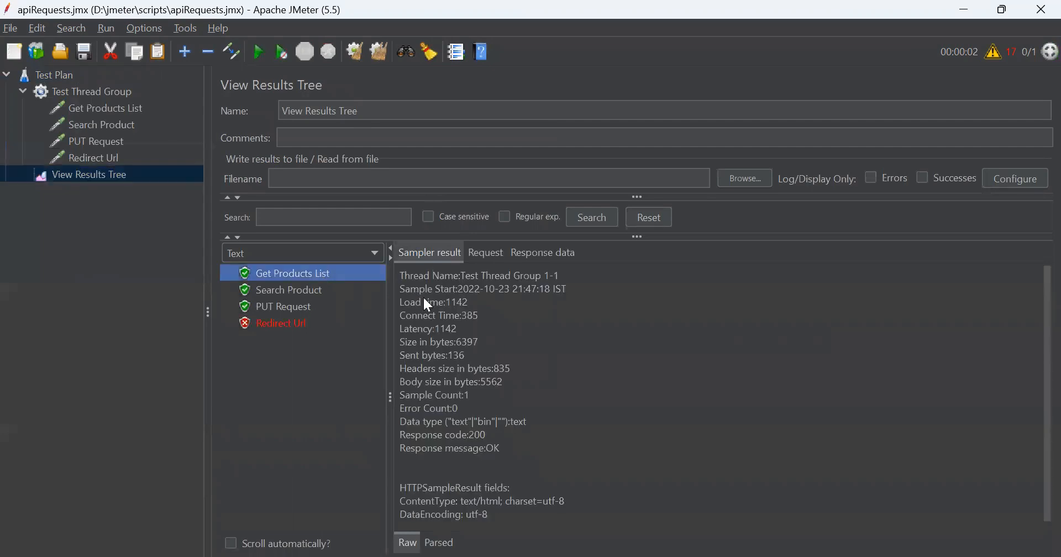
pyautogui.click(542, 252)
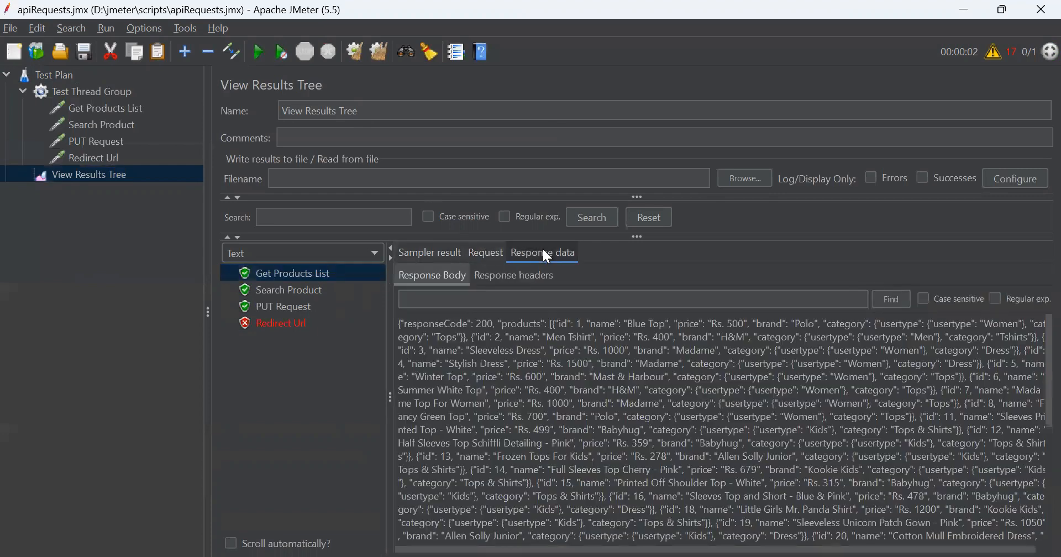
pyautogui.click(484, 252)
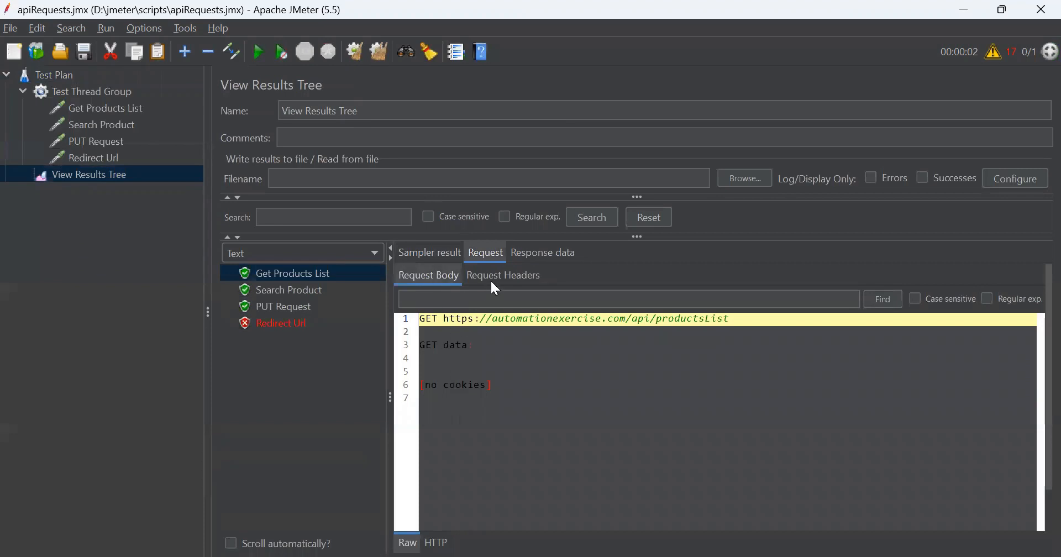
pyautogui.click(503, 275)
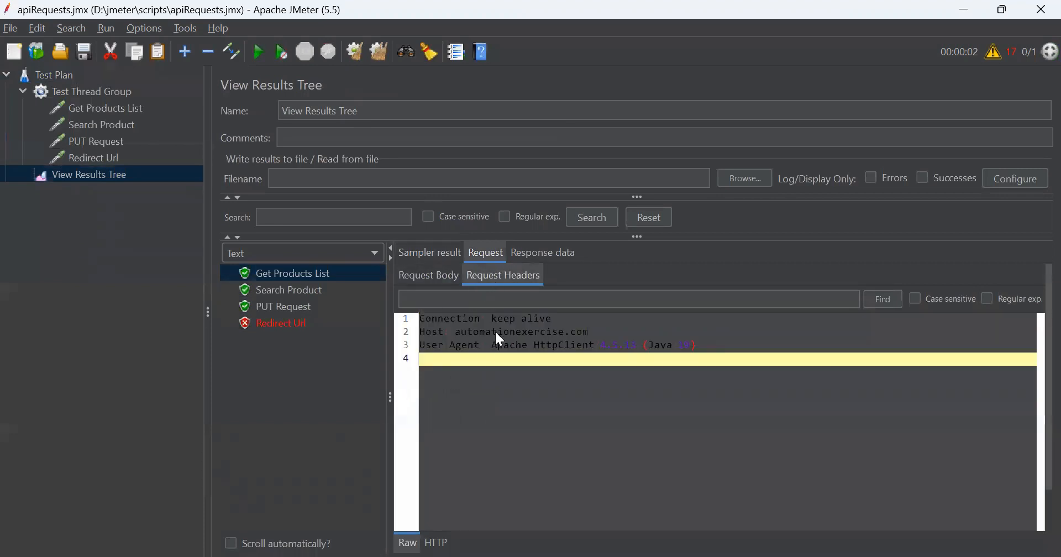
pyautogui.moveTo(541, 252)
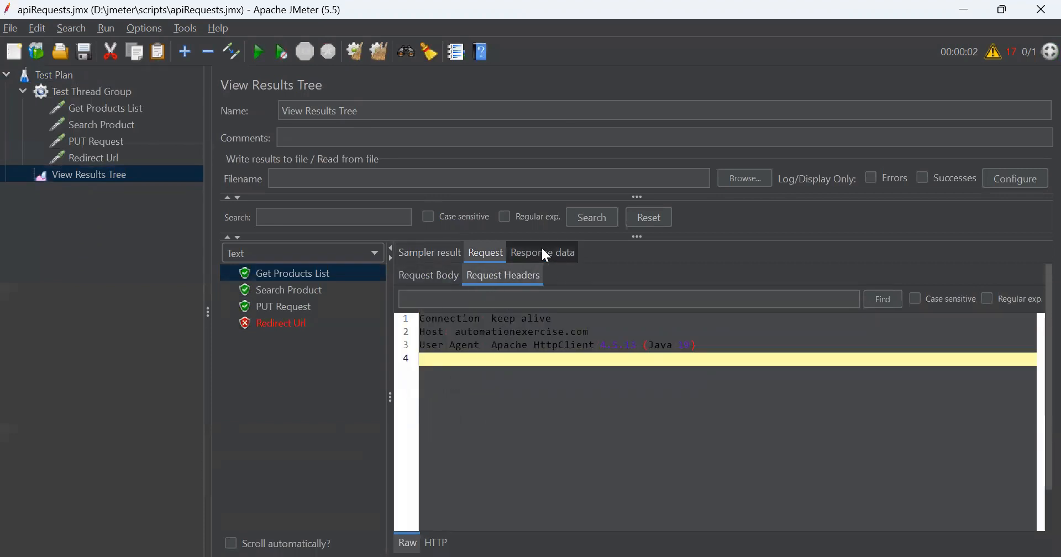
pyautogui.click(541, 252)
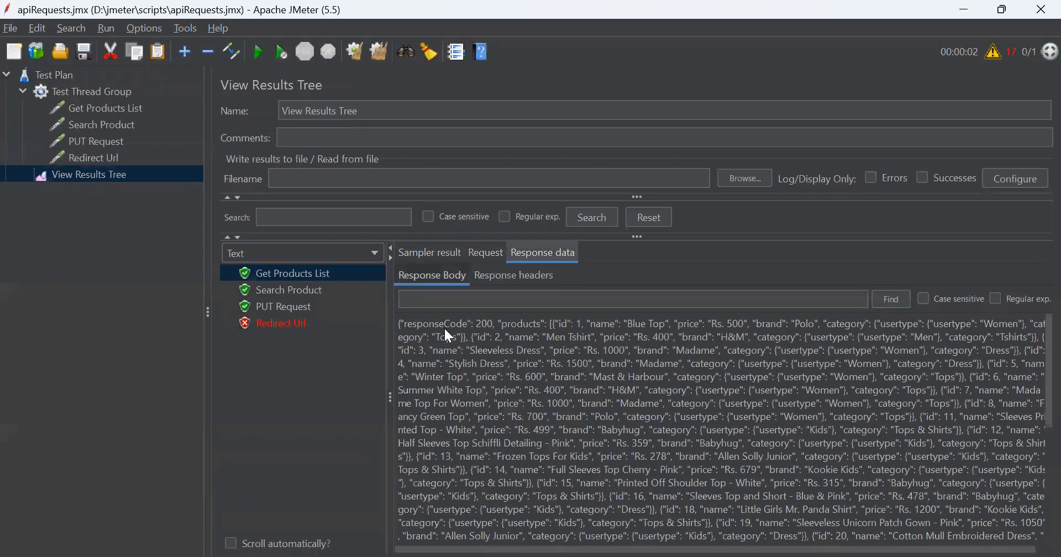
pyautogui.click(514, 275)
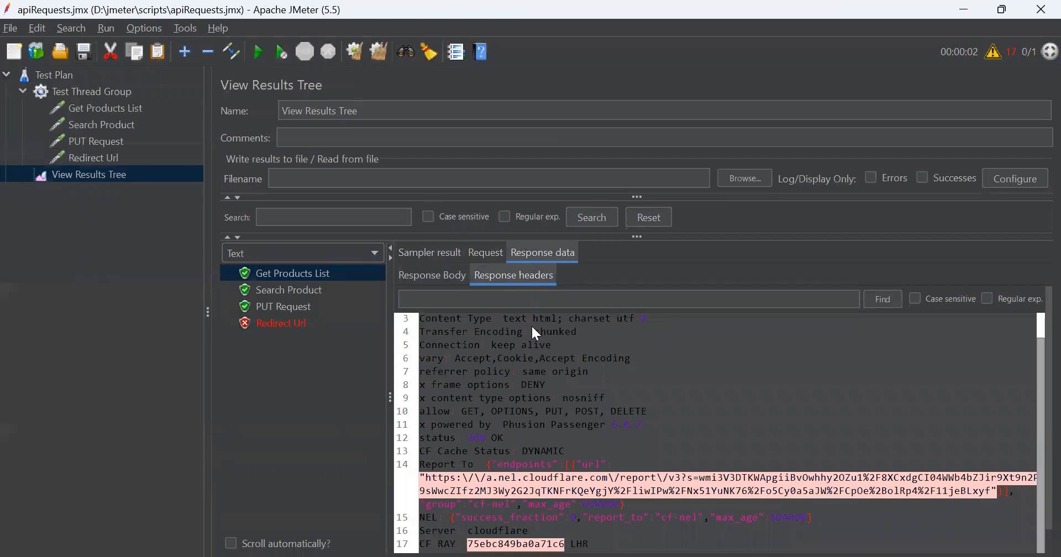
pyautogui.moveTo(301, 252)
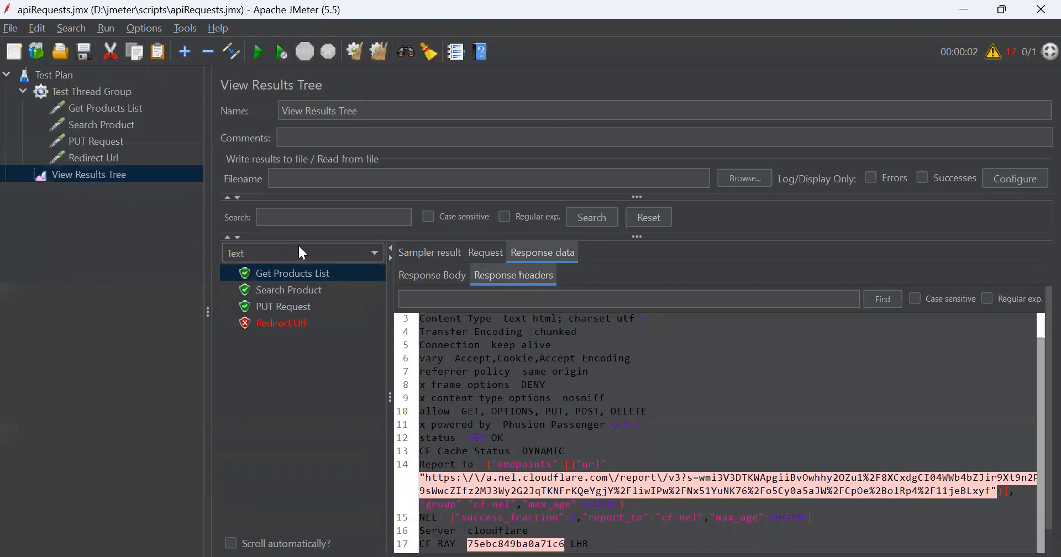
pyautogui.click(302, 252)
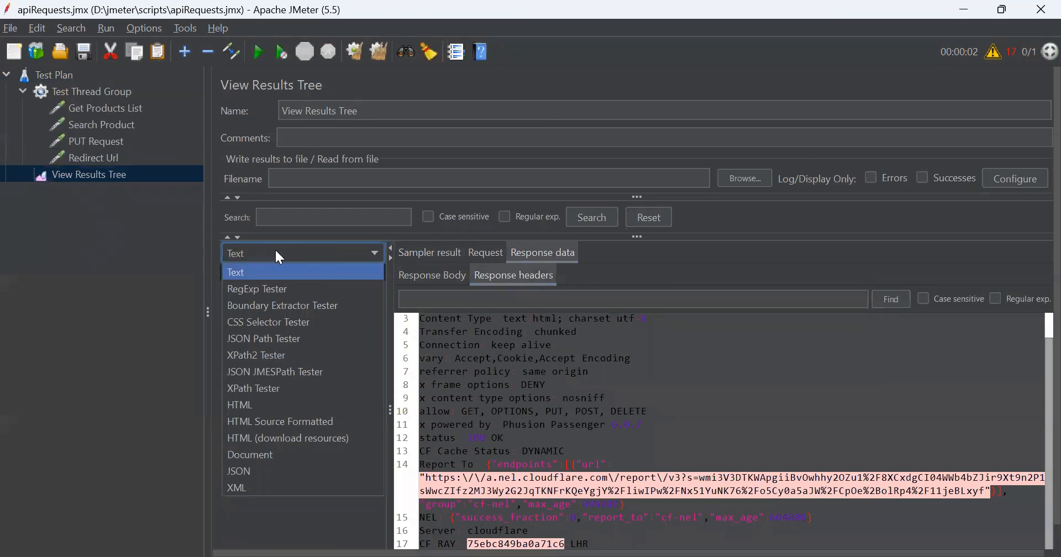
pyautogui.moveTo(294, 255)
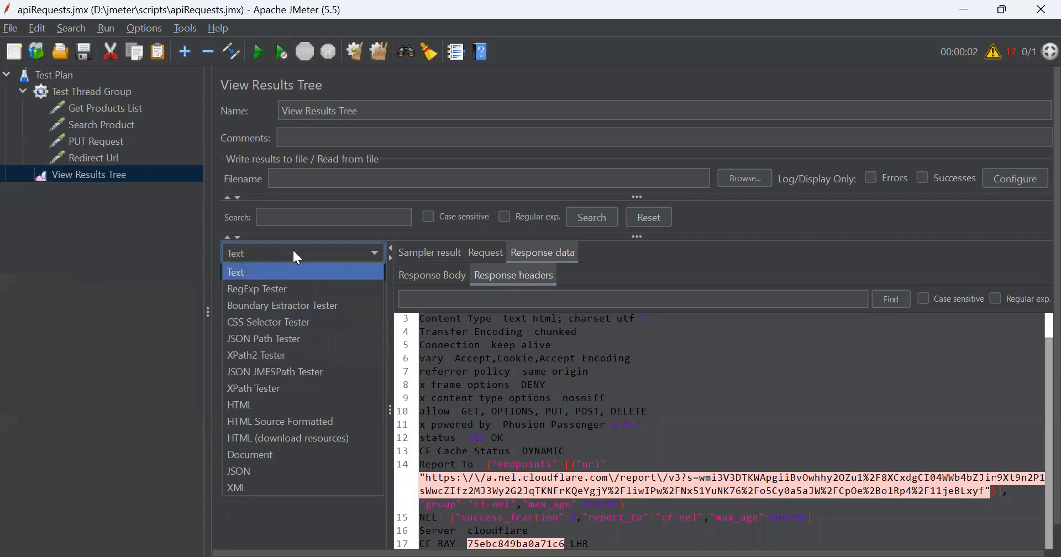
pyautogui.moveTo(319, 270)
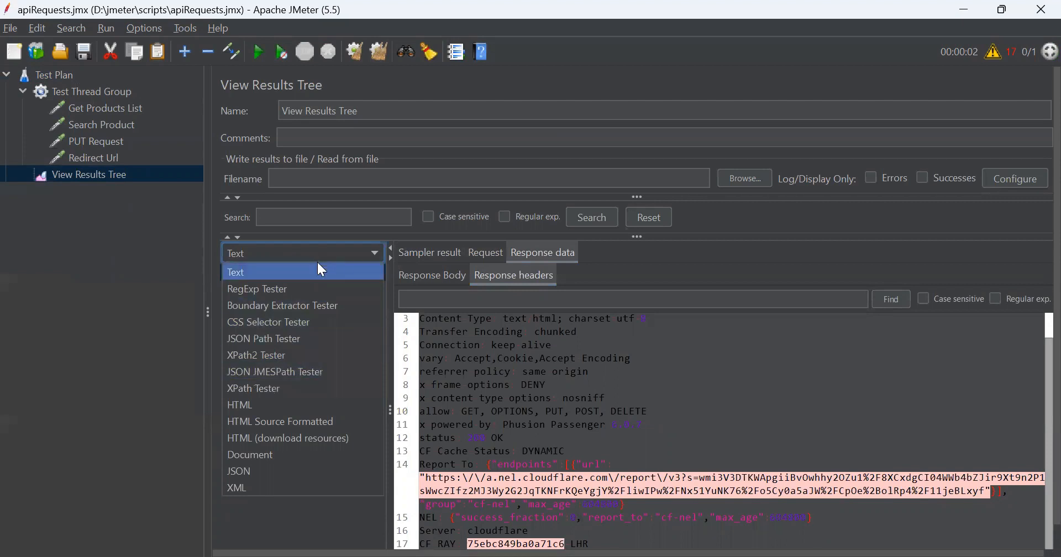
pyautogui.moveTo(283, 355)
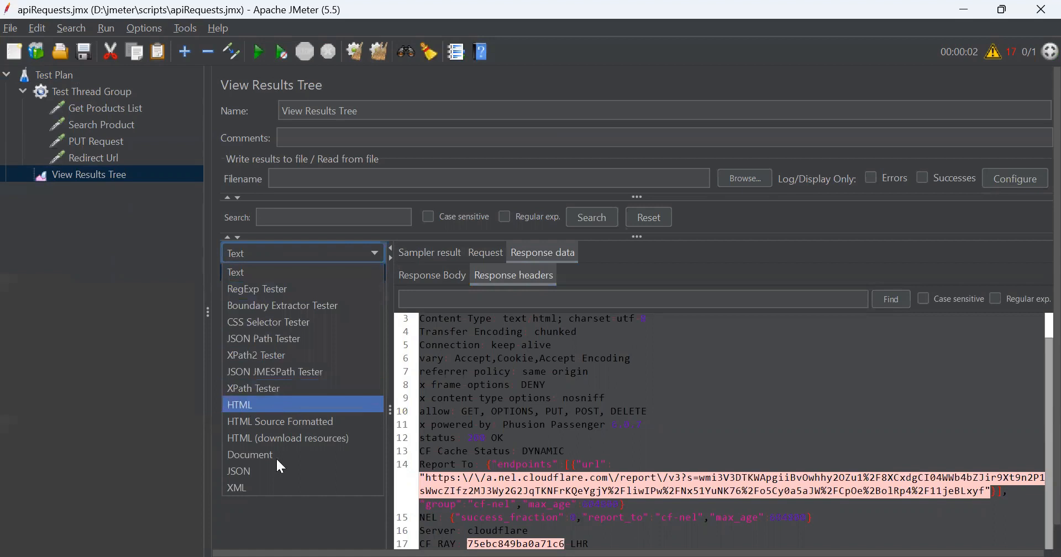
pyautogui.moveTo(254, 488)
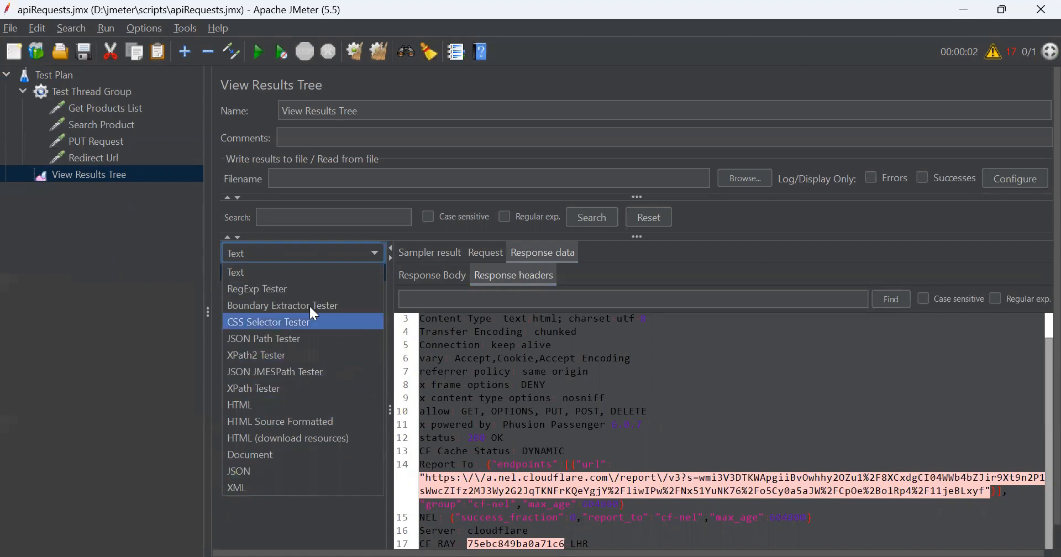
pyautogui.moveTo(305, 272)
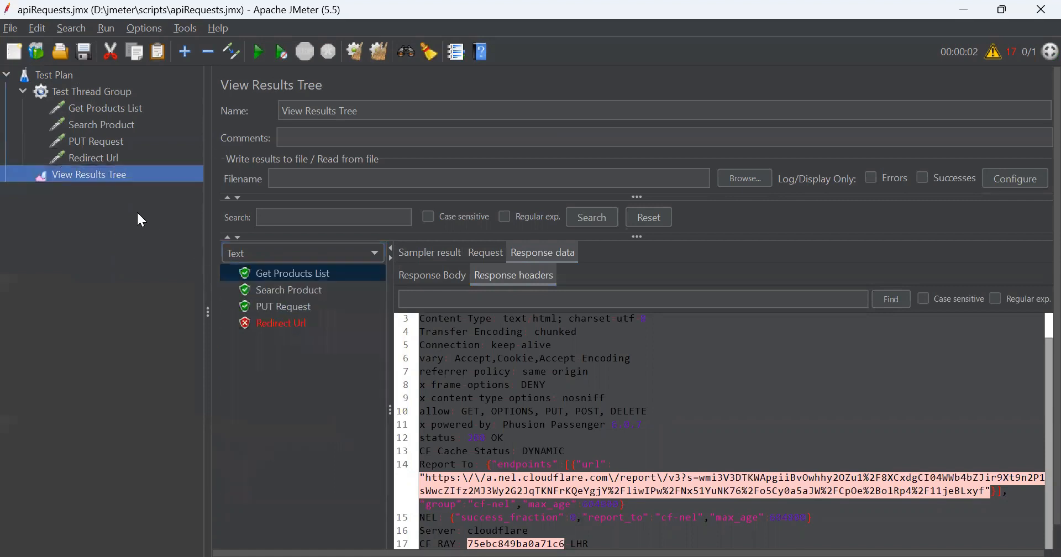
# Add a View Results in Table listener from the Test Plan's Add > Listener menu.
pyautogui.rightClick(51, 74)
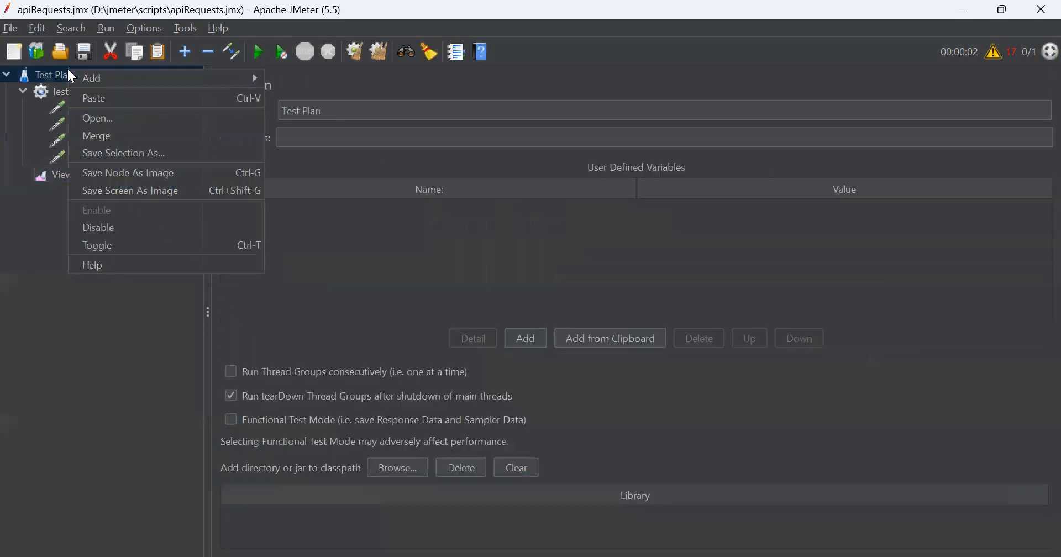
pyautogui.moveTo(92, 78)
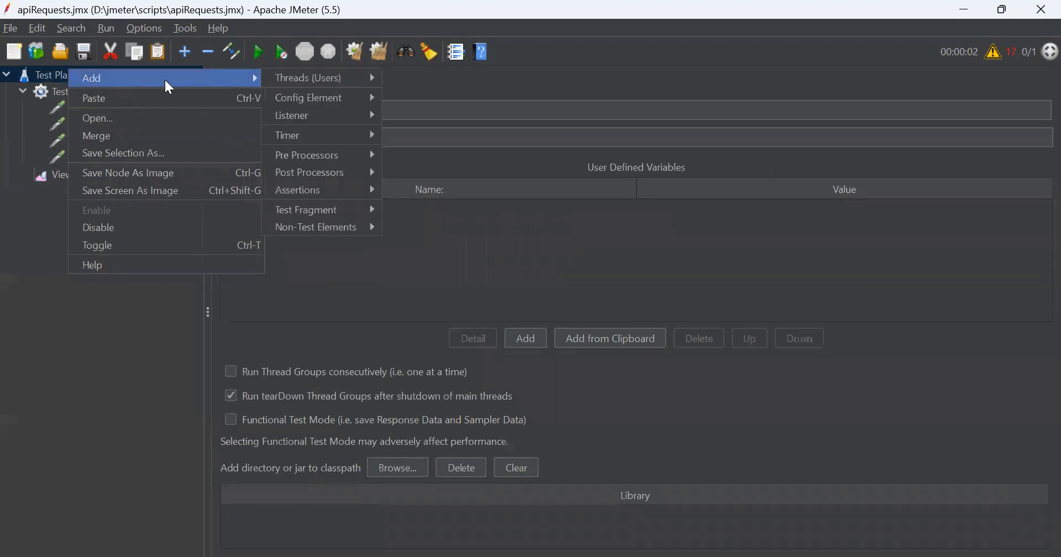
pyautogui.moveTo(312, 115)
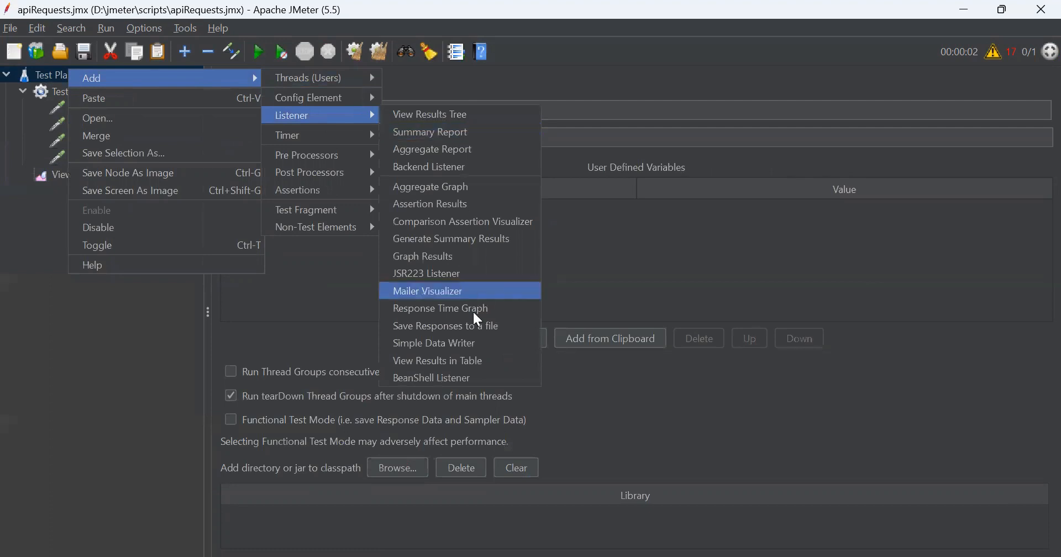
pyautogui.click(438, 361)
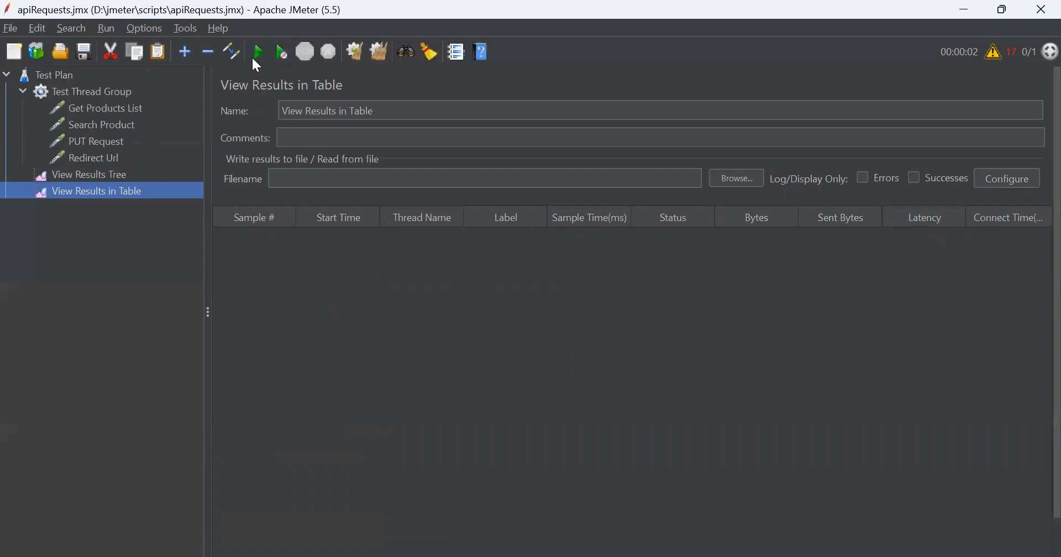
# Run the test and review the Get Products List row's status, bytes, sent bytes and connect time, then return to Test Plan.
pyautogui.click(258, 52)
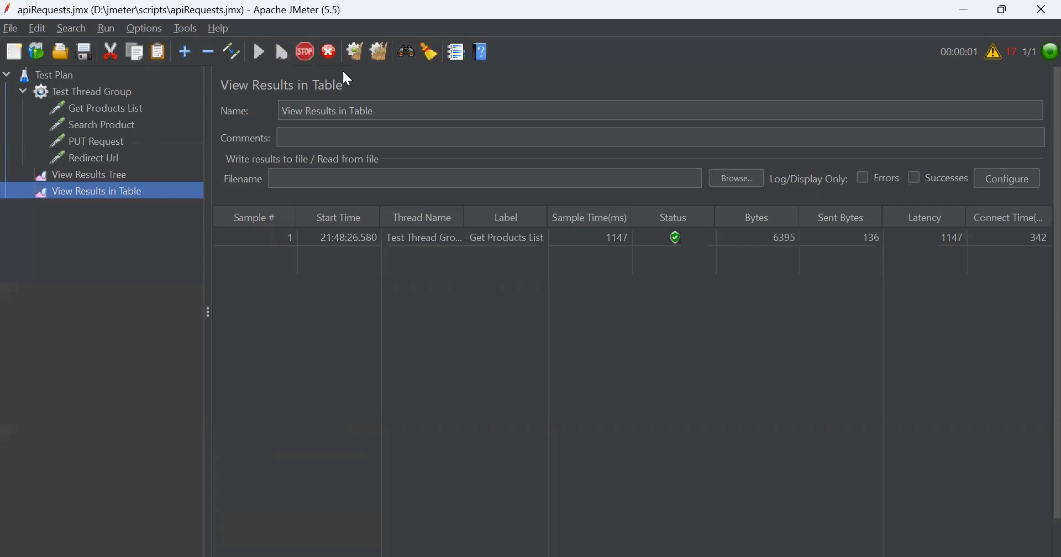
pyautogui.click(258, 52)
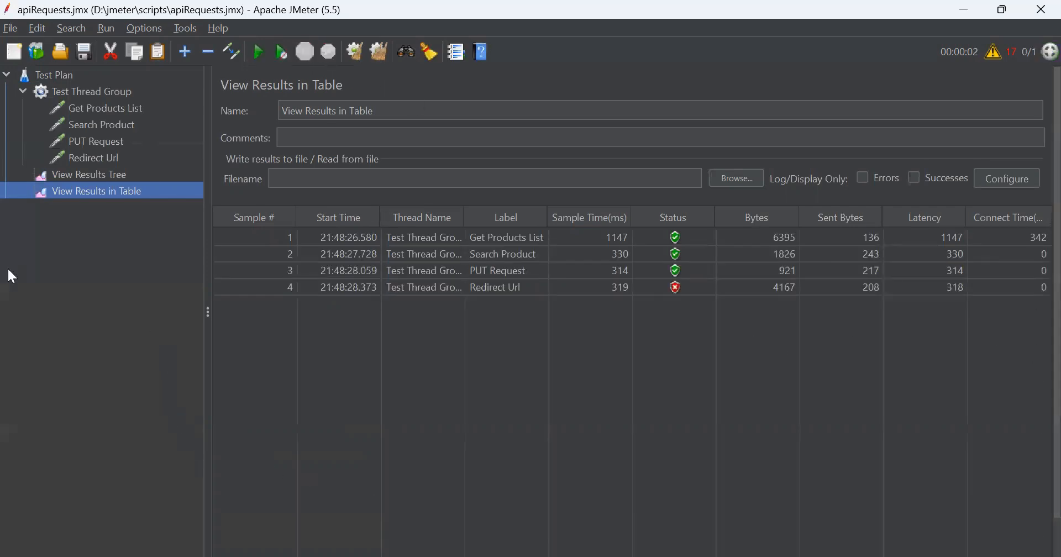
pyautogui.click(339, 237)
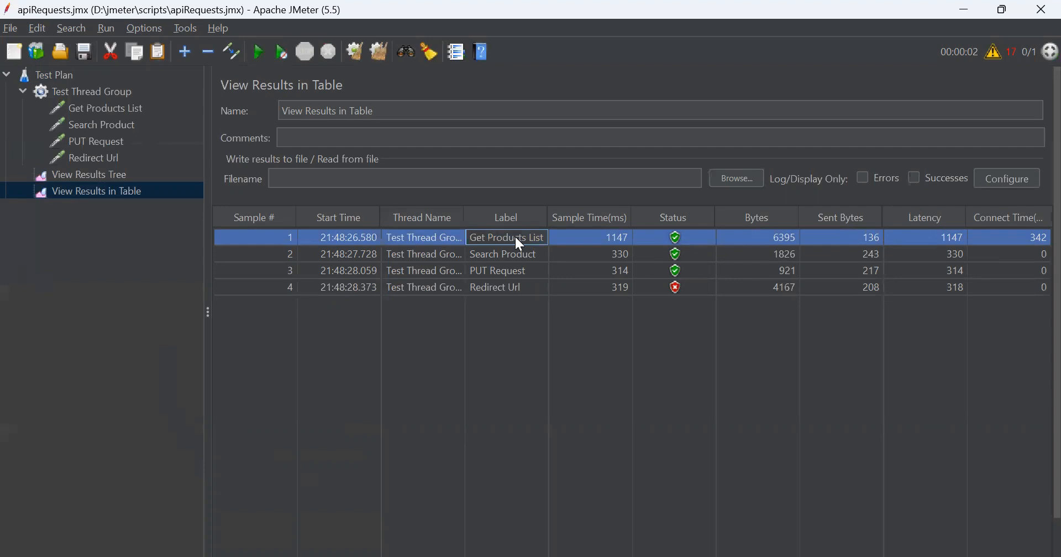
pyautogui.moveTo(601, 243)
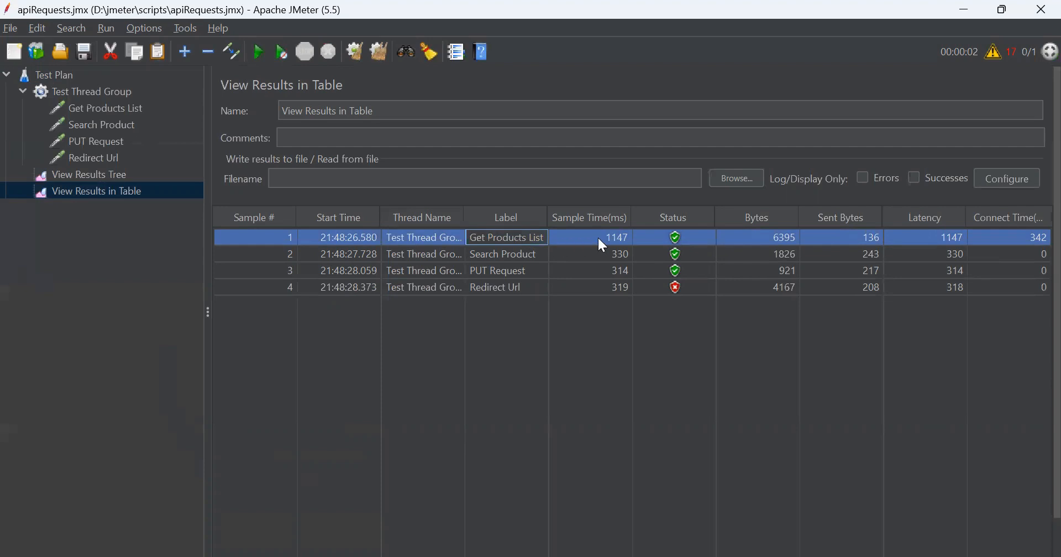
pyautogui.click(589, 237)
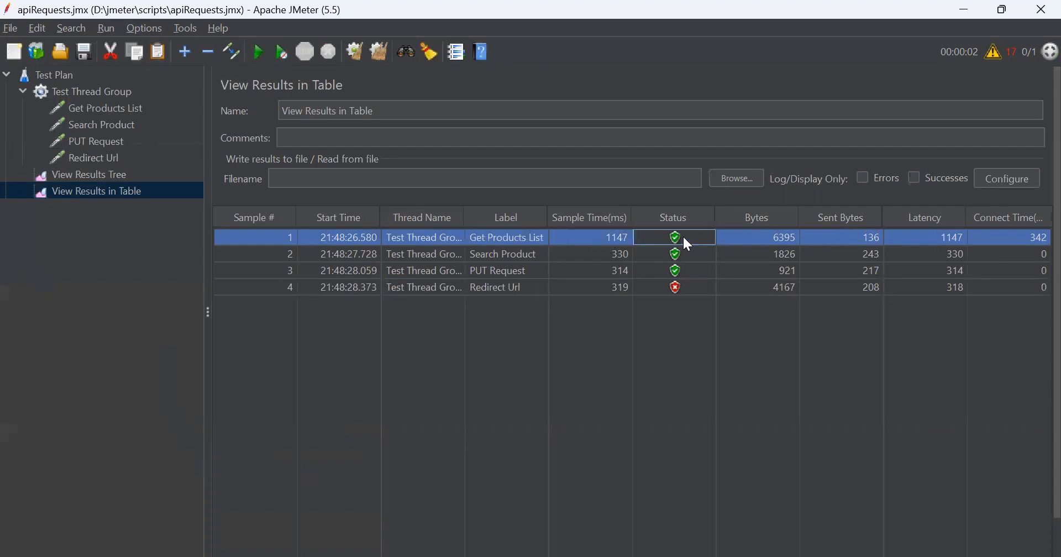
pyautogui.click(756, 236)
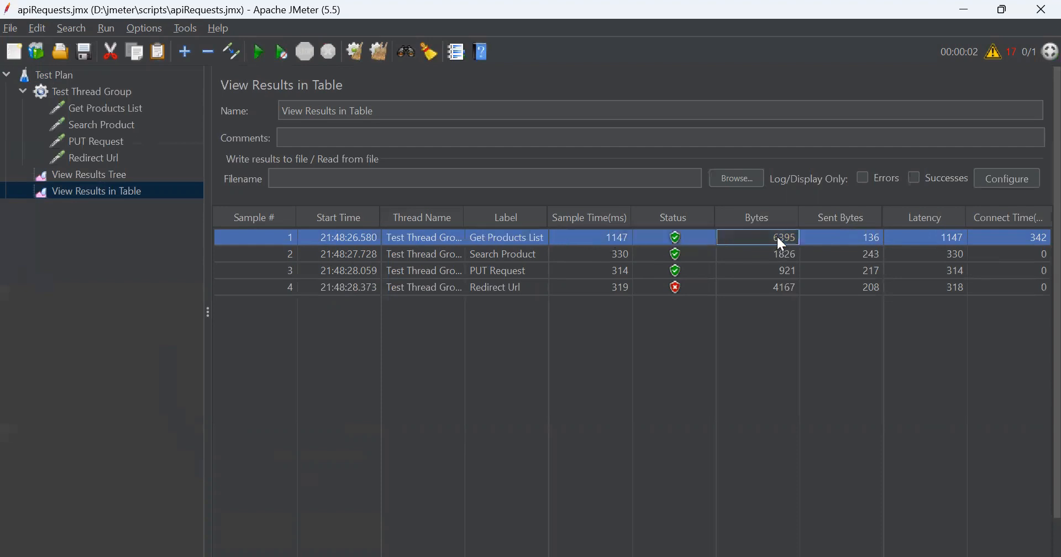
pyautogui.click(841, 236)
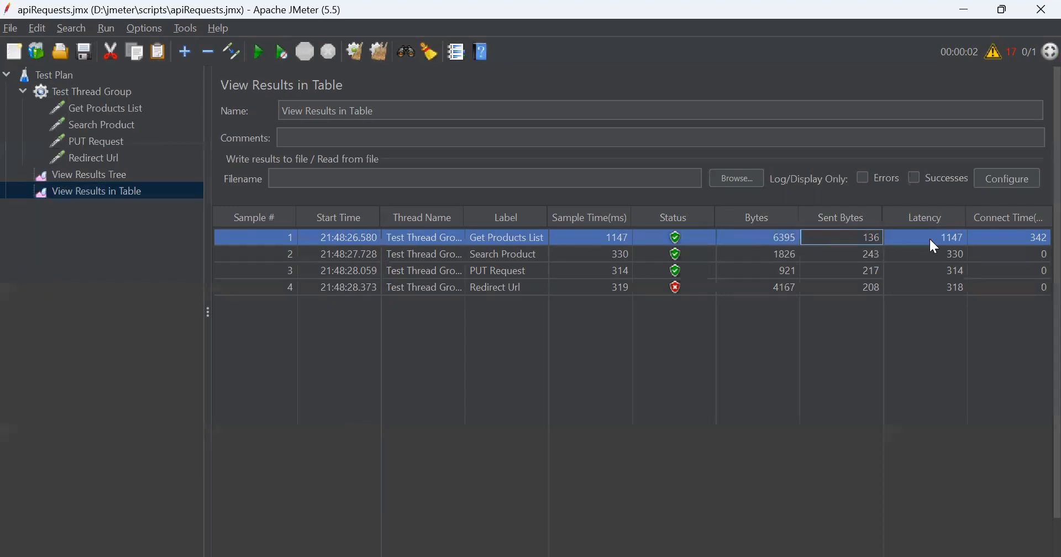
pyautogui.click(1008, 236)
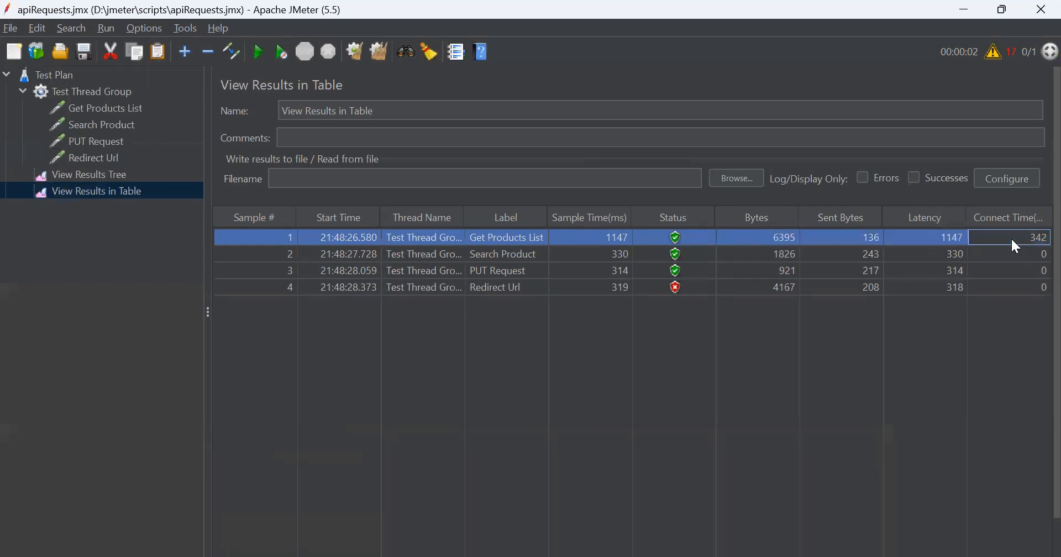
pyautogui.moveTo(988, 263)
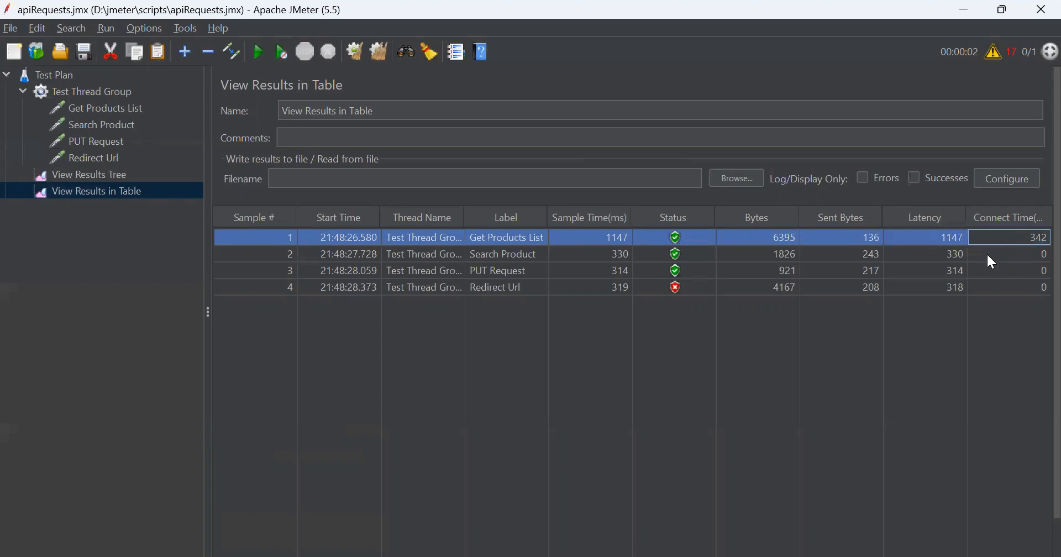
pyautogui.click(53, 74)
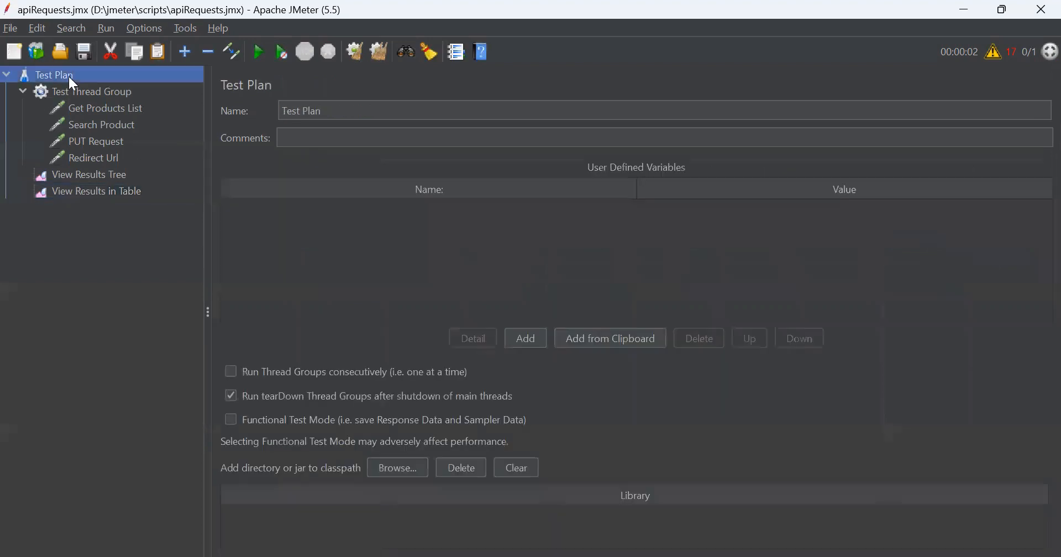
# Add a Summary Report listener, select it, and start a new test run.
pyautogui.rightClick(53, 74)
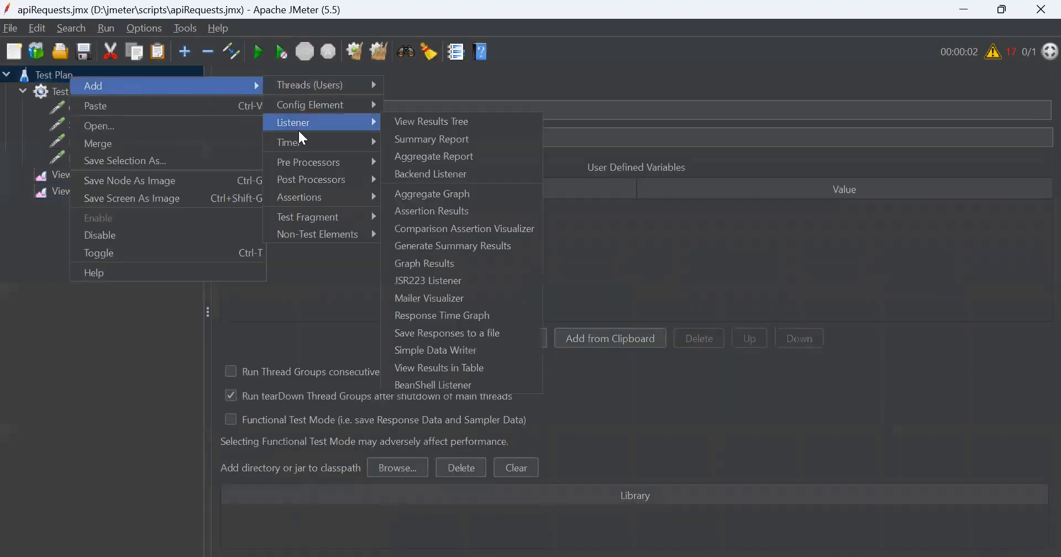
pyautogui.click(431, 140)
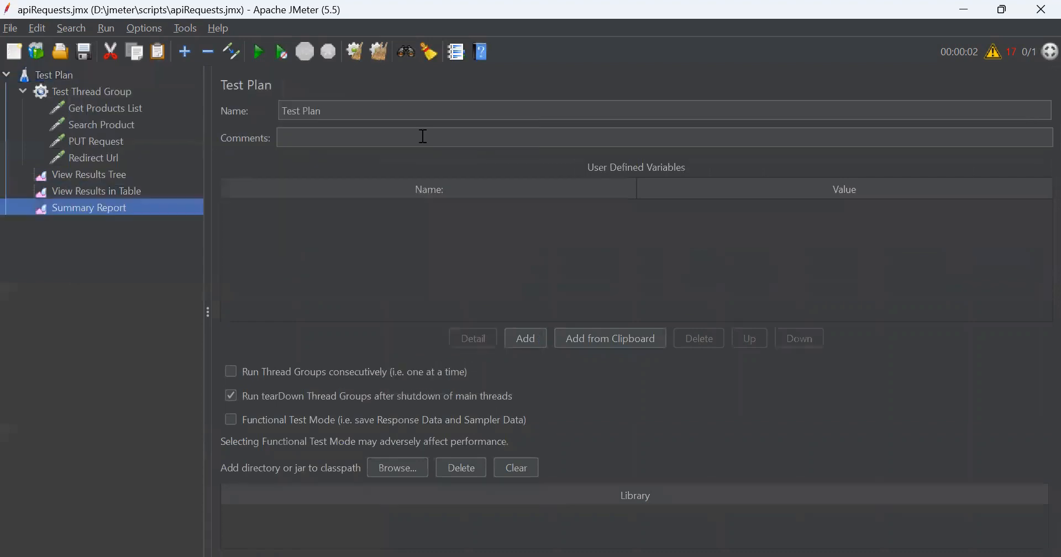
pyautogui.click(89, 206)
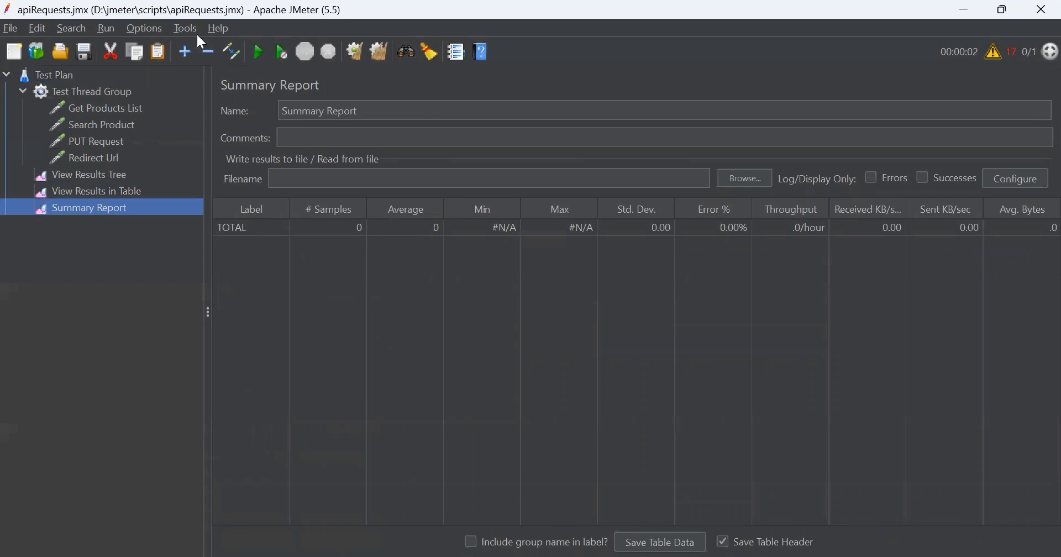
pyautogui.click(257, 52)
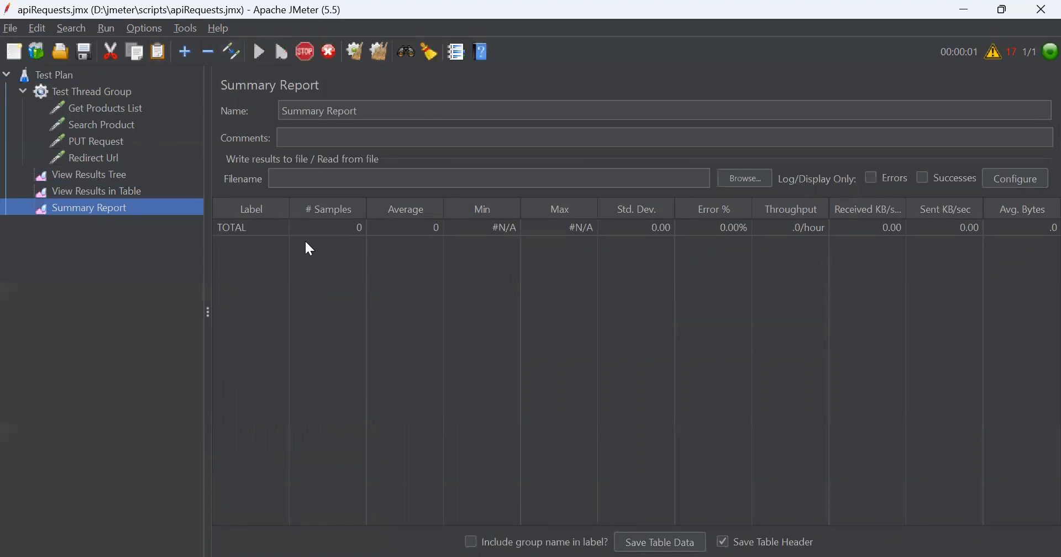
pyautogui.click(258, 52)
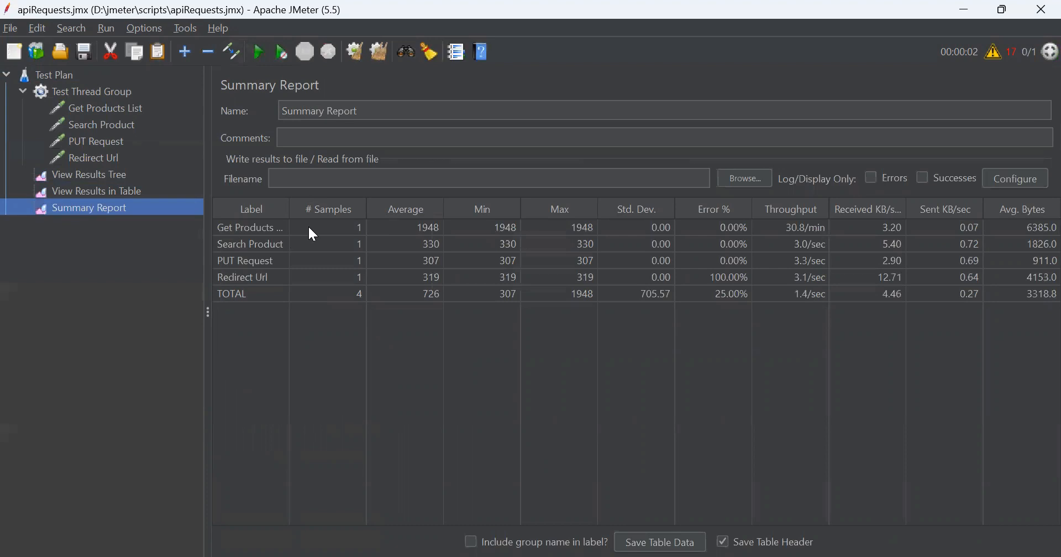
pyautogui.moveTo(284, 242)
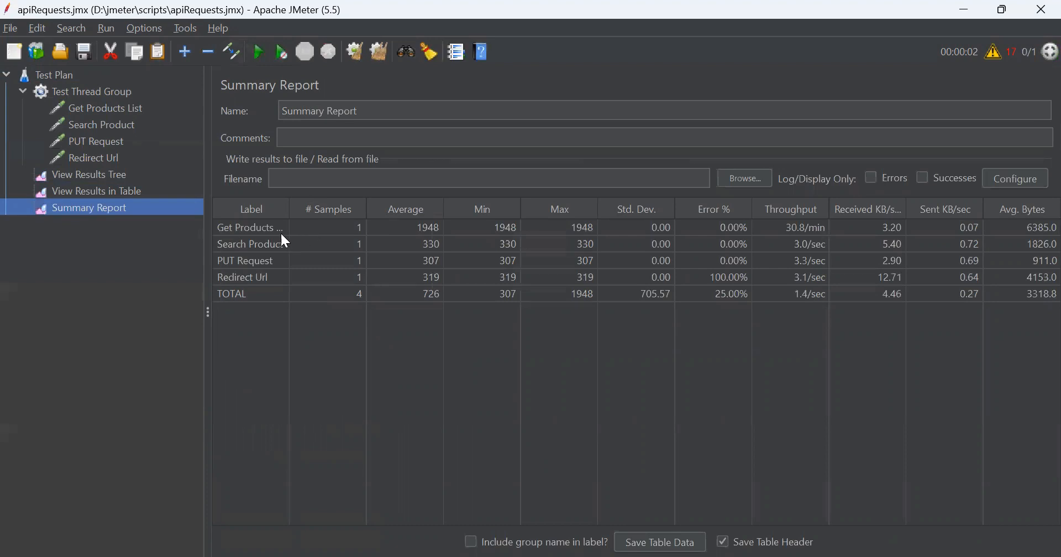
pyautogui.moveTo(370, 276)
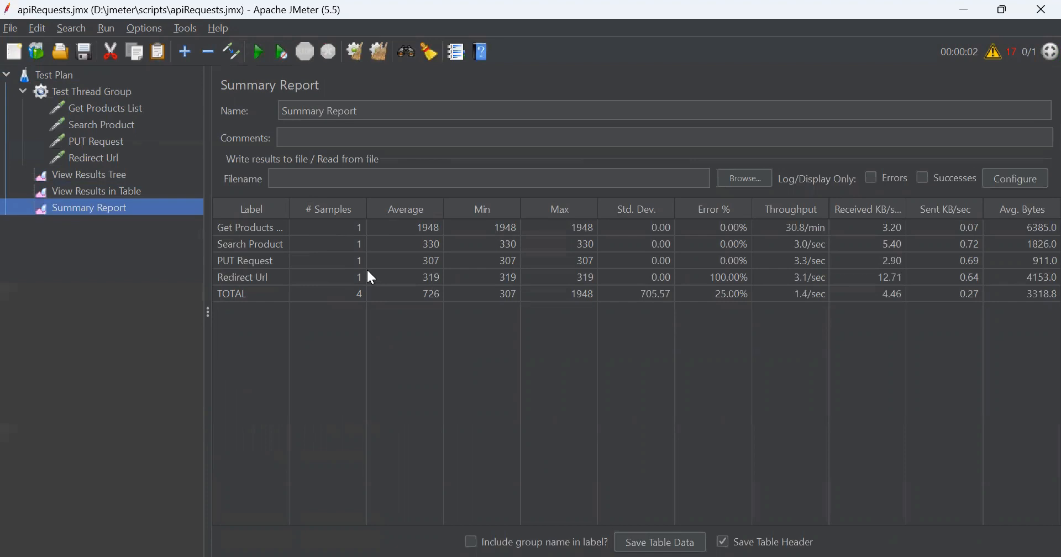
pyautogui.click(397, 293)
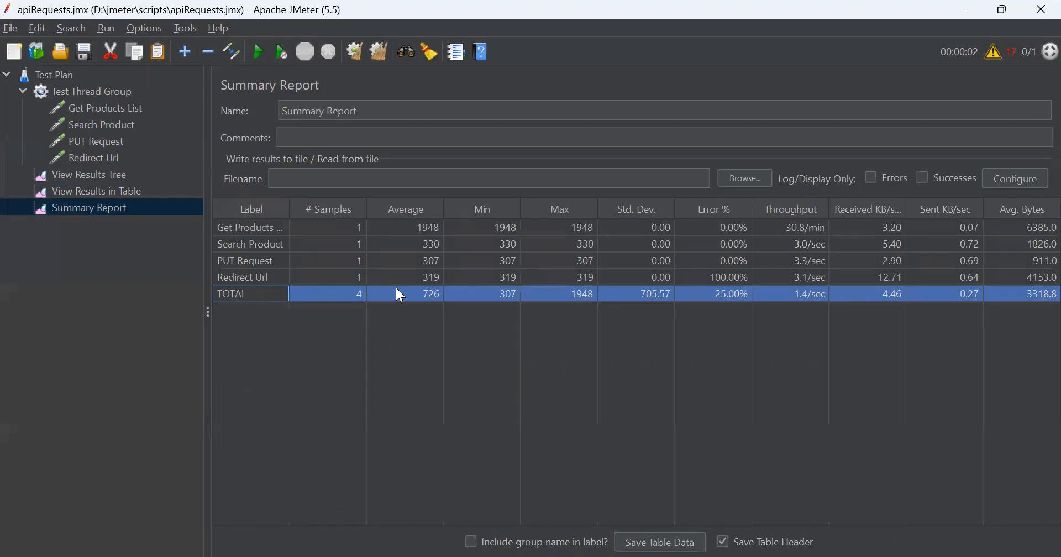
pyautogui.click(250, 227)
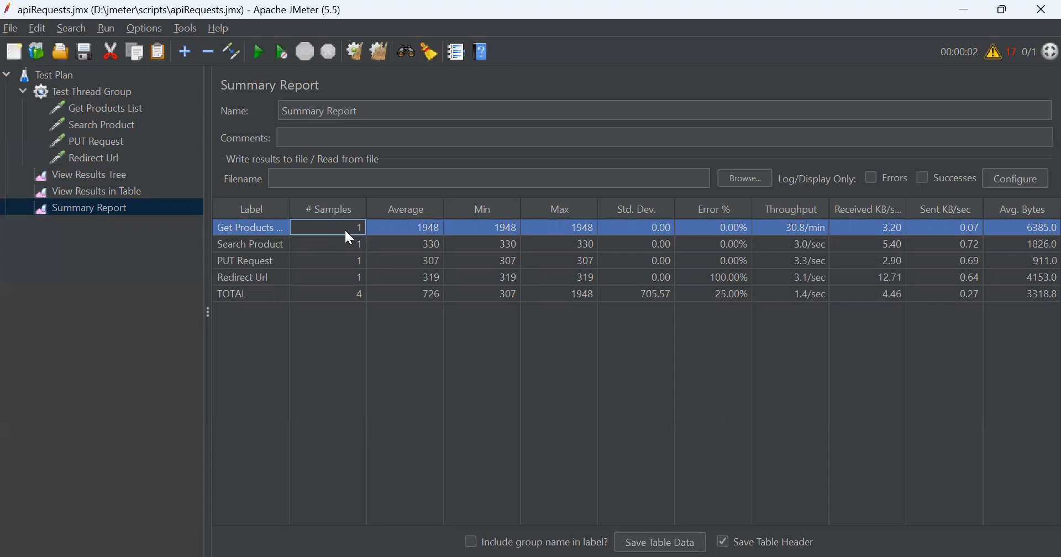
pyautogui.moveTo(341, 255)
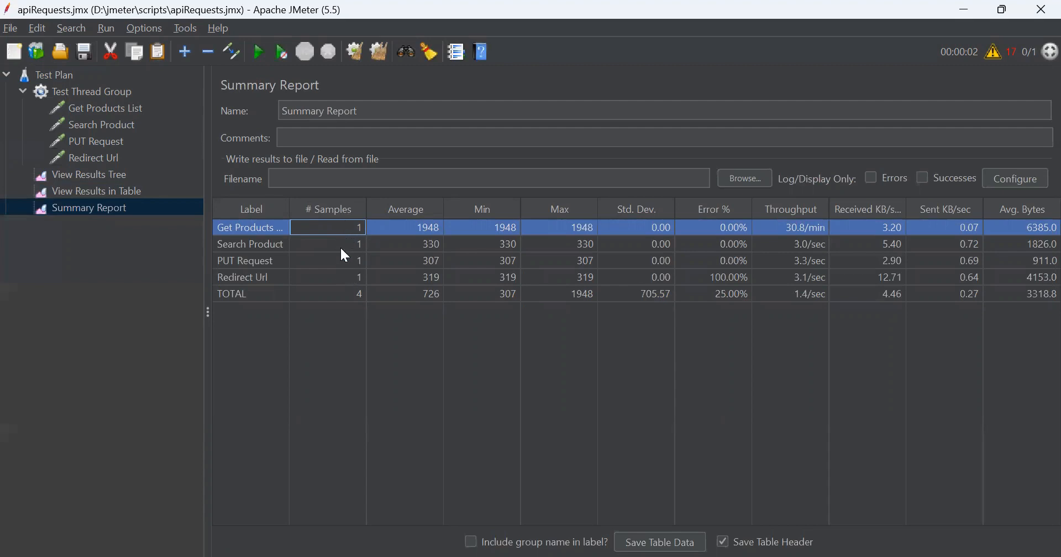
pyautogui.moveTo(488, 235)
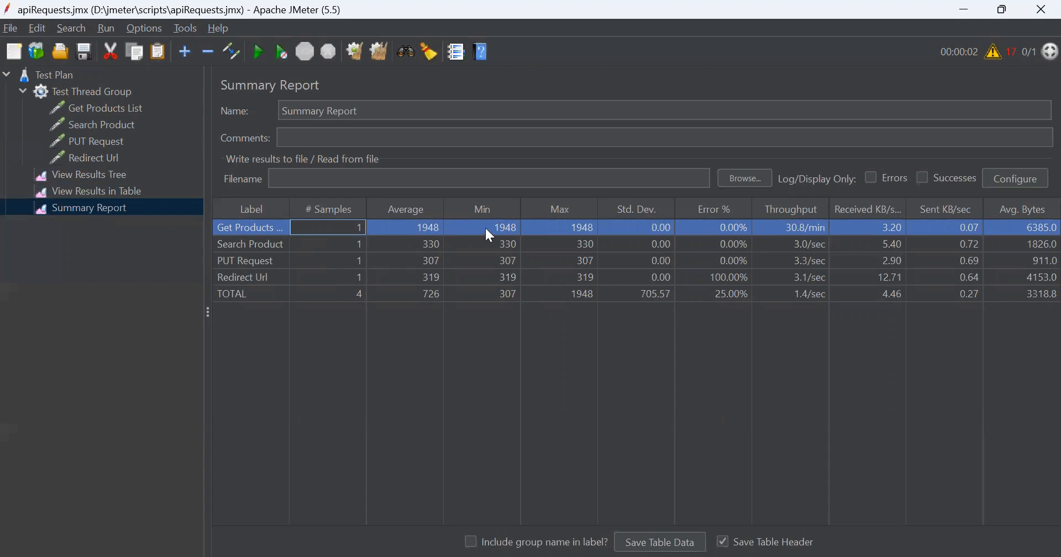
pyautogui.moveTo(564, 229)
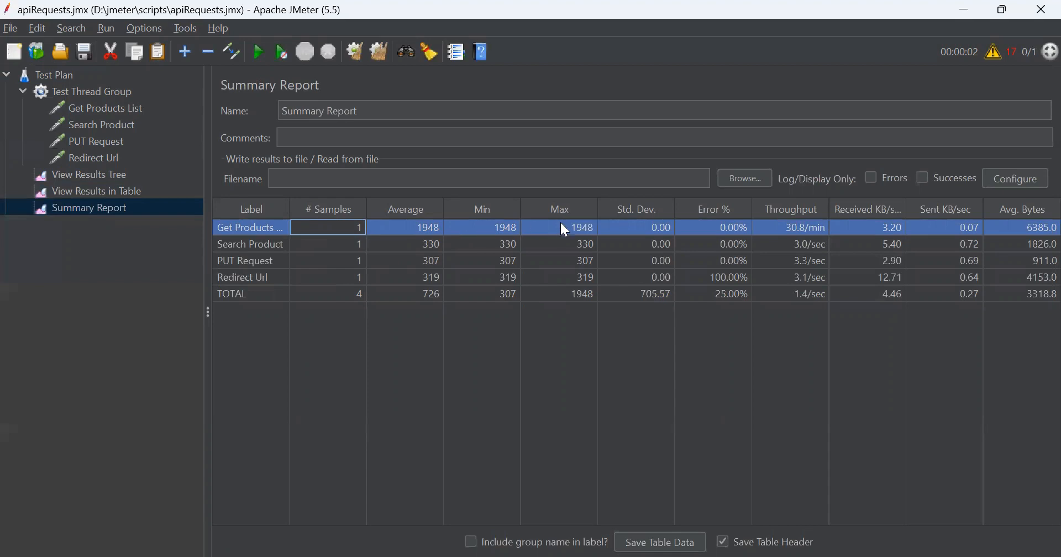
pyautogui.moveTo(553, 264)
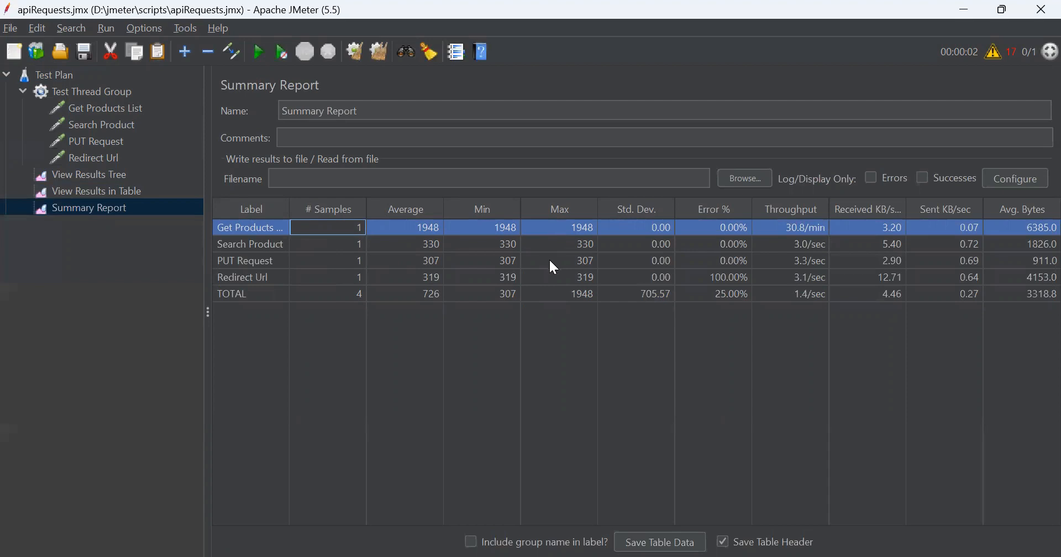
pyautogui.moveTo(492, 302)
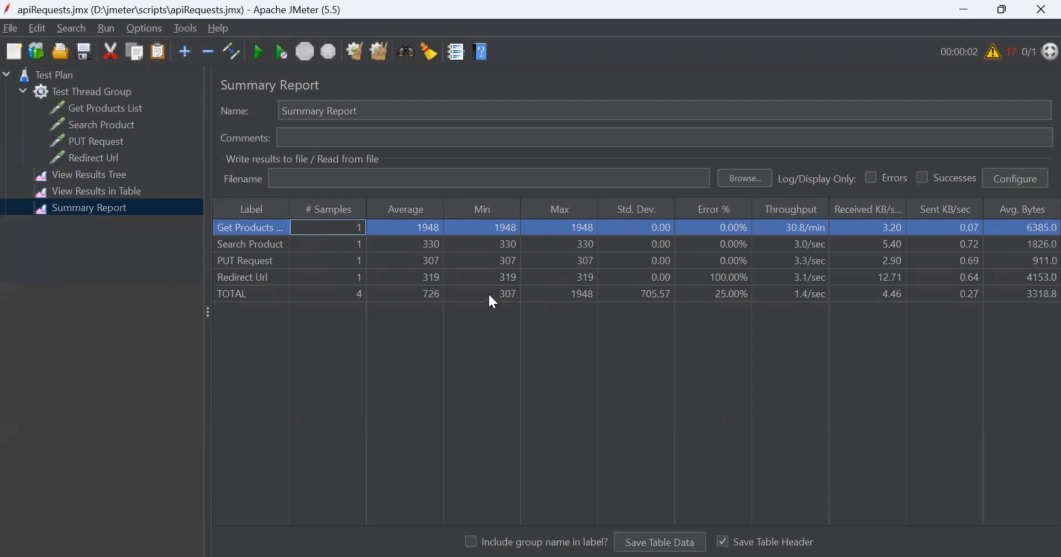
pyautogui.click(480, 293)
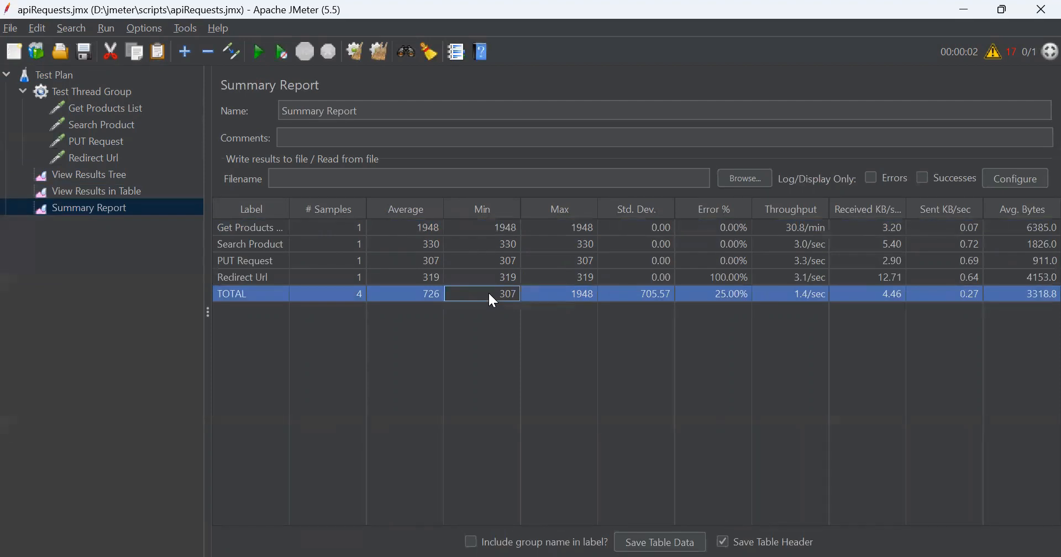
pyautogui.moveTo(561, 300)
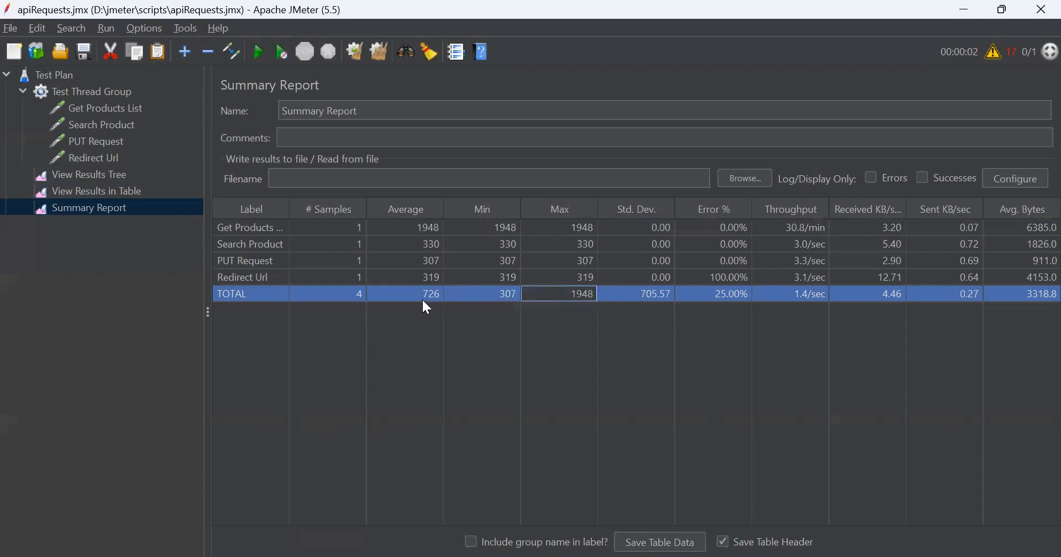
pyautogui.click(405, 293)
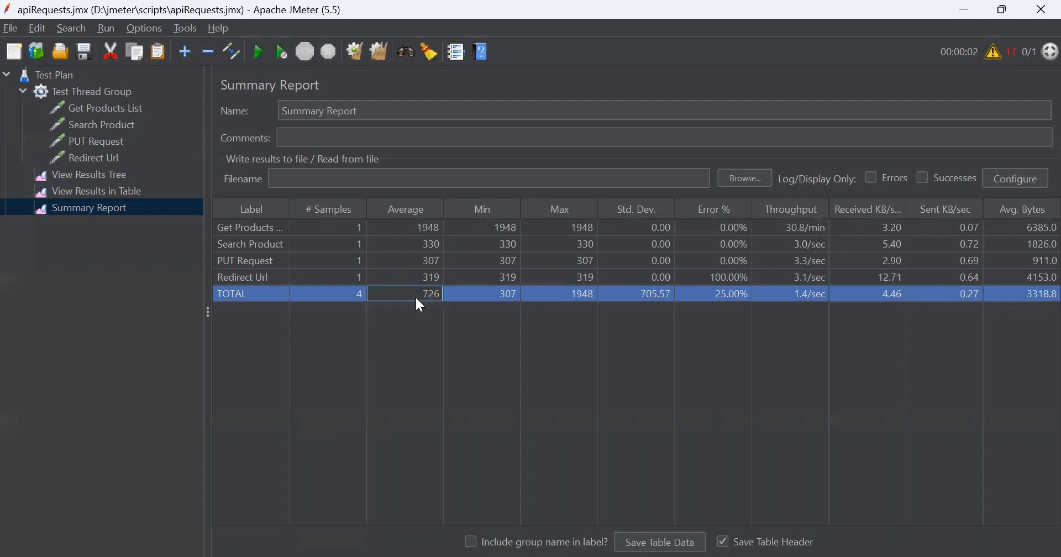
pyautogui.moveTo(652, 213)
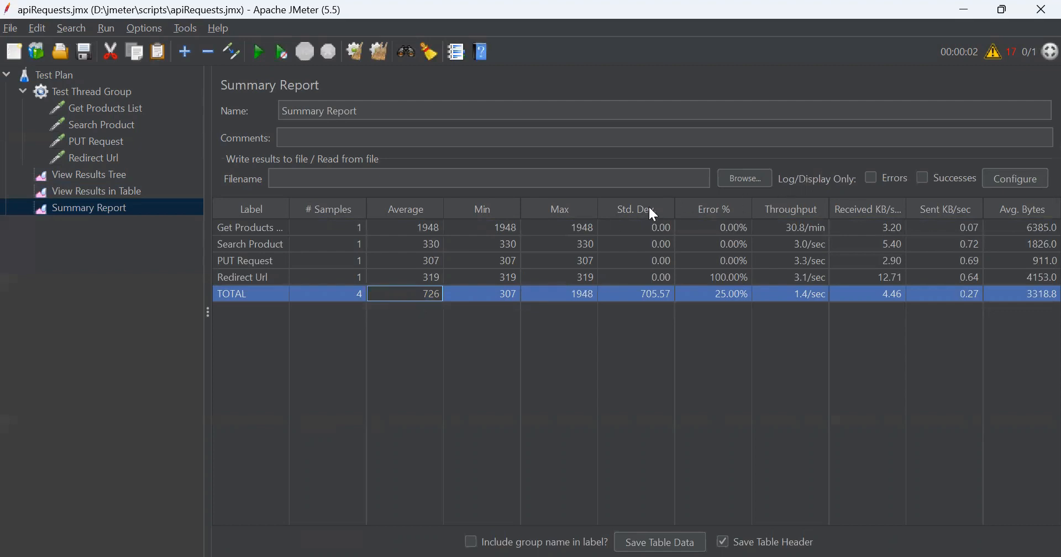
pyautogui.moveTo(655, 218)
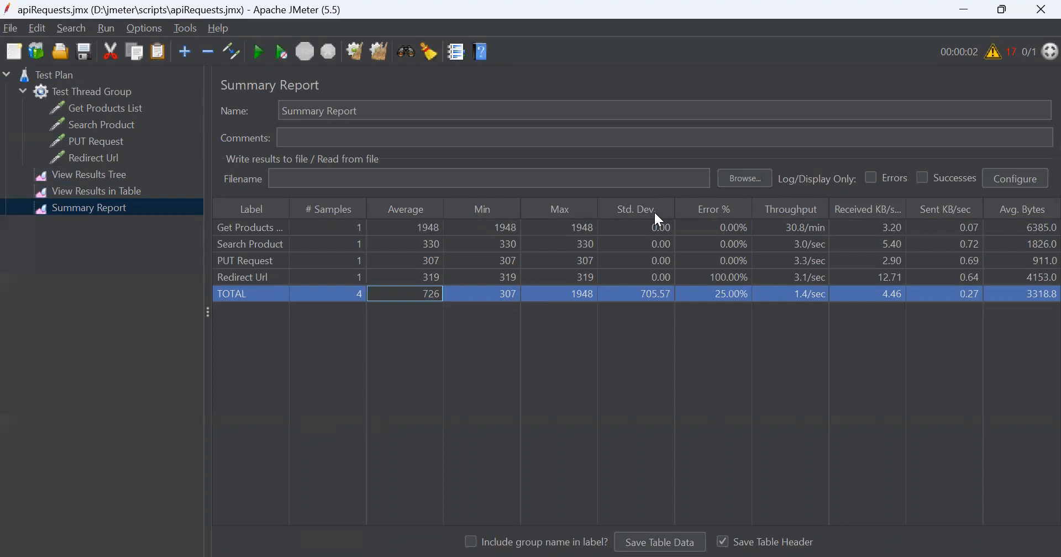
pyautogui.moveTo(657, 222)
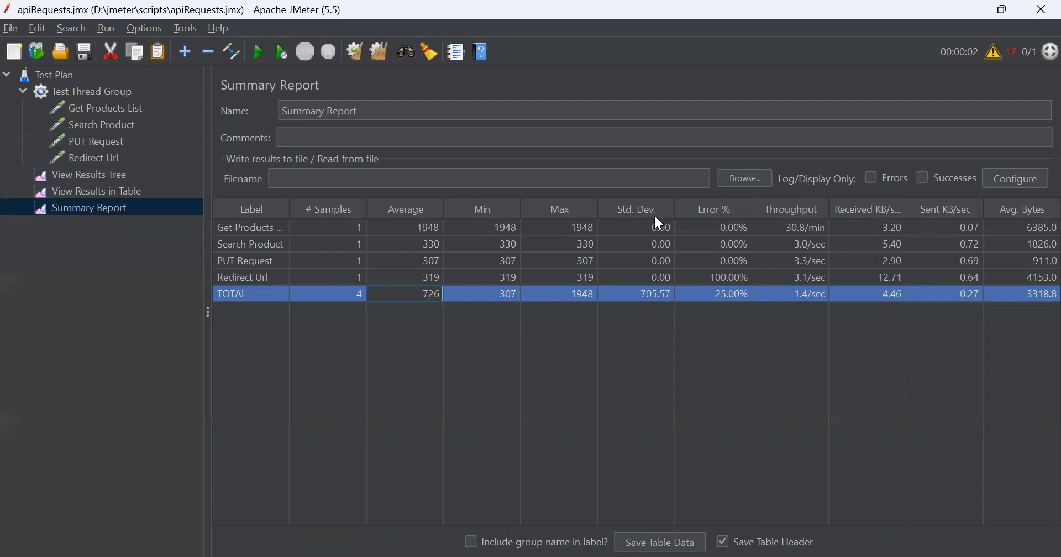
pyautogui.moveTo(656, 224)
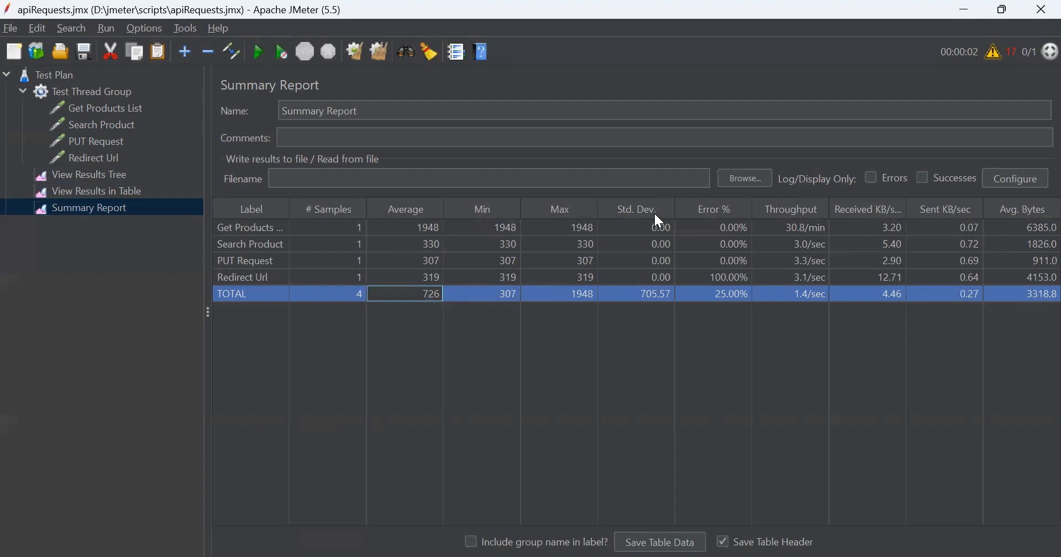
pyautogui.moveTo(725, 216)
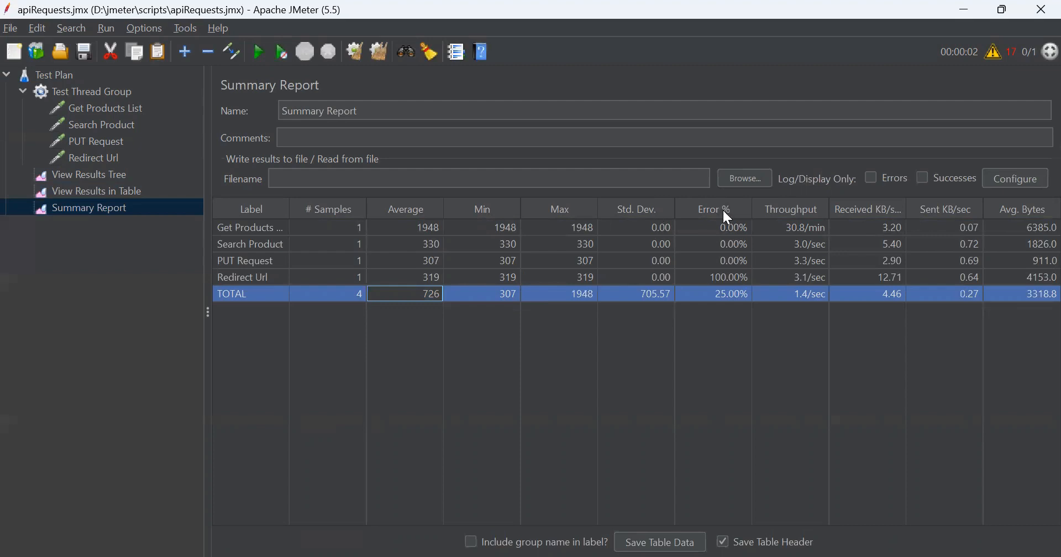
pyautogui.moveTo(713, 284)
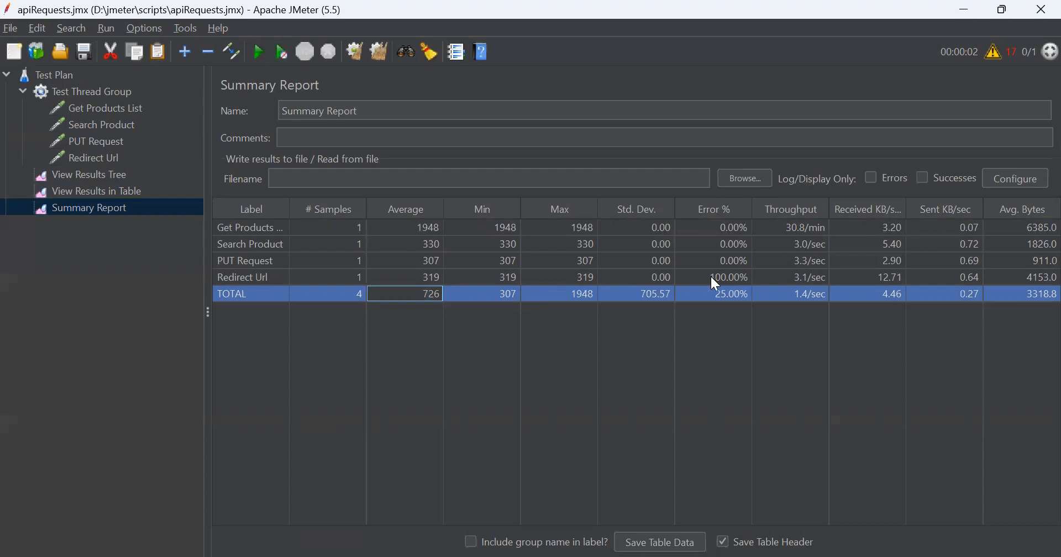
pyautogui.click(713, 276)
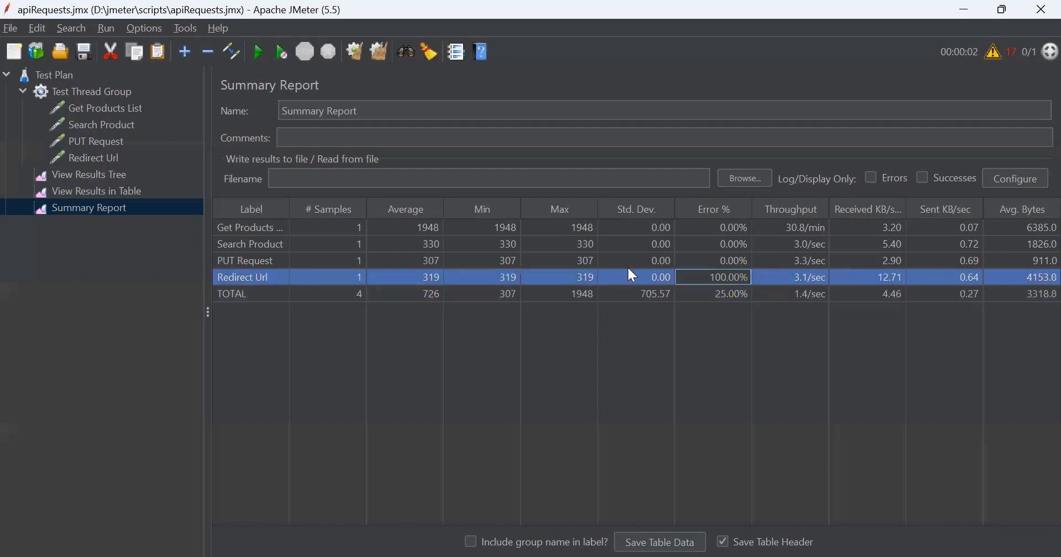
pyautogui.moveTo(731, 283)
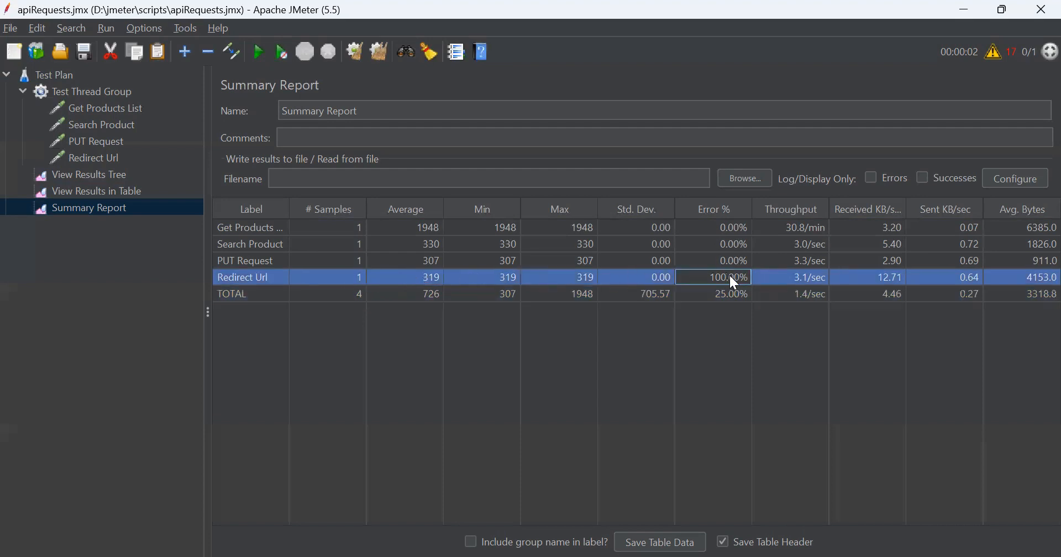
pyautogui.moveTo(731, 255)
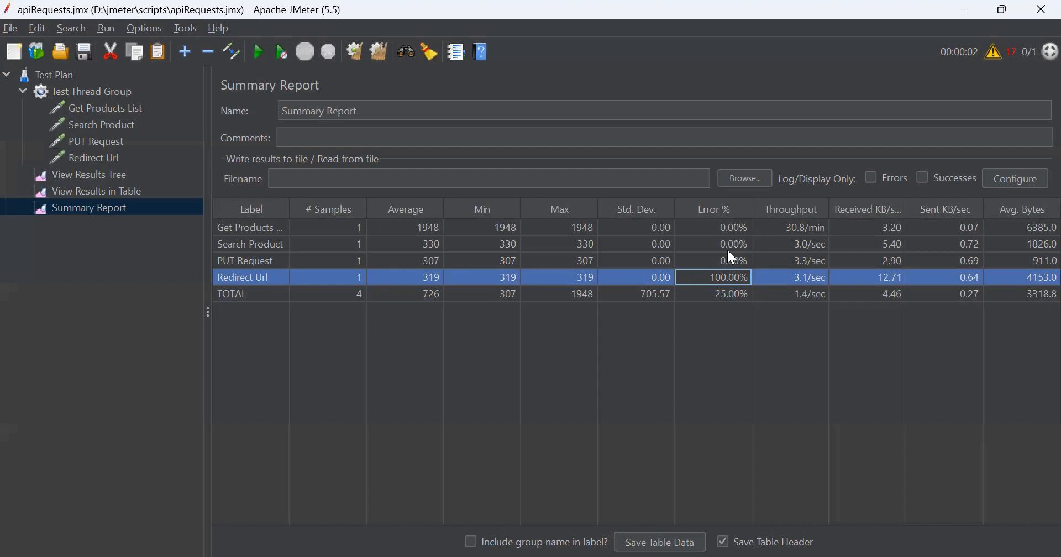
pyautogui.moveTo(724, 263)
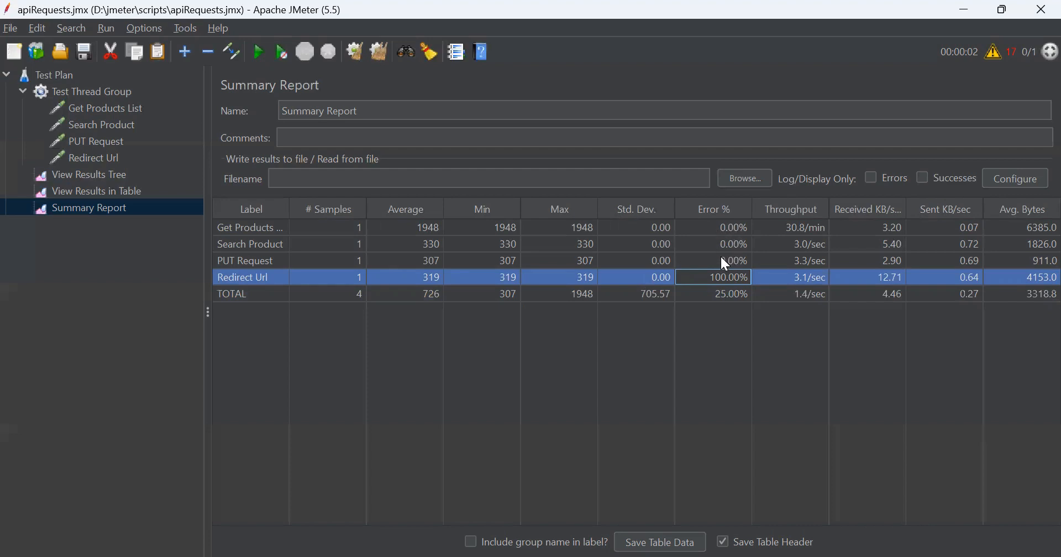
pyautogui.moveTo(797, 263)
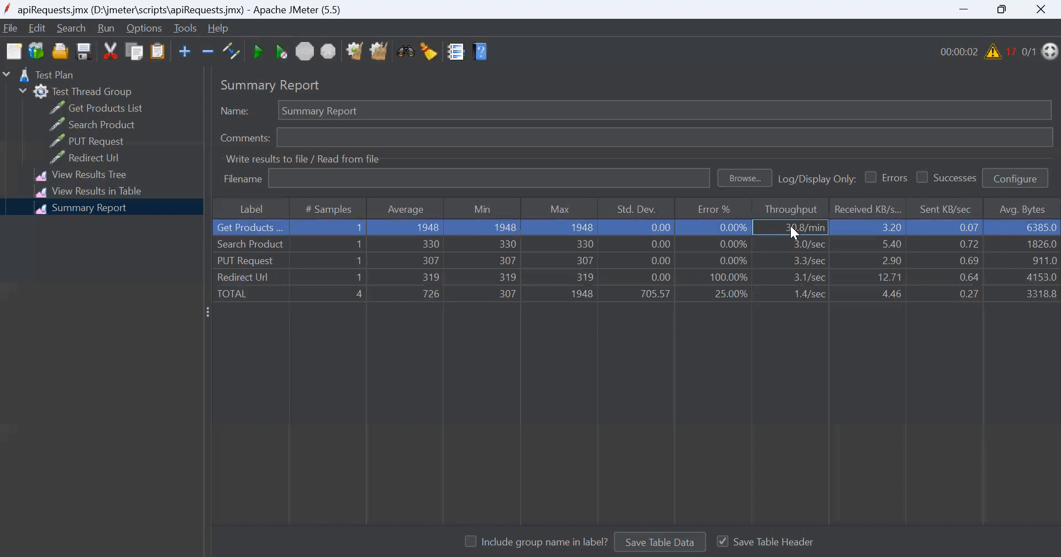
pyautogui.click(789, 294)
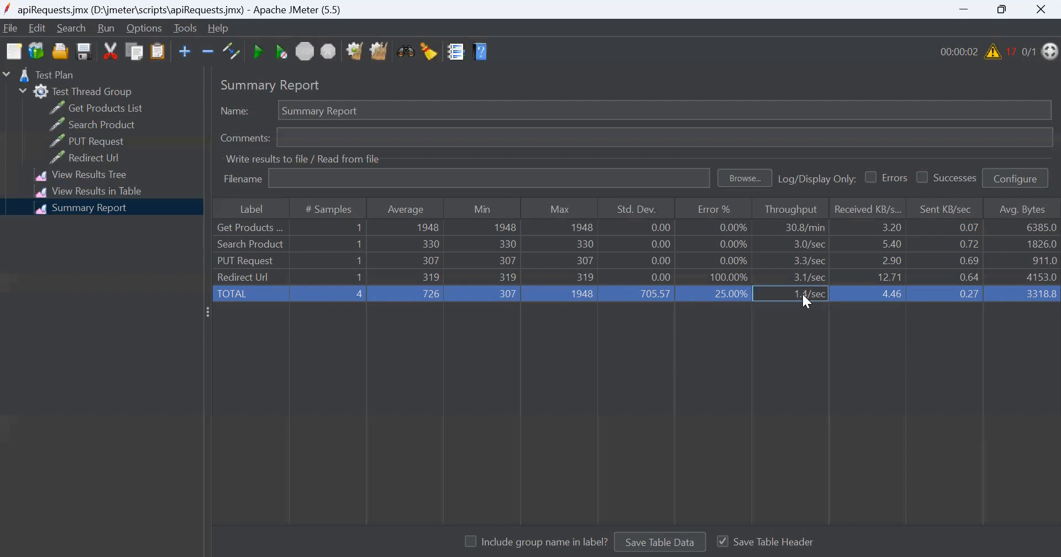
pyautogui.moveTo(809, 303)
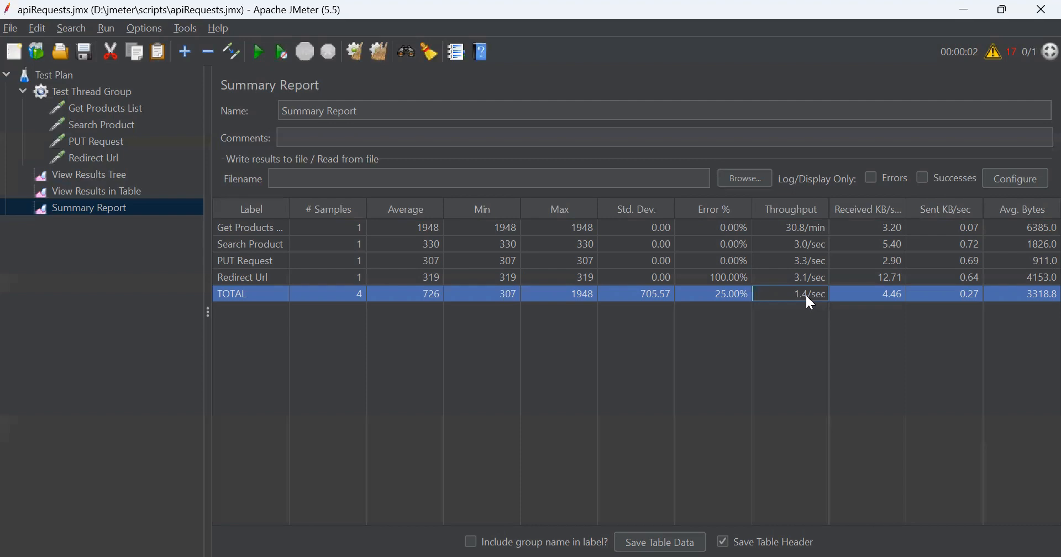
pyautogui.moveTo(798, 264)
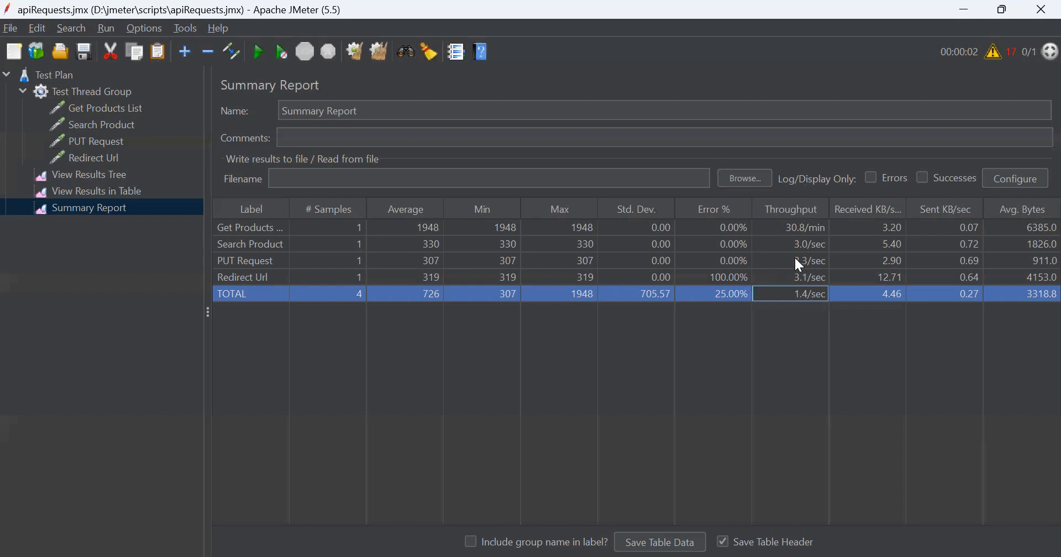
pyautogui.moveTo(773, 297)
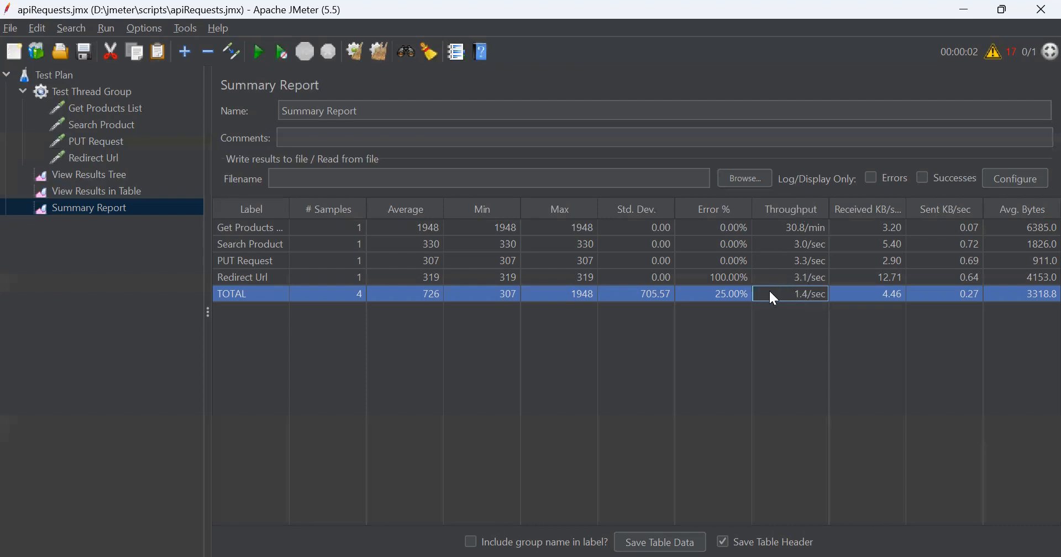
pyautogui.moveTo(881, 218)
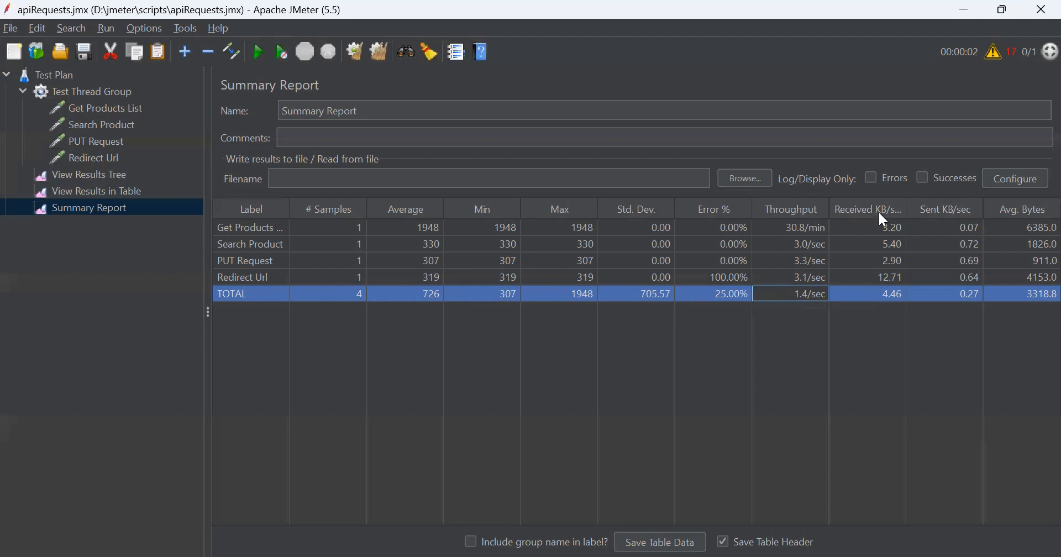
pyautogui.moveTo(957, 221)
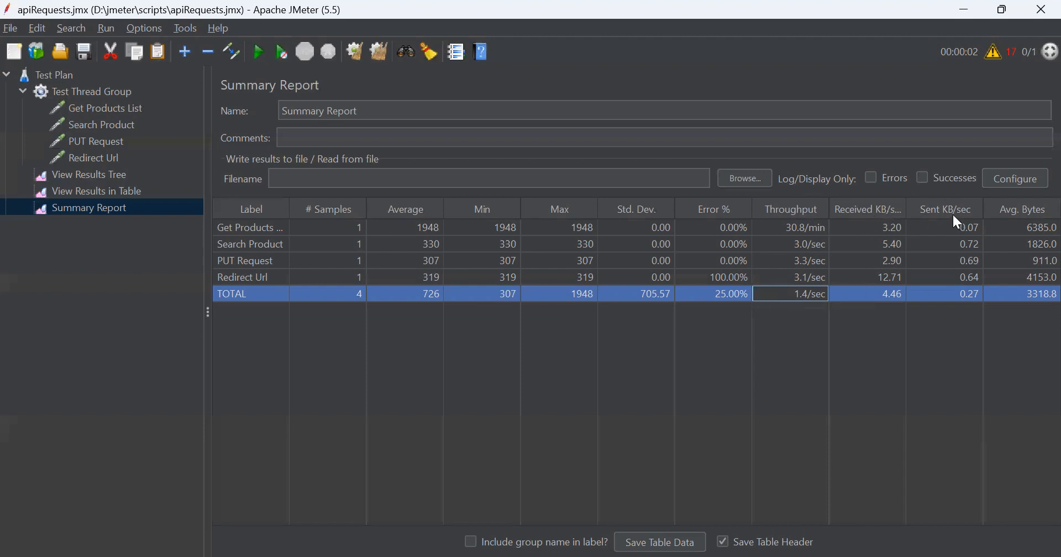
pyautogui.moveTo(1035, 223)
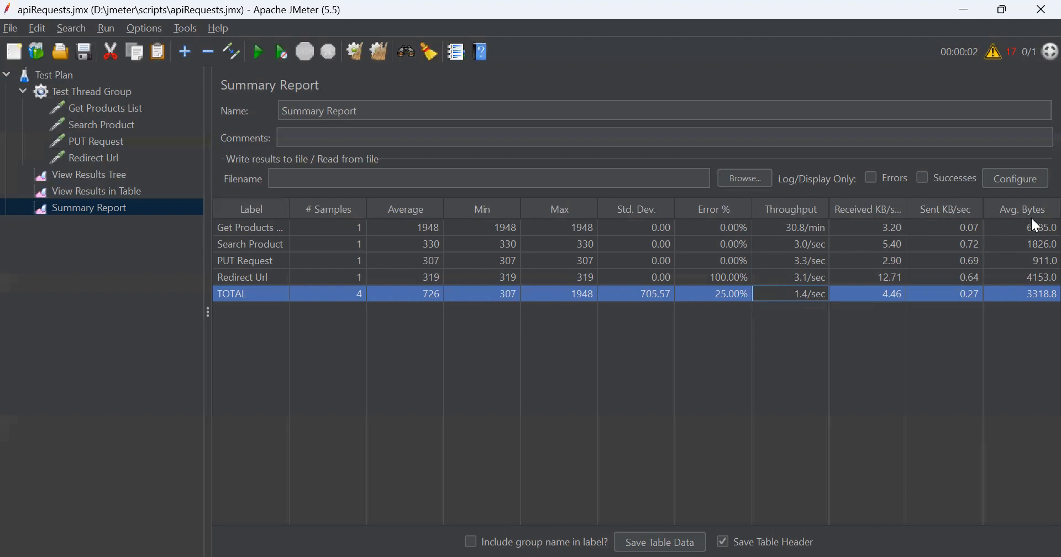
pyautogui.moveTo(1034, 226)
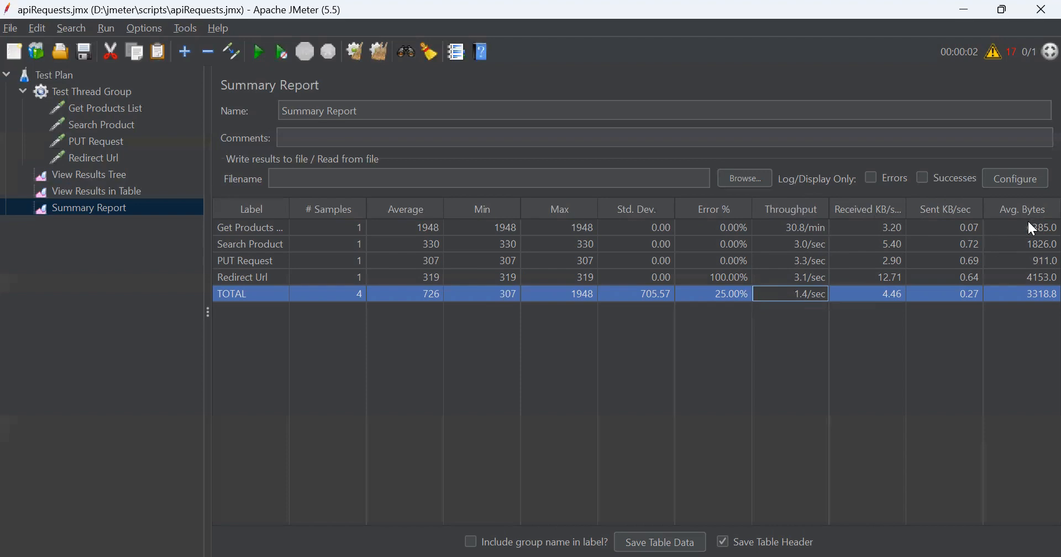
# Bring up the Test Plan's actions to add an Aggregate Report listener.
pyautogui.rightClick(52, 74)
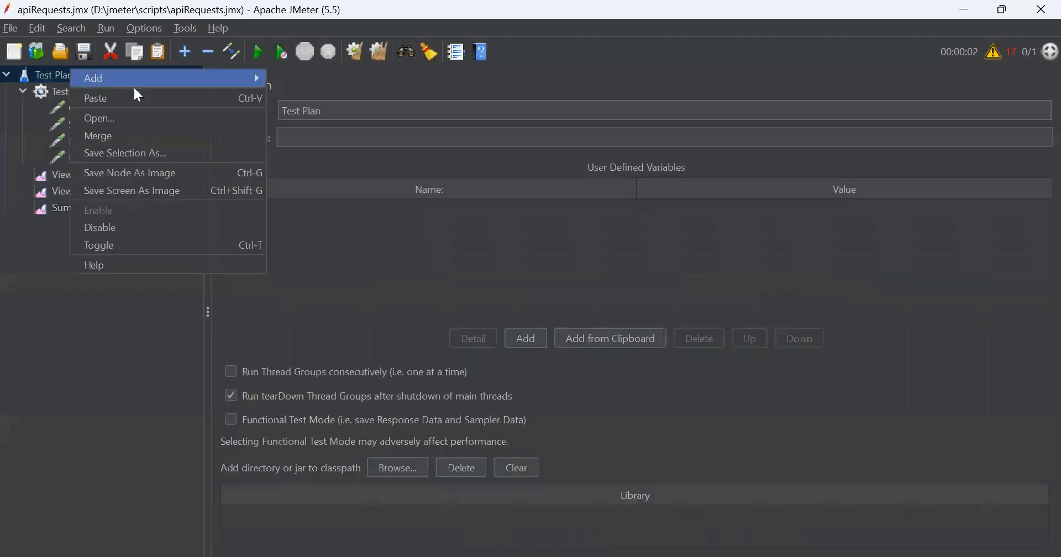
pyautogui.moveTo(293, 115)
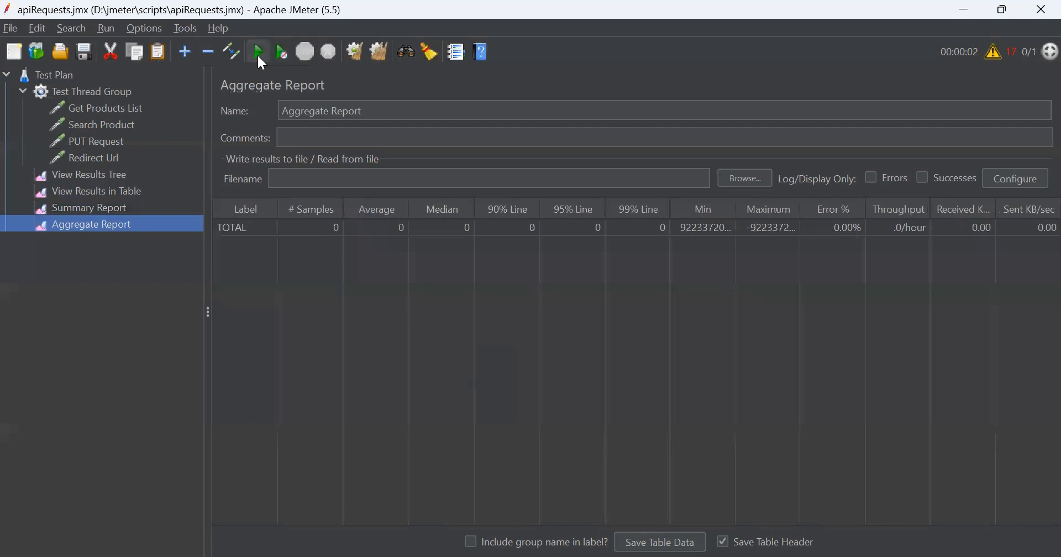
pyautogui.click(257, 52)
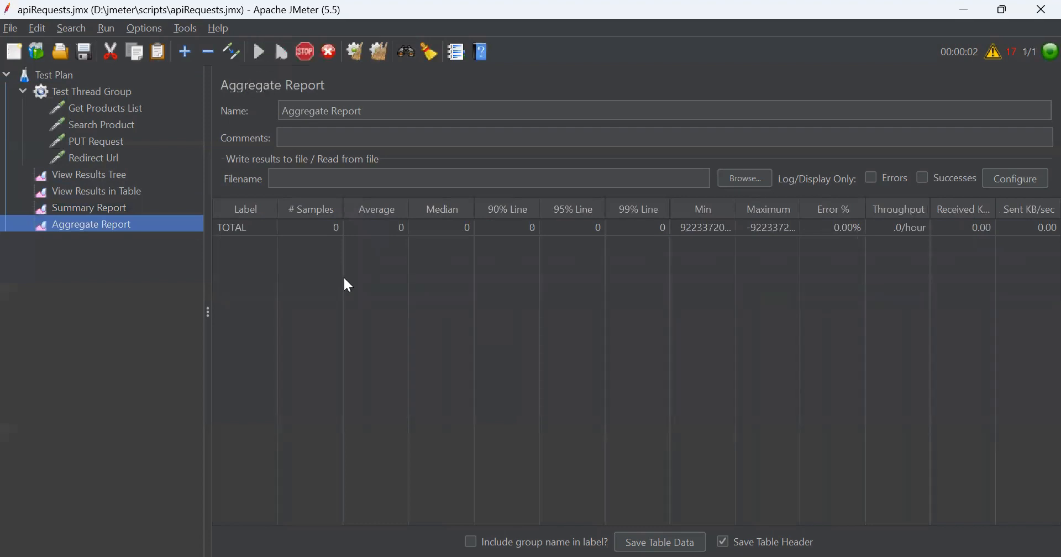
pyautogui.click(258, 52)
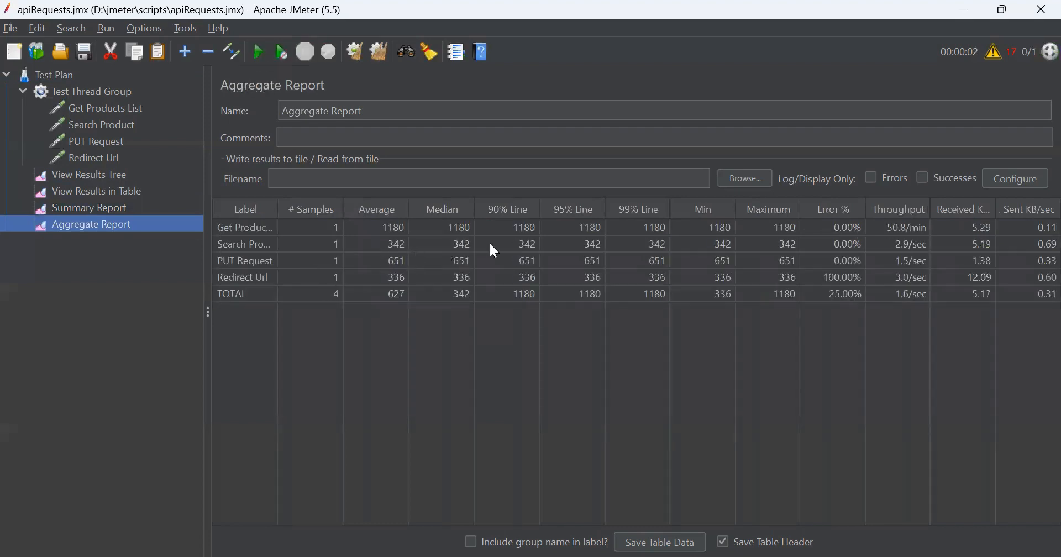
pyautogui.moveTo(260, 252)
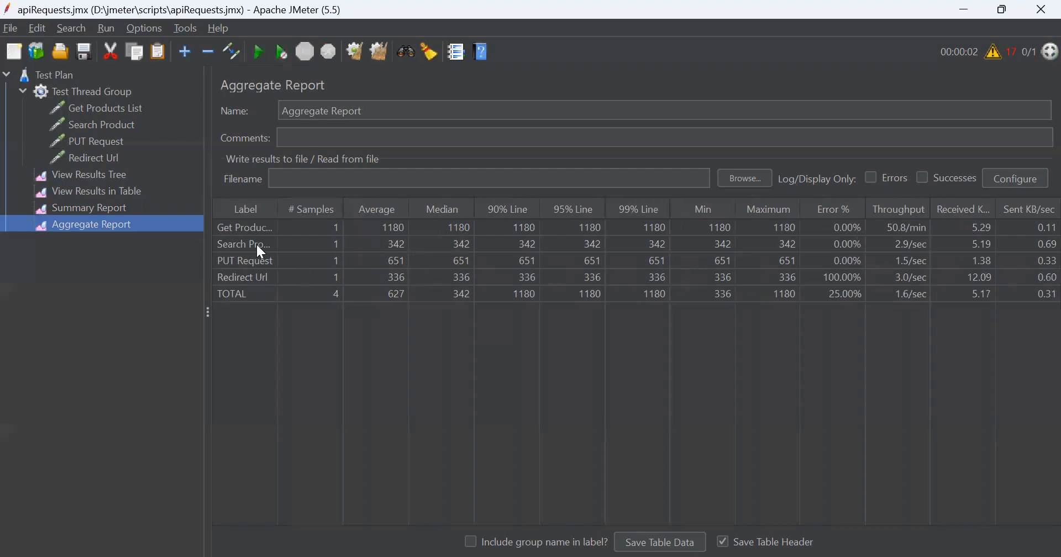
pyautogui.moveTo(564, 281)
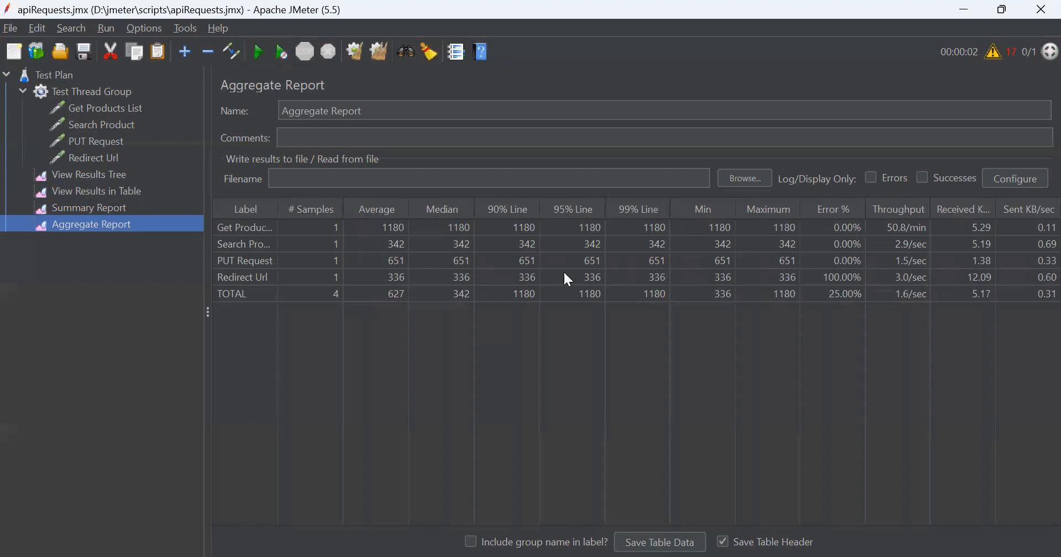
pyautogui.moveTo(446, 231)
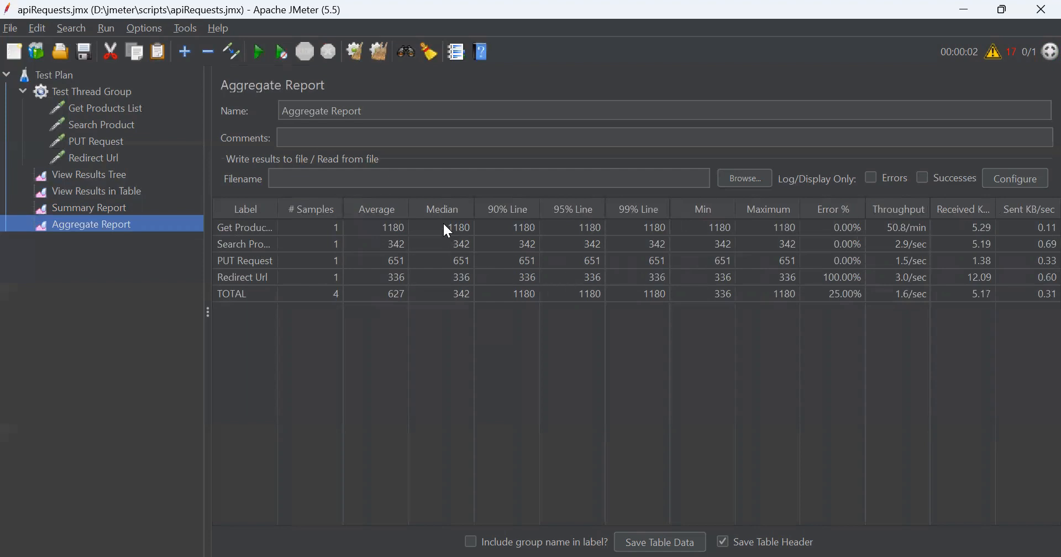
pyautogui.moveTo(518, 225)
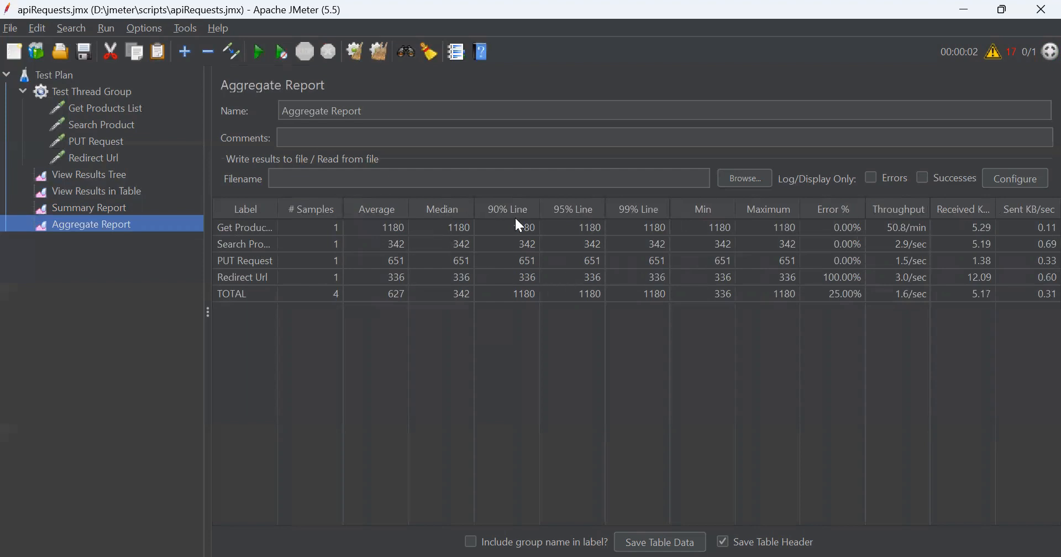
pyautogui.moveTo(572, 216)
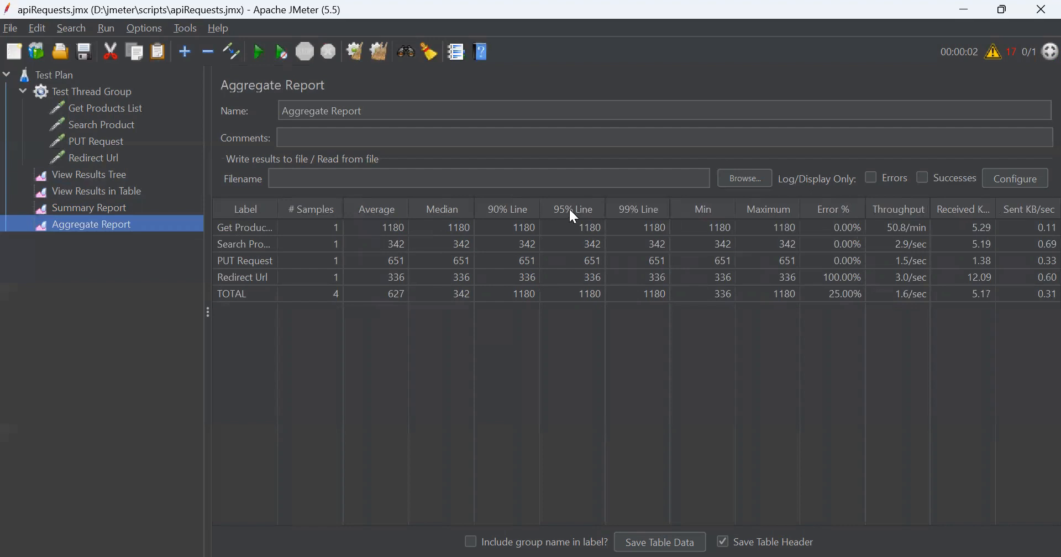
pyautogui.moveTo(636, 218)
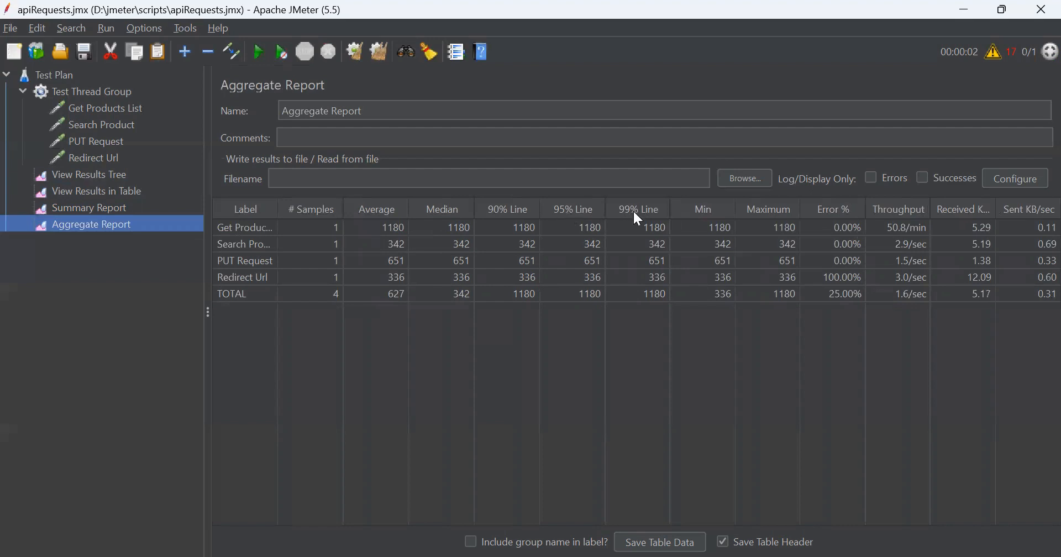
pyautogui.moveTo(566, 271)
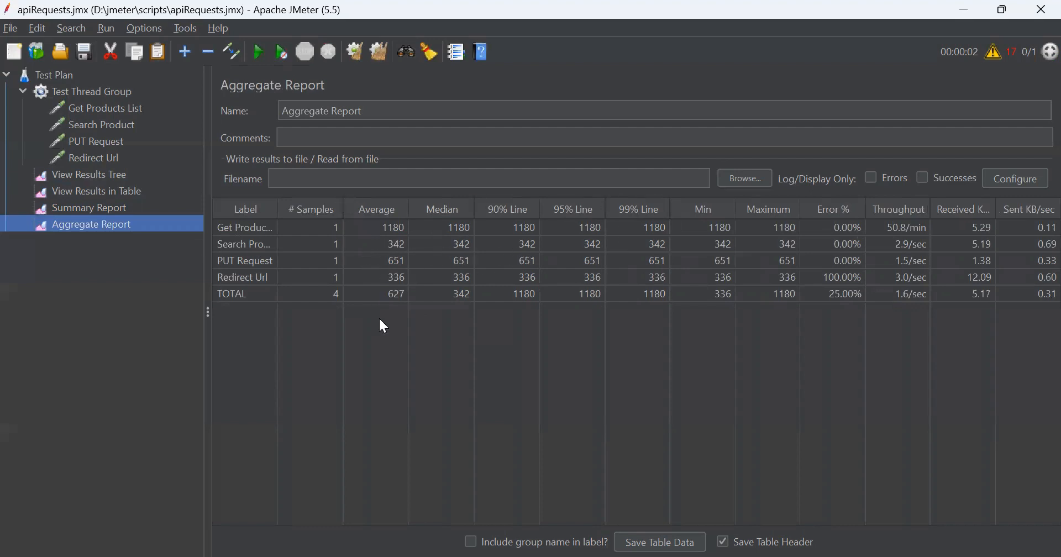
pyautogui.moveTo(433, 315)
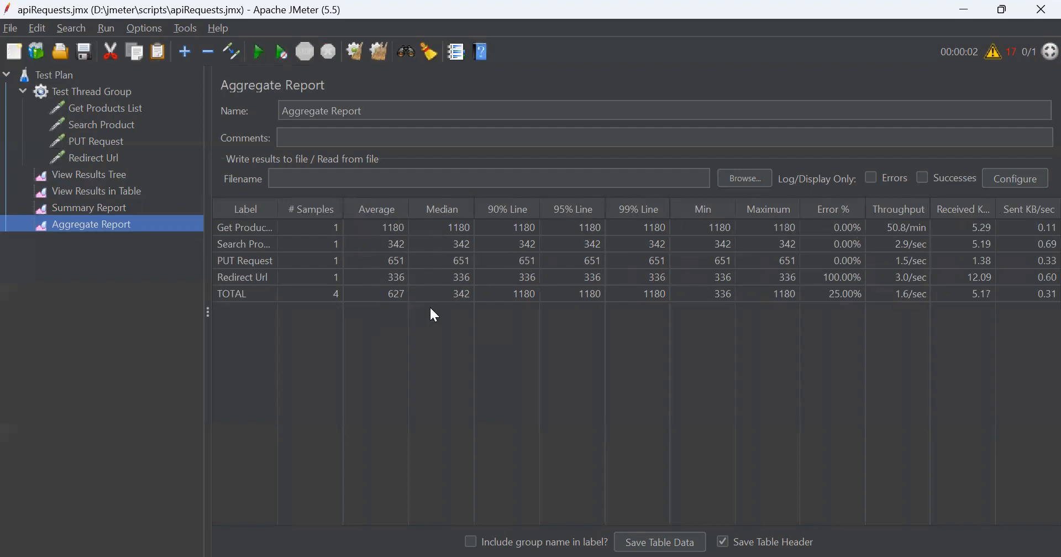
pyautogui.click(88, 208)
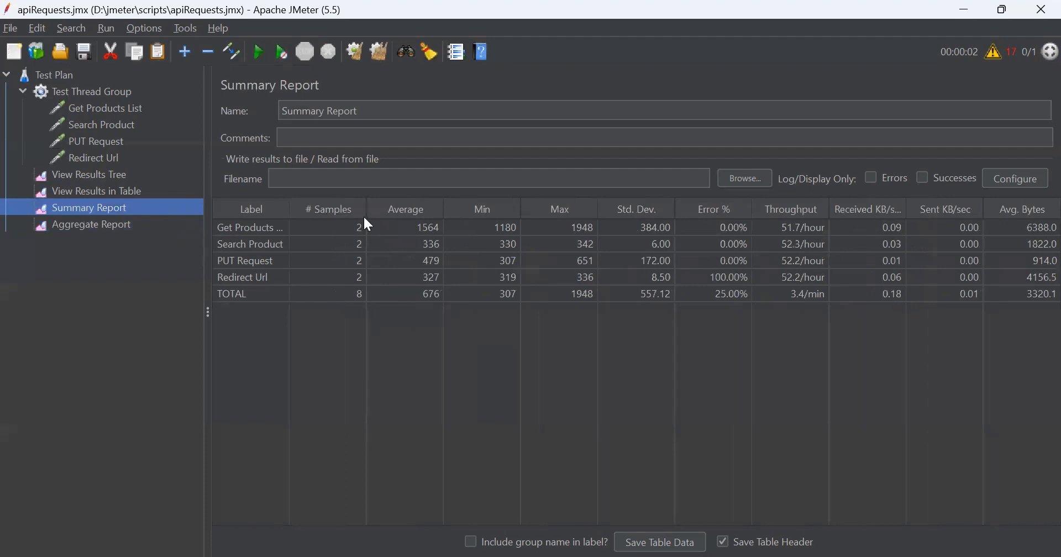
pyautogui.moveTo(407, 228)
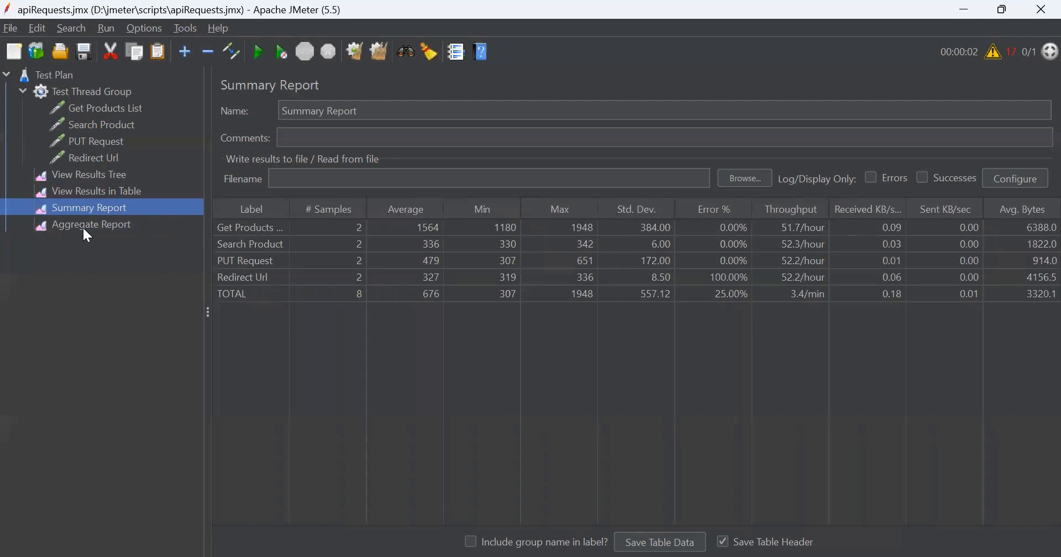
pyautogui.click(92, 224)
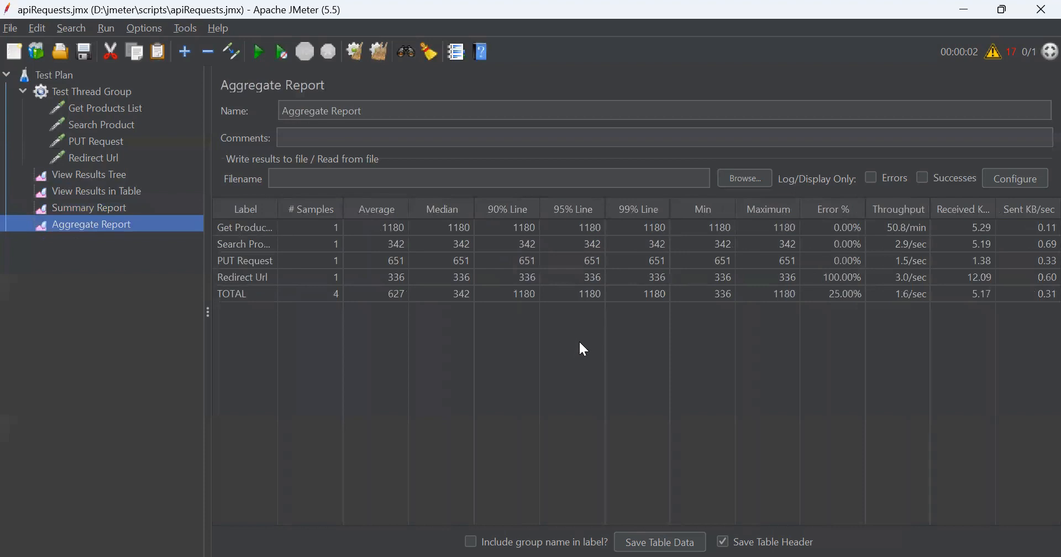
pyautogui.moveTo(617, 341)
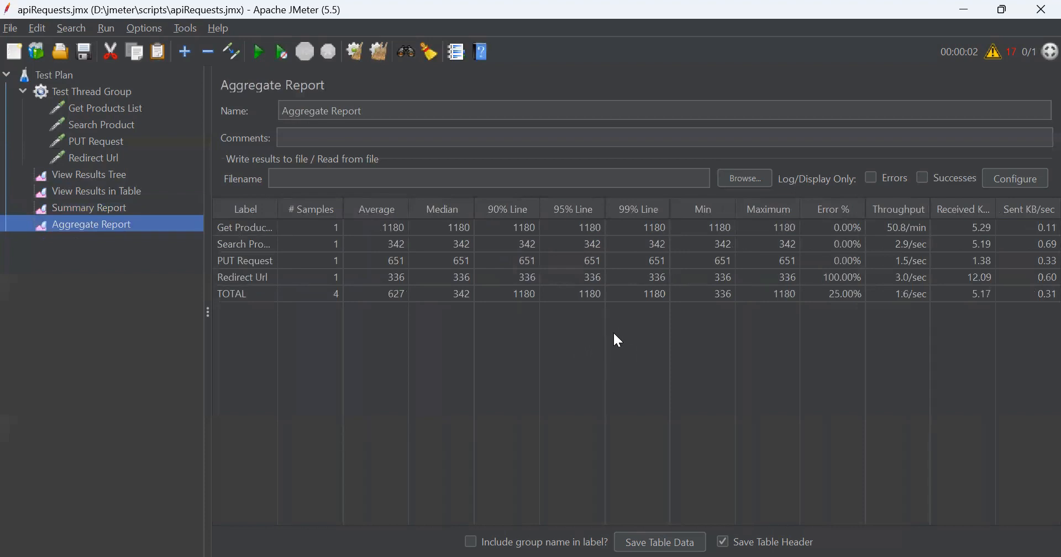
pyautogui.moveTo(612, 233)
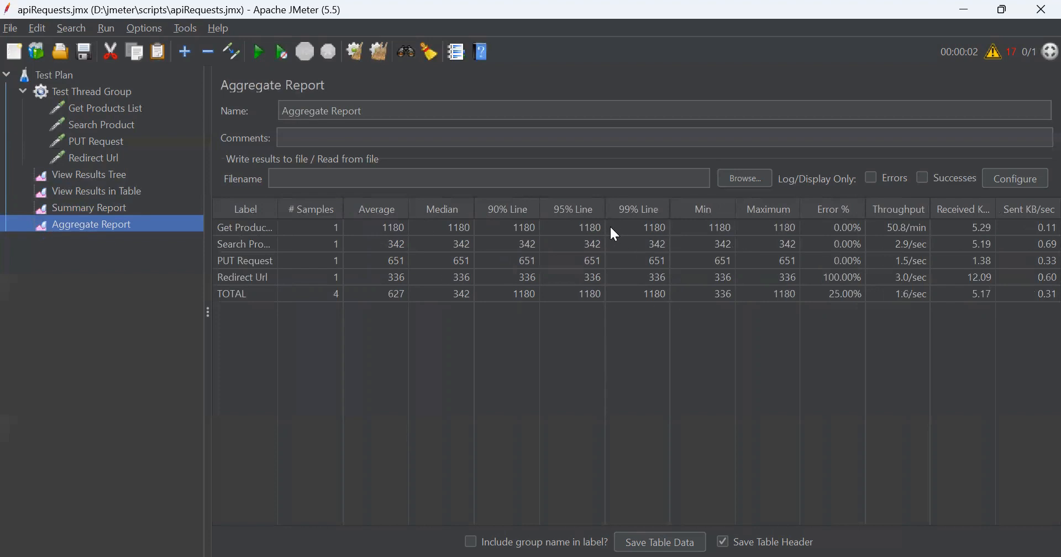
pyautogui.moveTo(441, 216)
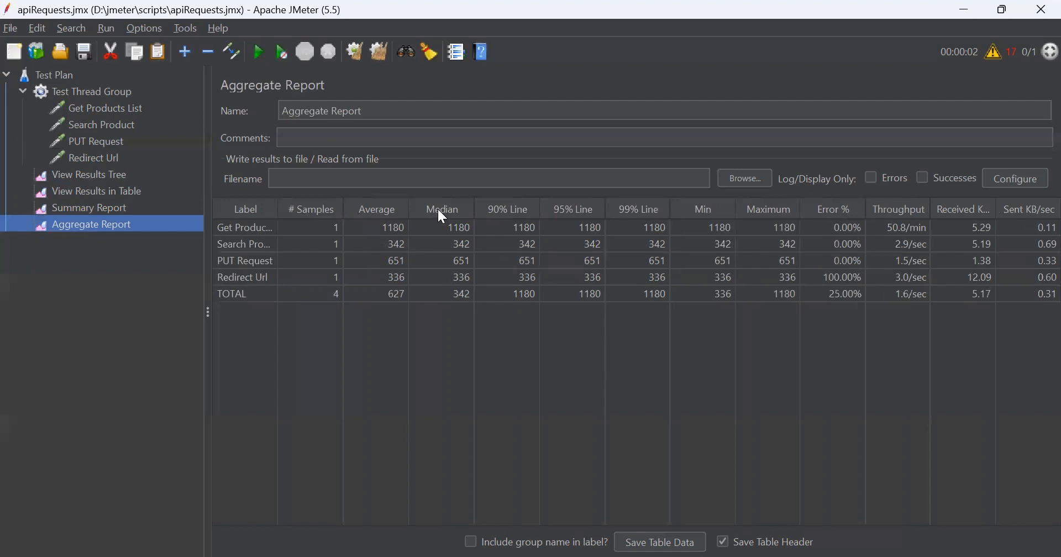
pyautogui.moveTo(508, 212)
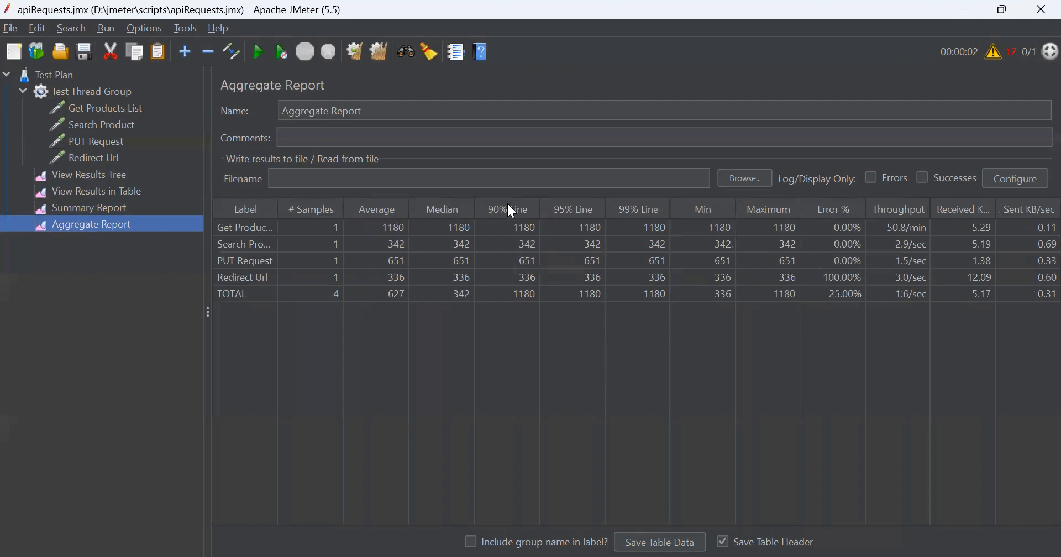
pyautogui.moveTo(629, 217)
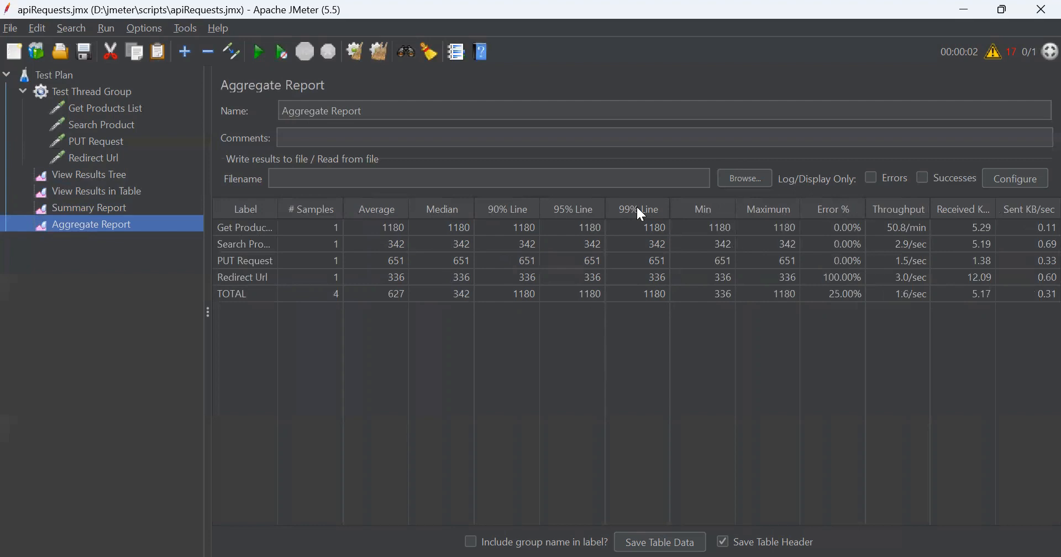
pyautogui.moveTo(418, 219)
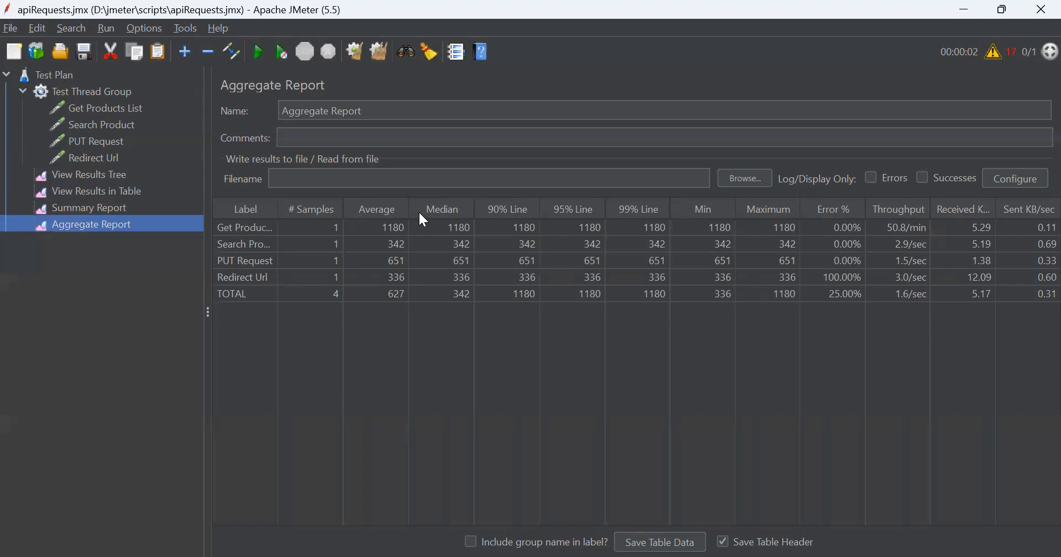
pyautogui.moveTo(399, 305)
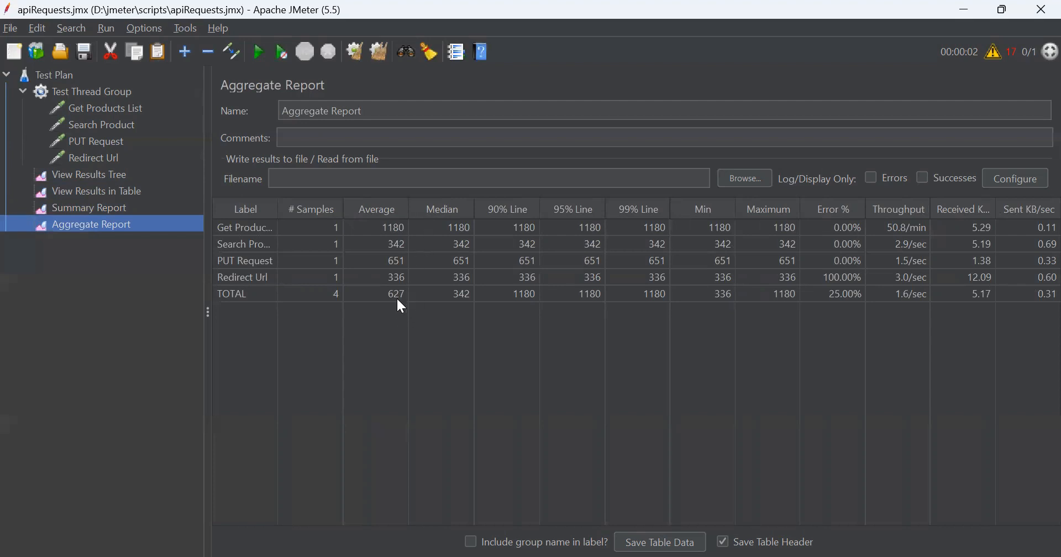
pyautogui.moveTo(463, 300)
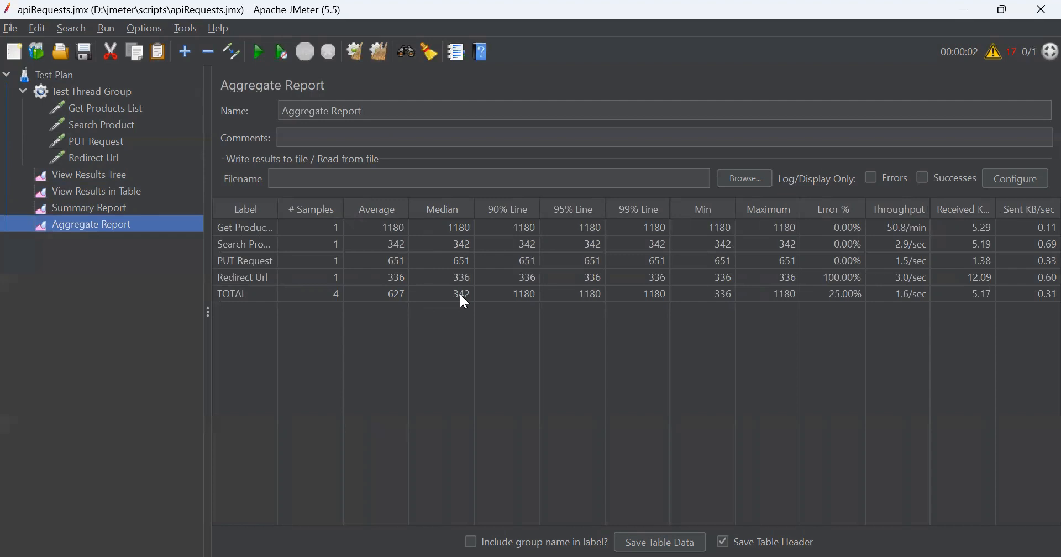
pyautogui.moveTo(508, 290)
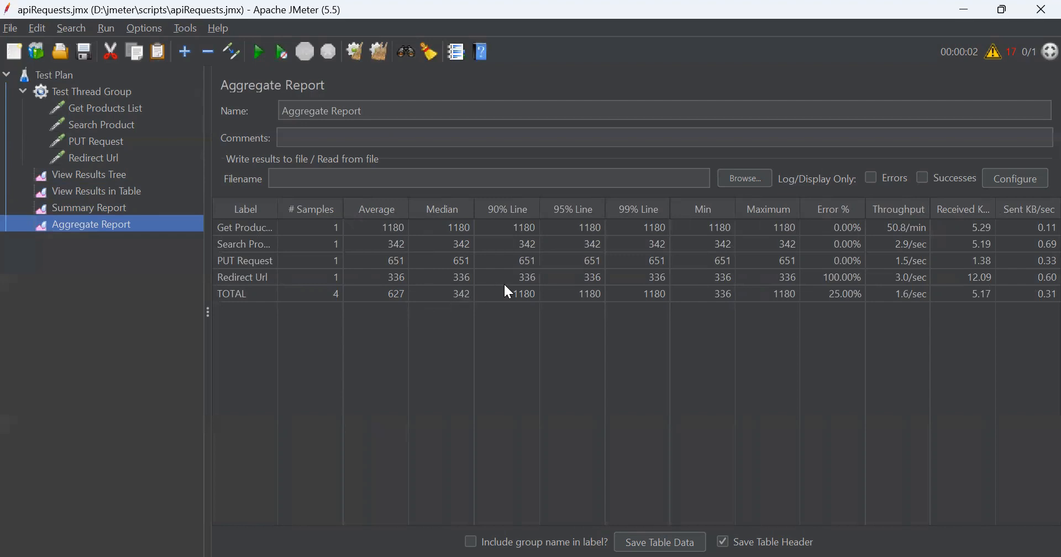
pyautogui.moveTo(526, 306)
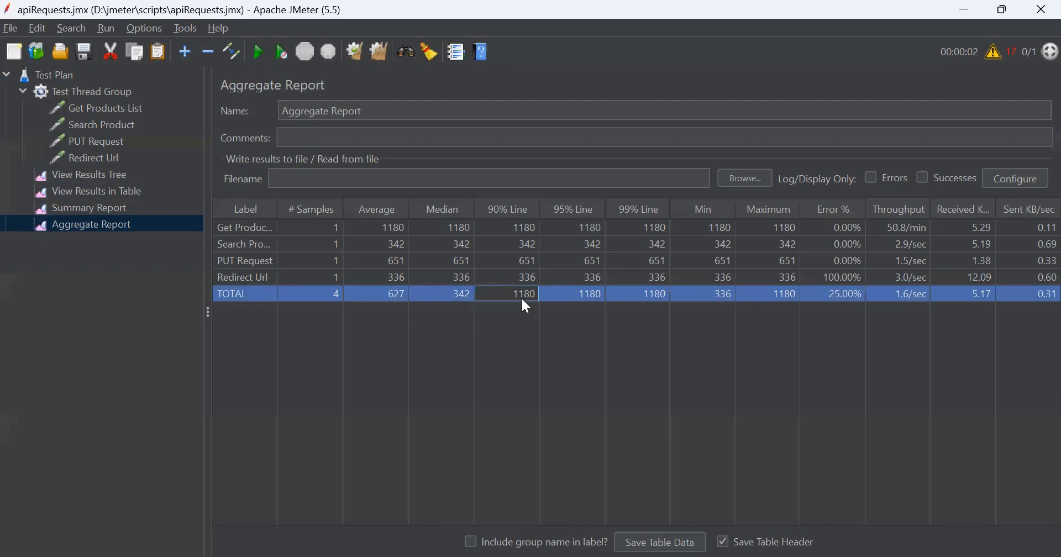
pyautogui.moveTo(552, 297)
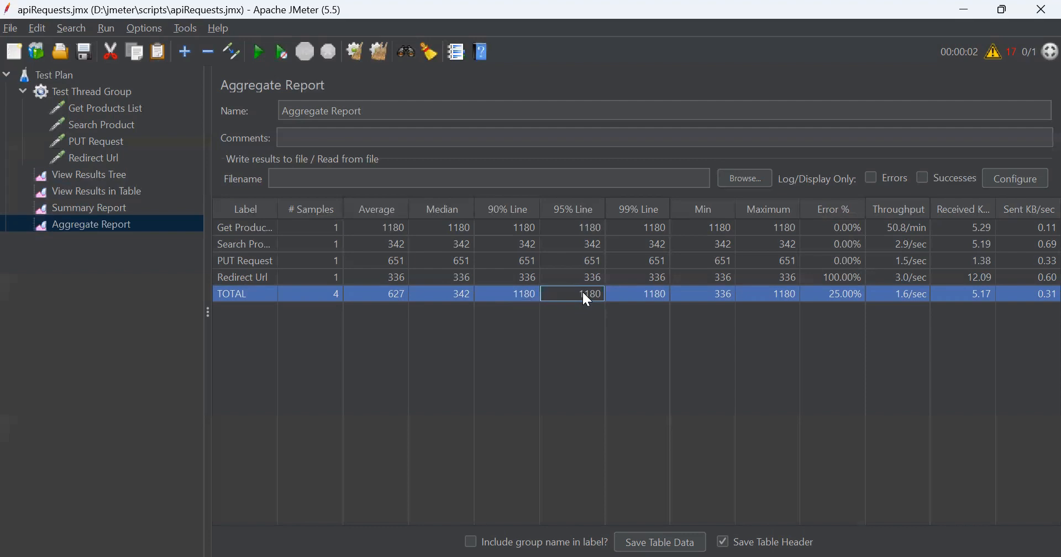
pyautogui.moveTo(573, 308)
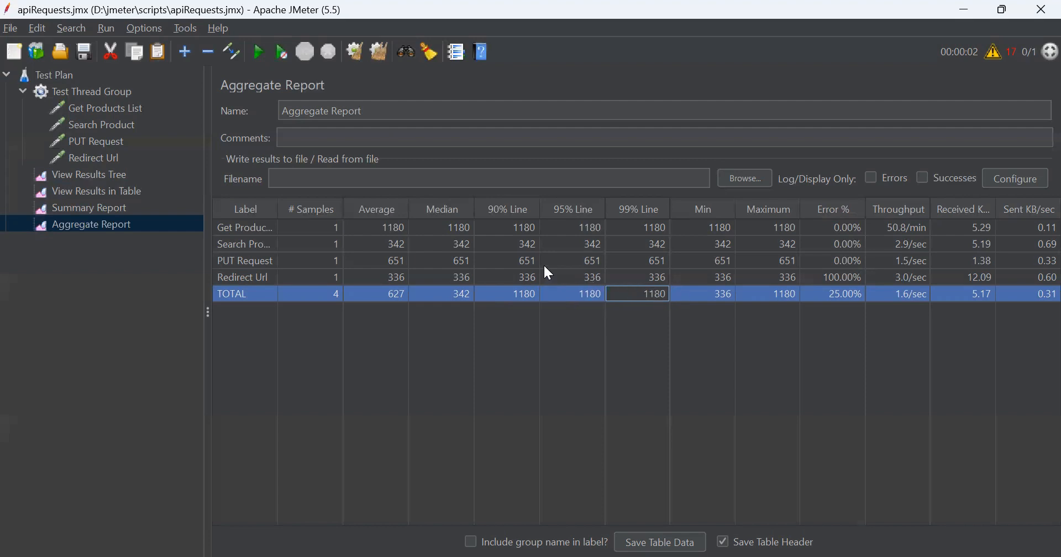
pyautogui.moveTo(86, 74)
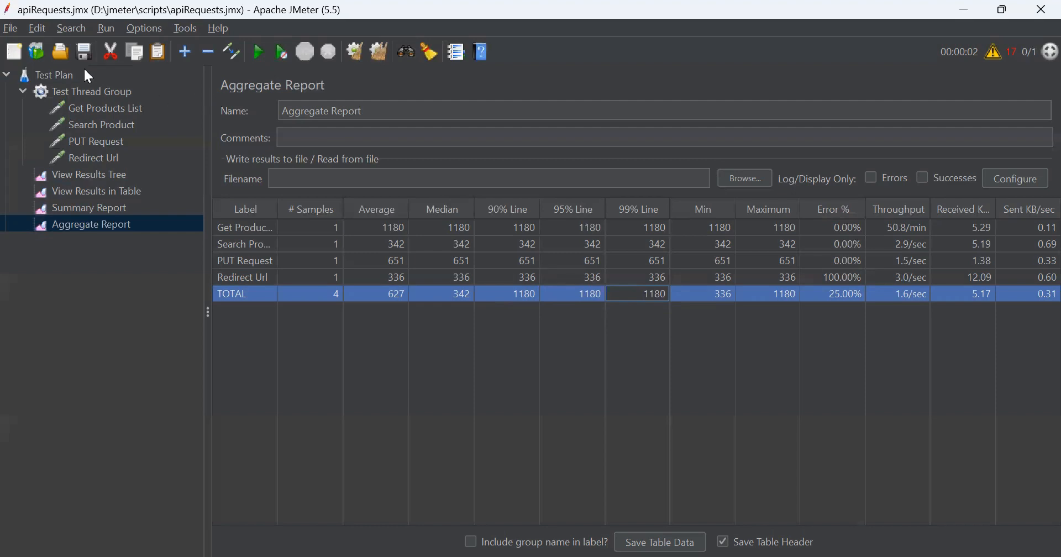
pyautogui.rightClick(53, 74)
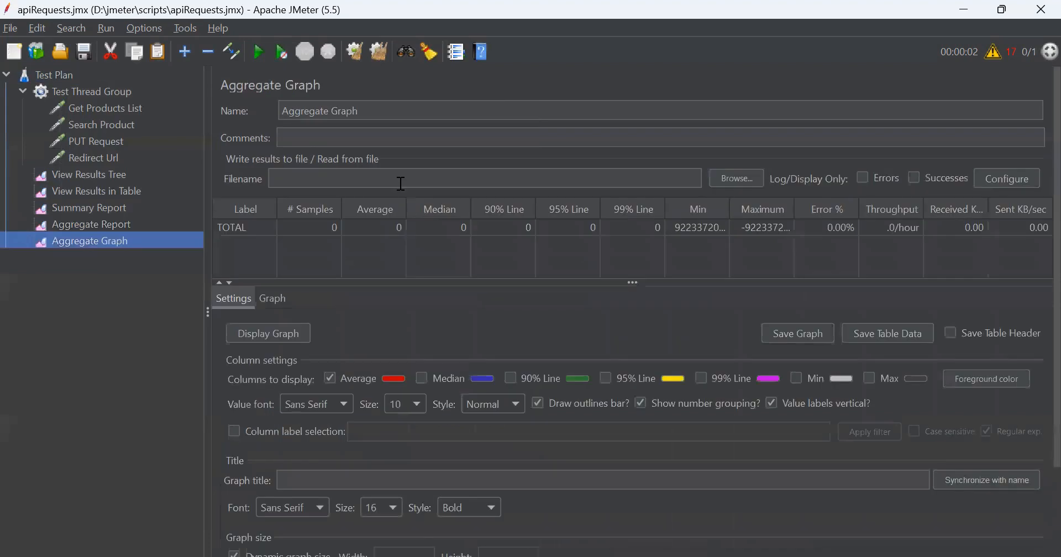
pyautogui.moveTo(274, 315)
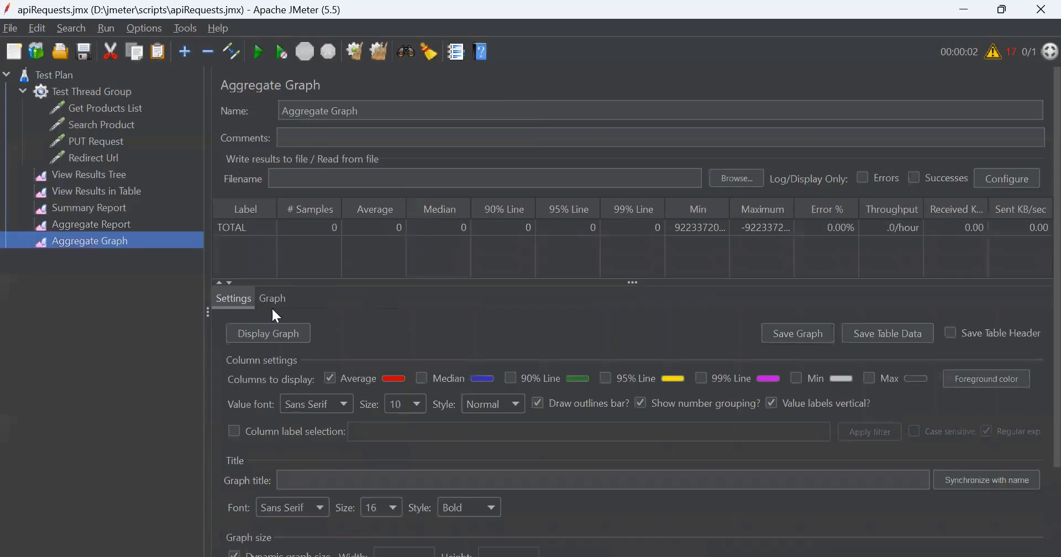
# Rerun the test and display the Aggregate Graph bar chart of average response times.
pyautogui.click(258, 52)
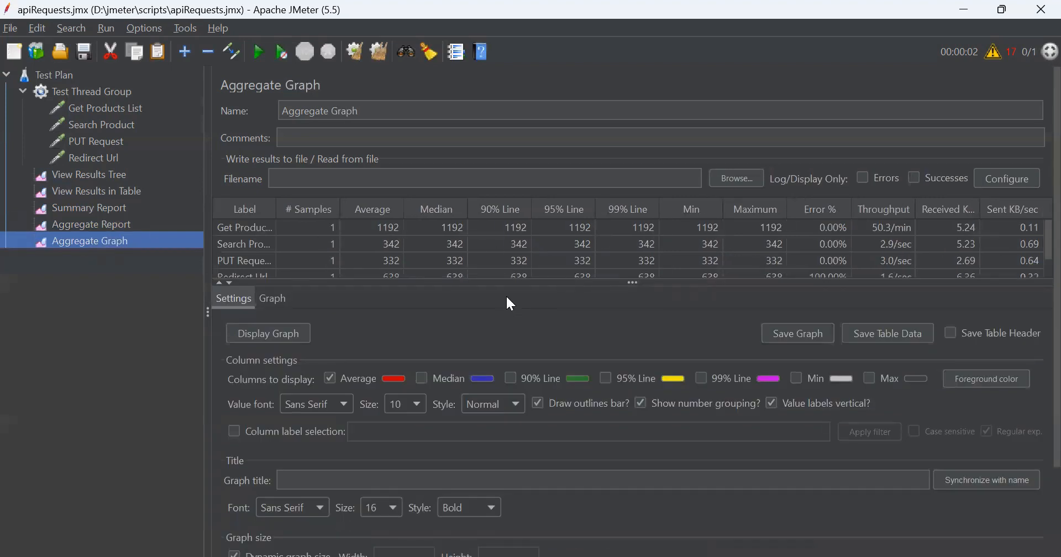
pyautogui.moveTo(565, 297)
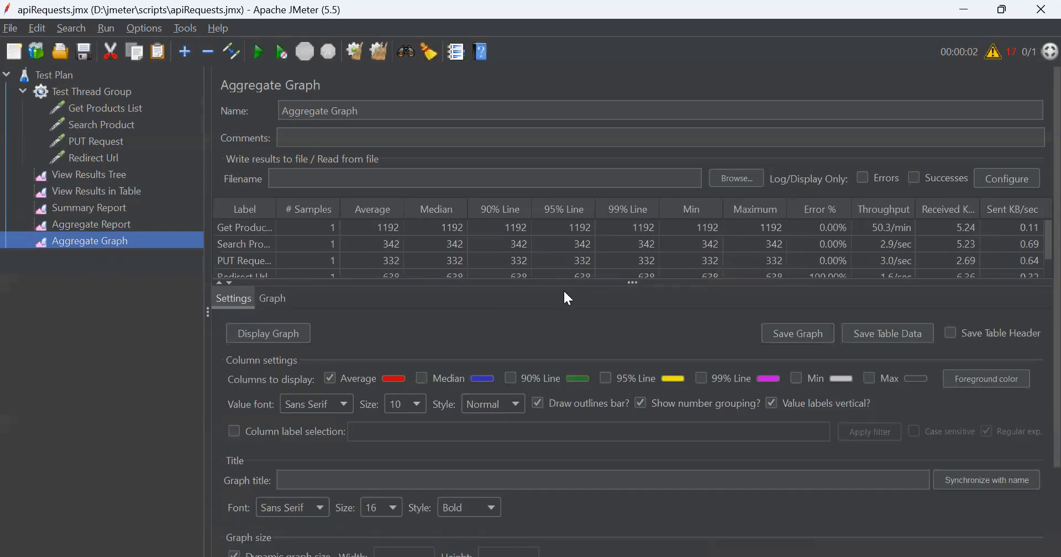
pyautogui.moveTo(611, 373)
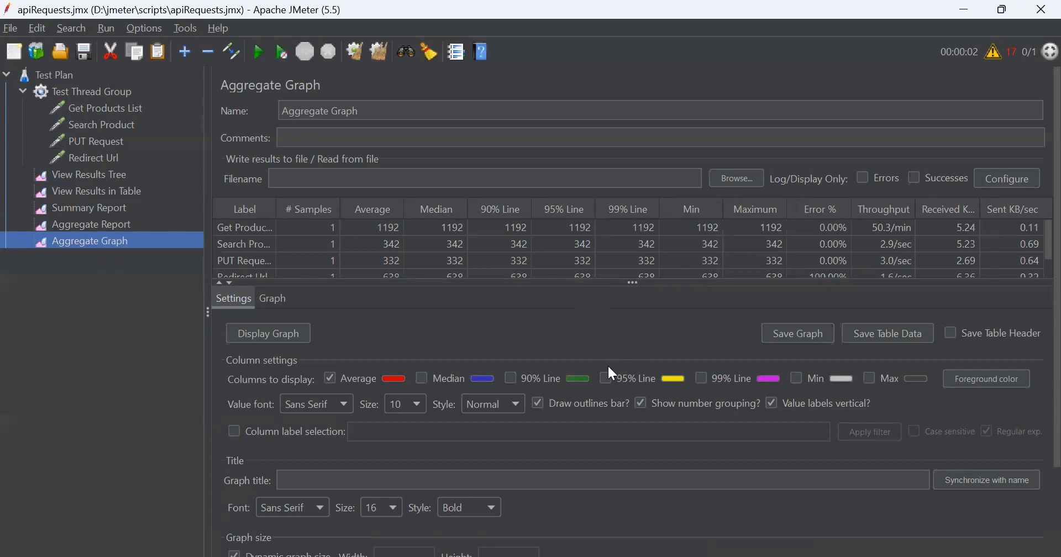
pyautogui.moveTo(332, 331)
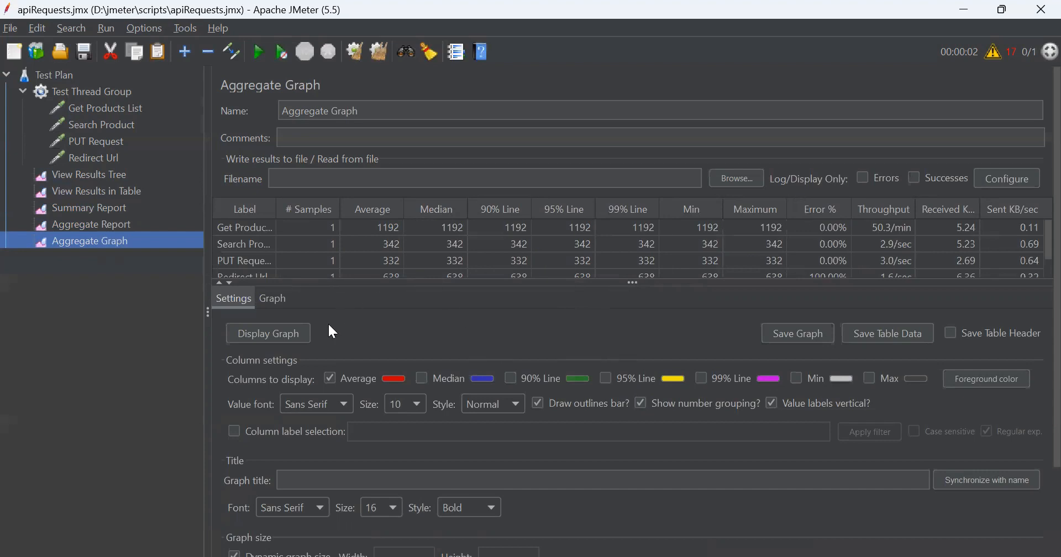
pyautogui.click(272, 298)
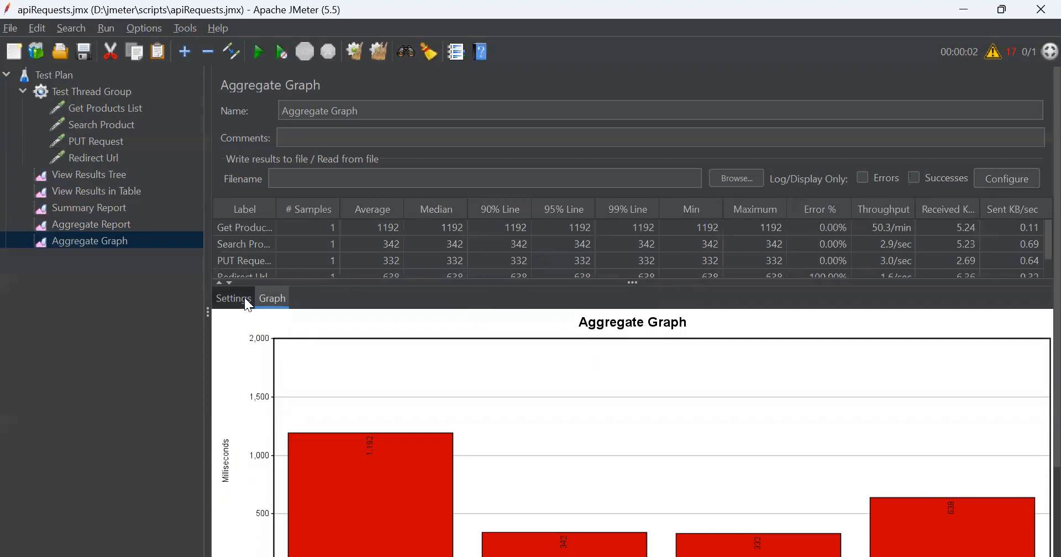
pyautogui.click(233, 298)
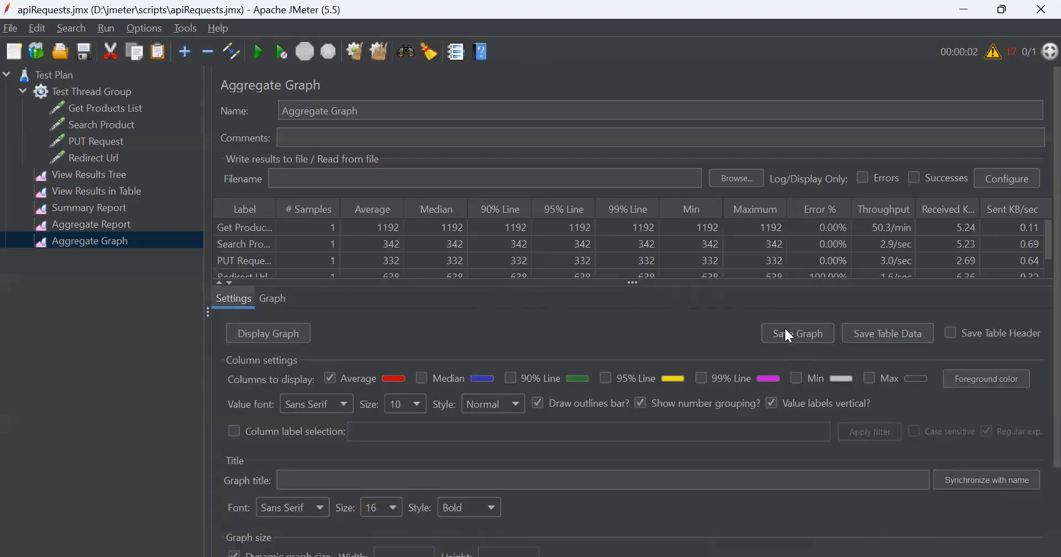
pyautogui.click(797, 333)
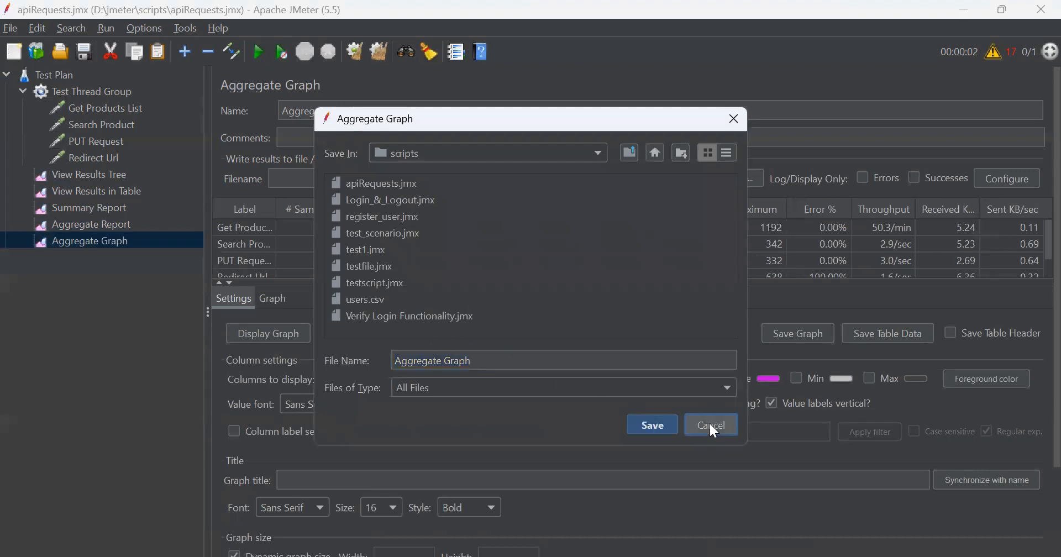
pyautogui.click(710, 425)
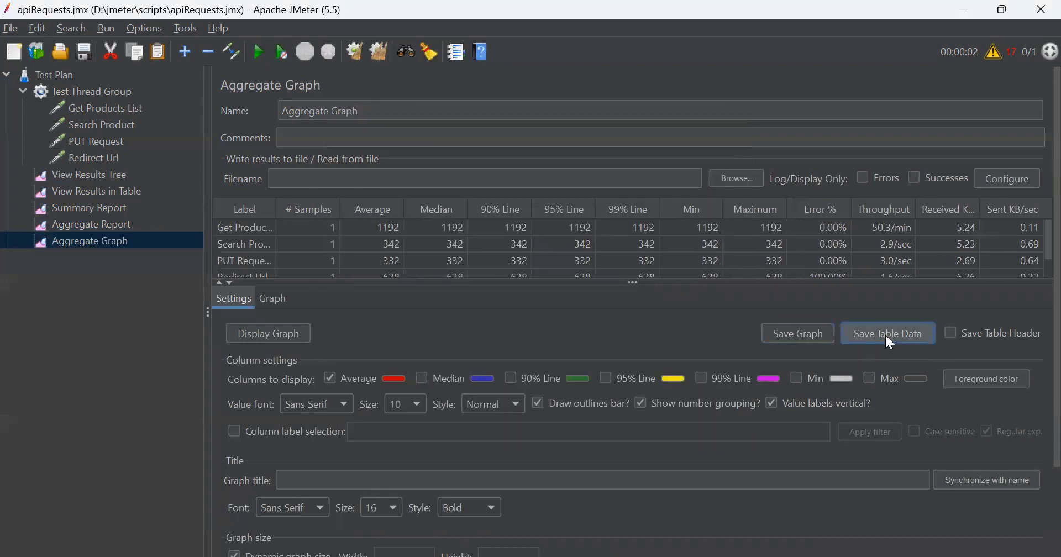
pyautogui.click(888, 333)
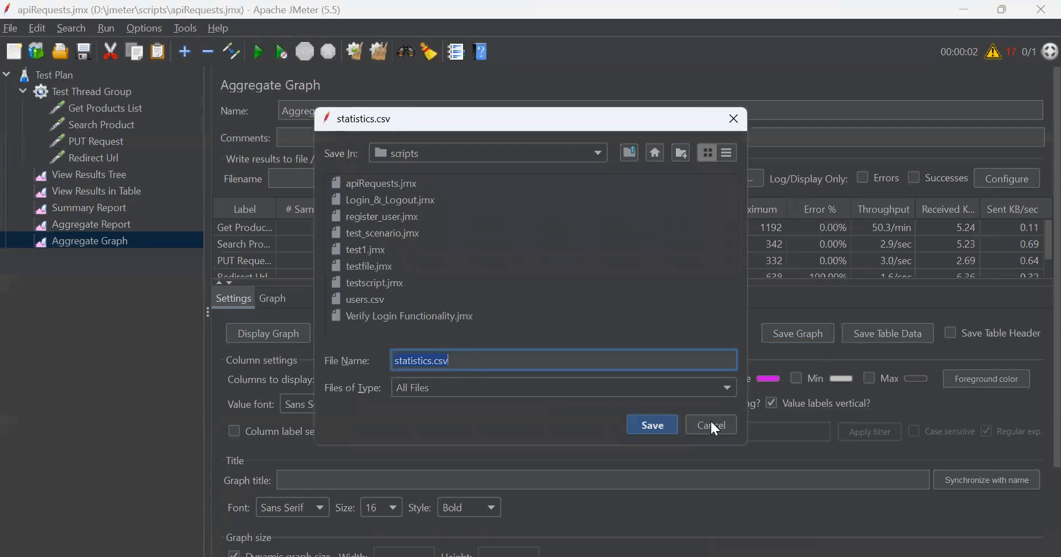
pyautogui.click(710, 426)
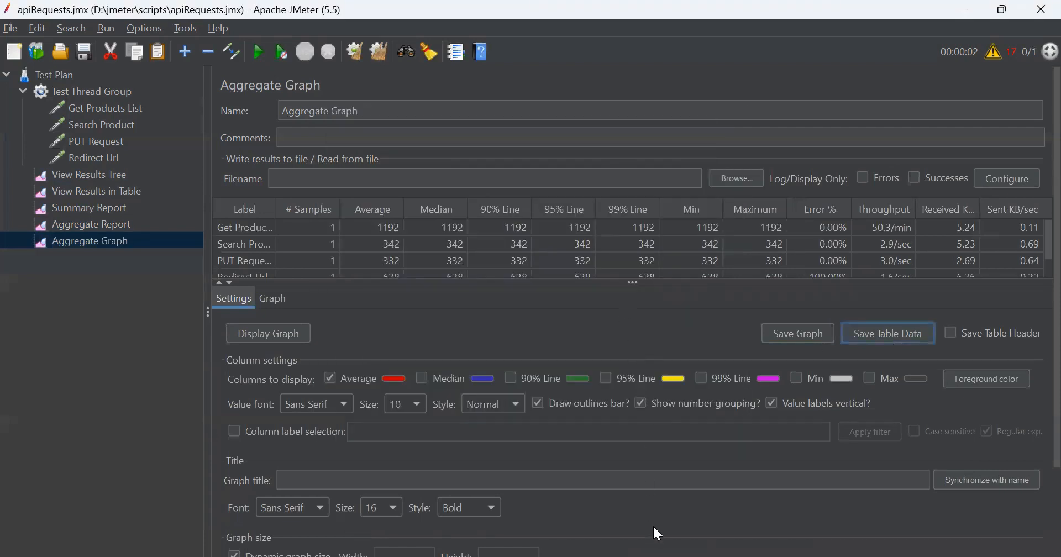
# Enable Median, 90% Line and 95% Line columns, keeping the default foreground colour and Sans Serif value font.
pyautogui.click(421, 378)
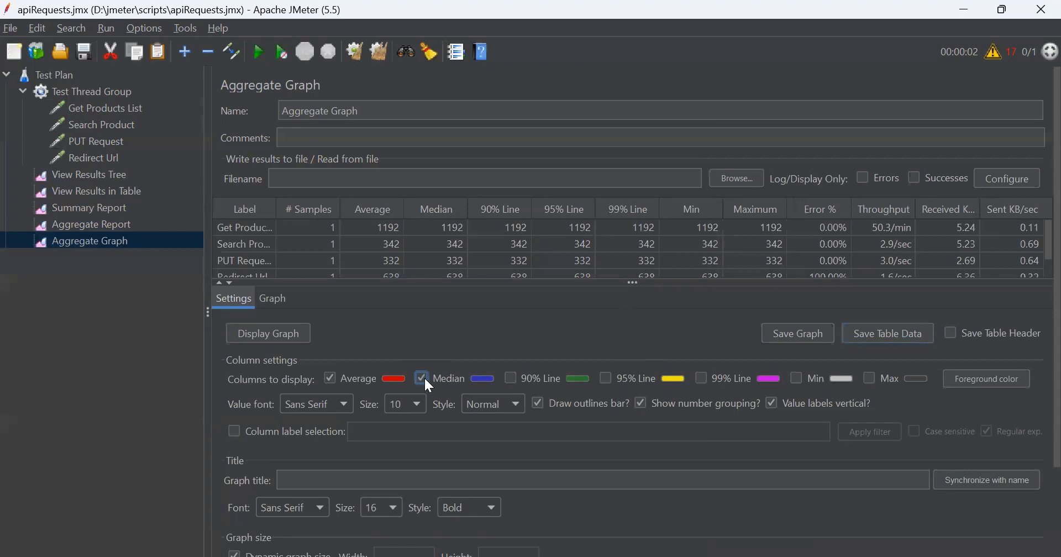
pyautogui.click(511, 378)
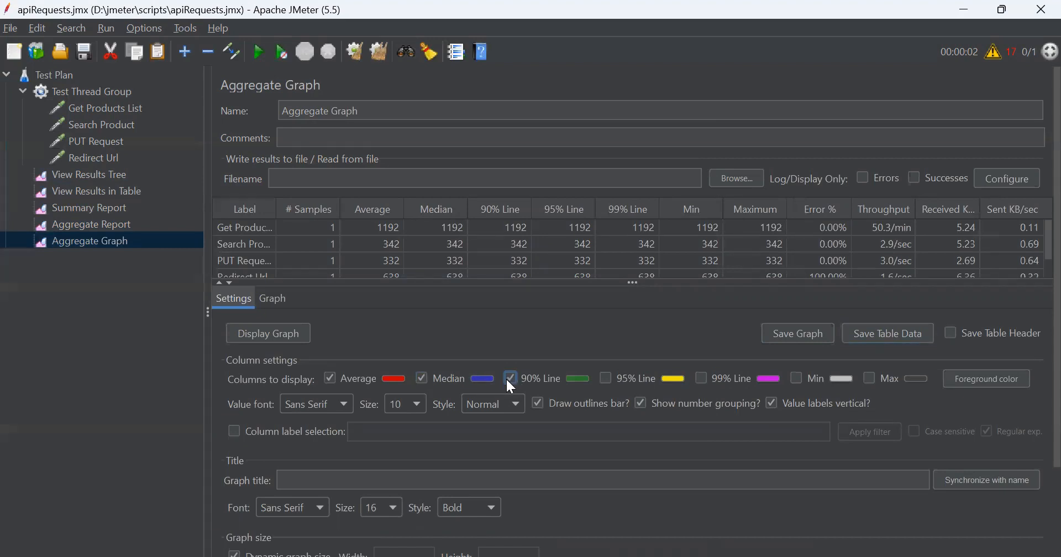
pyautogui.click(605, 378)
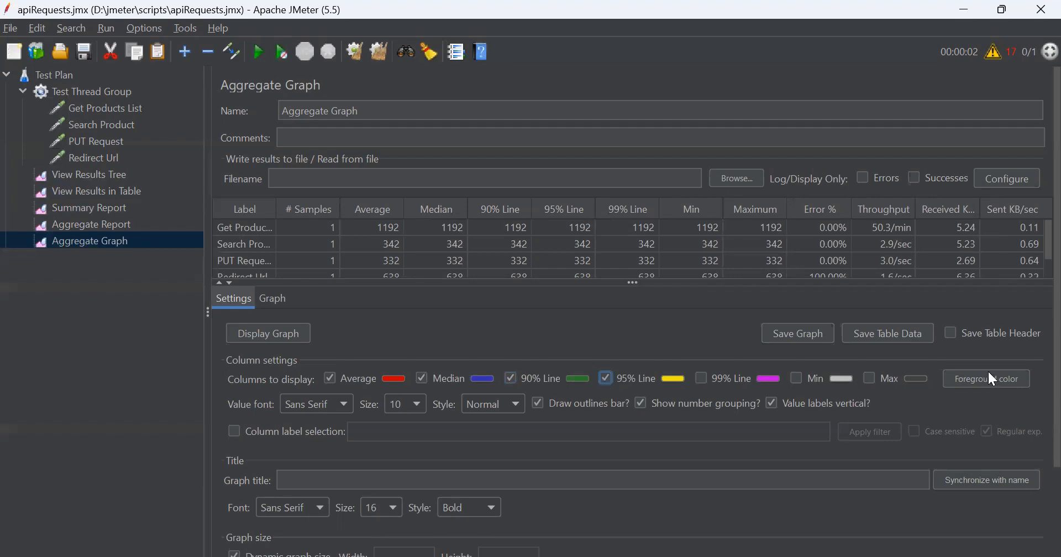
pyautogui.click(984, 378)
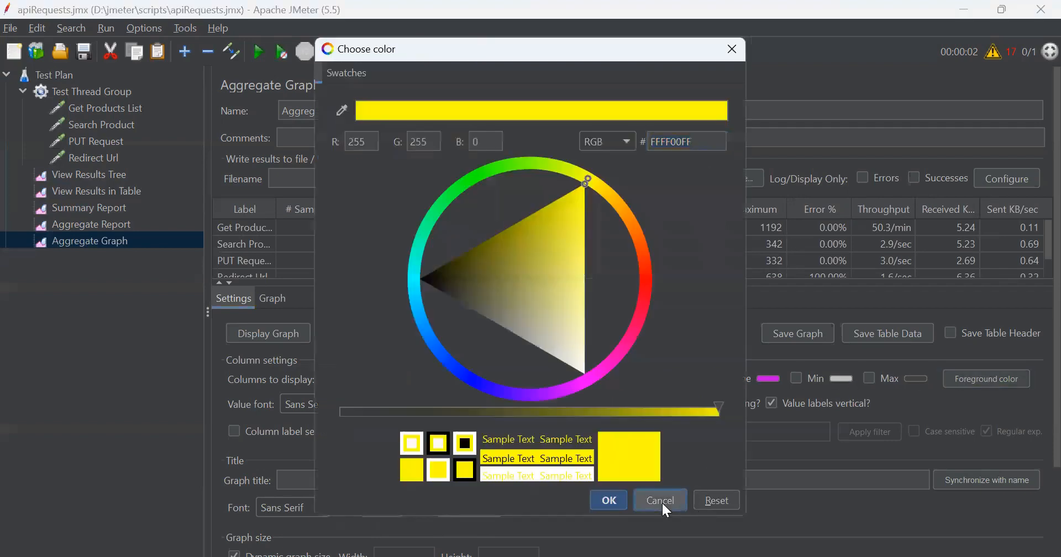
pyautogui.click(659, 500)
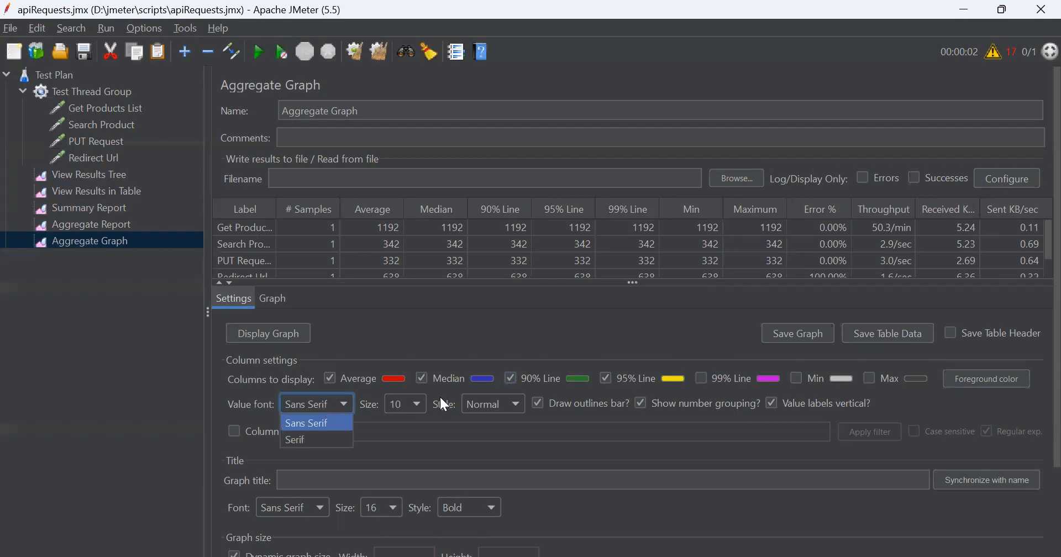
pyautogui.click(306, 422)
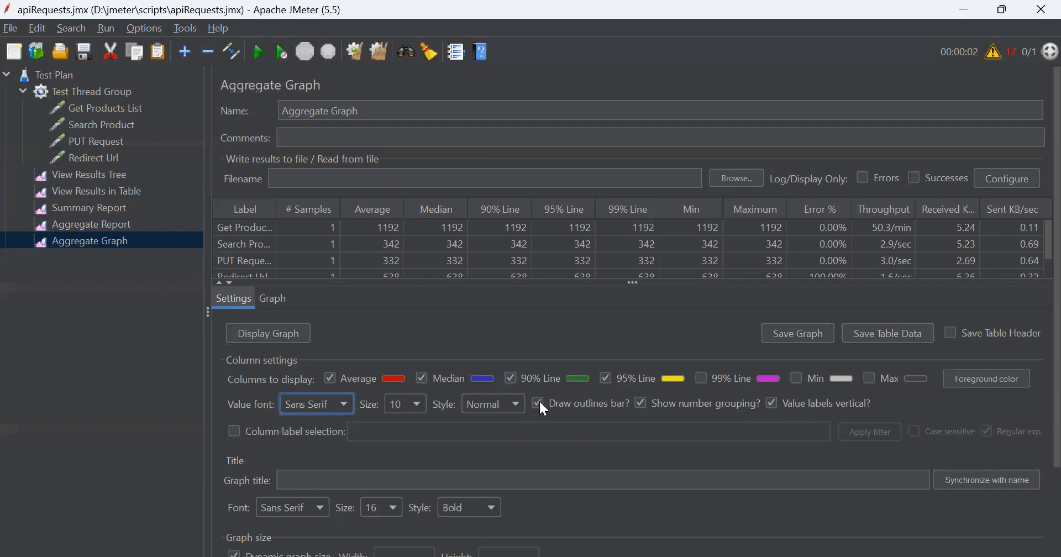
pyautogui.click(537, 402)
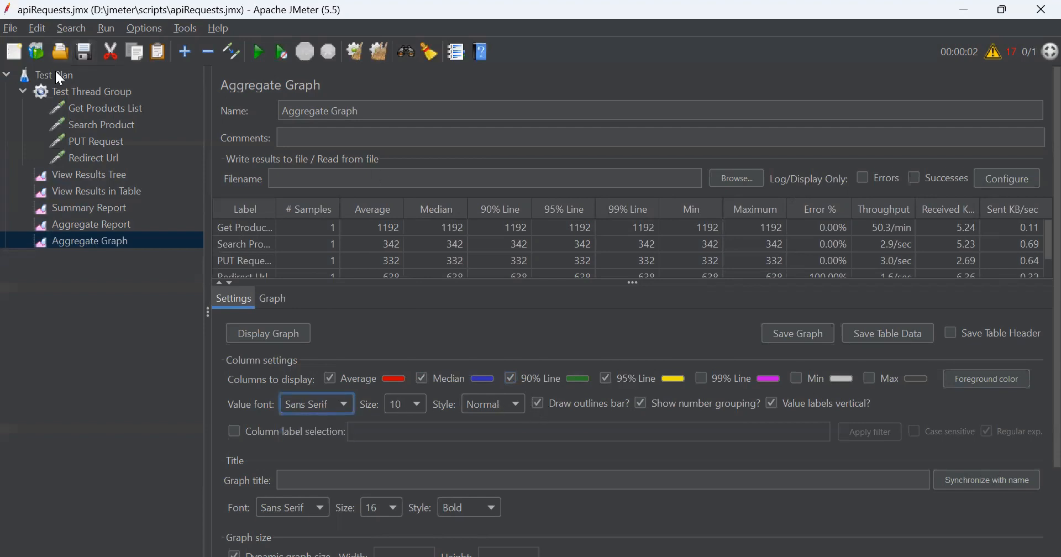
# Add a Backend Listener and review its Graphite and InfluxDB implementations and the graphitePort parameter.
pyautogui.rightClick(44, 74)
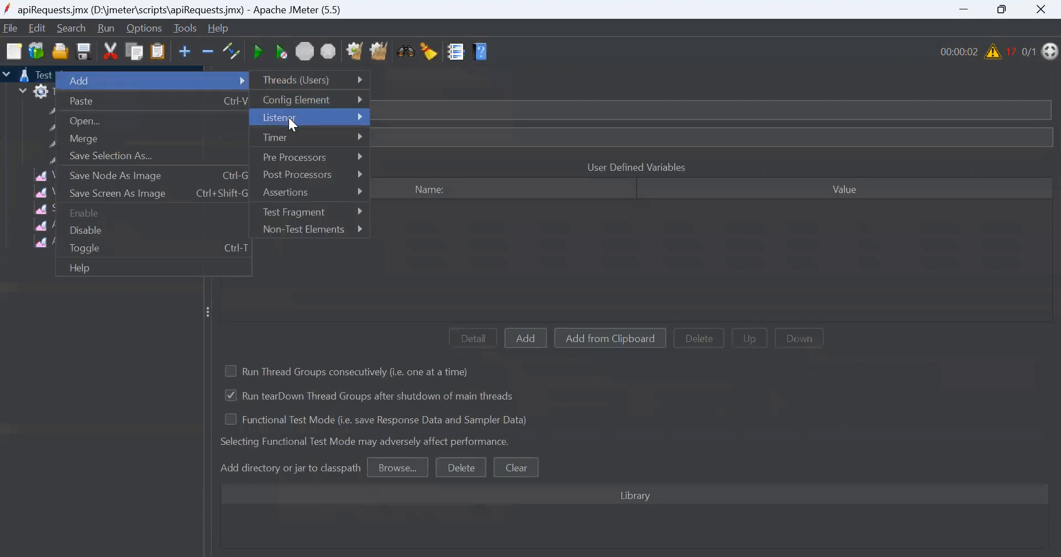
pyautogui.moveTo(279, 117)
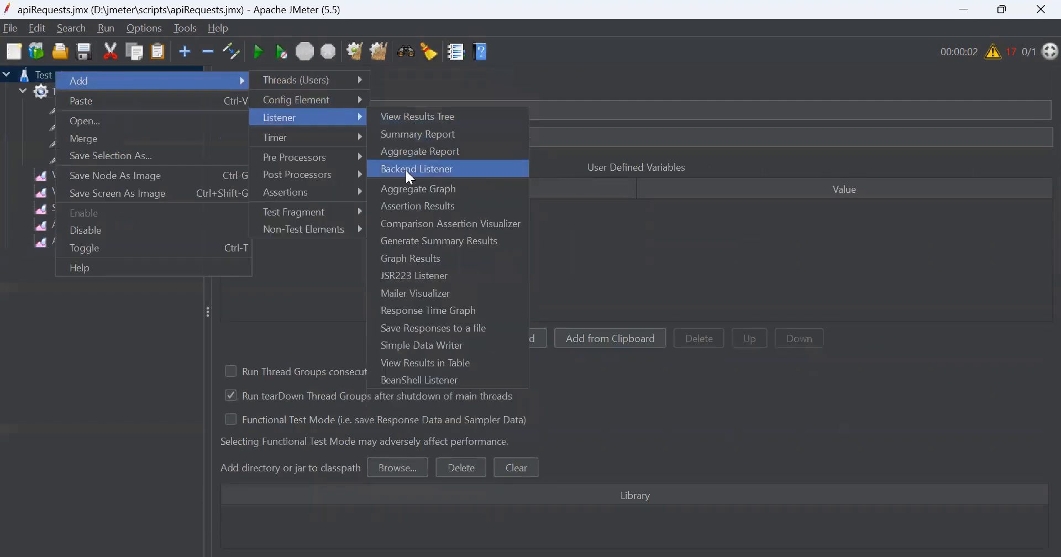
pyautogui.click(418, 168)
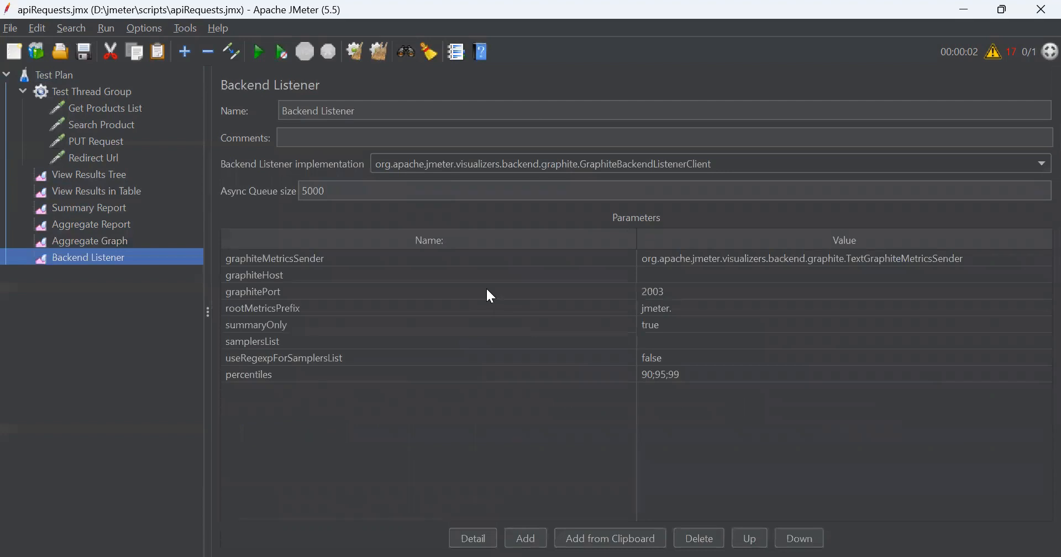
pyautogui.moveTo(577, 218)
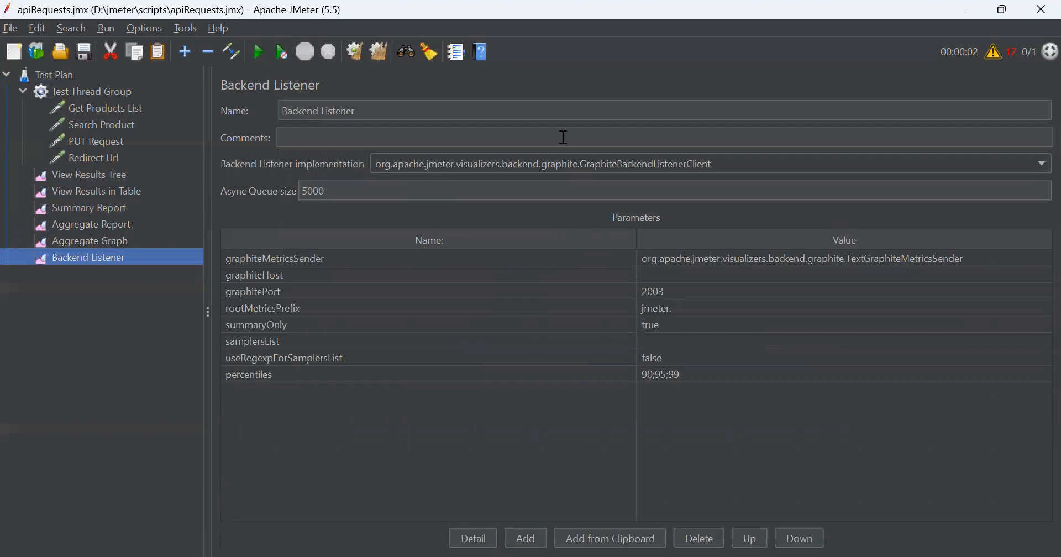
pyautogui.click(1041, 164)
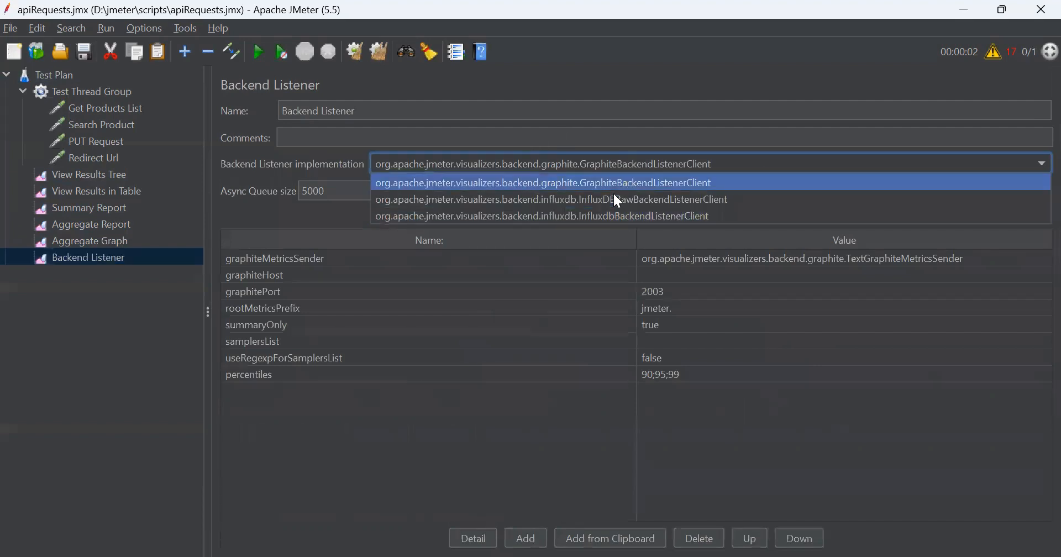
pyautogui.moveTo(617, 177)
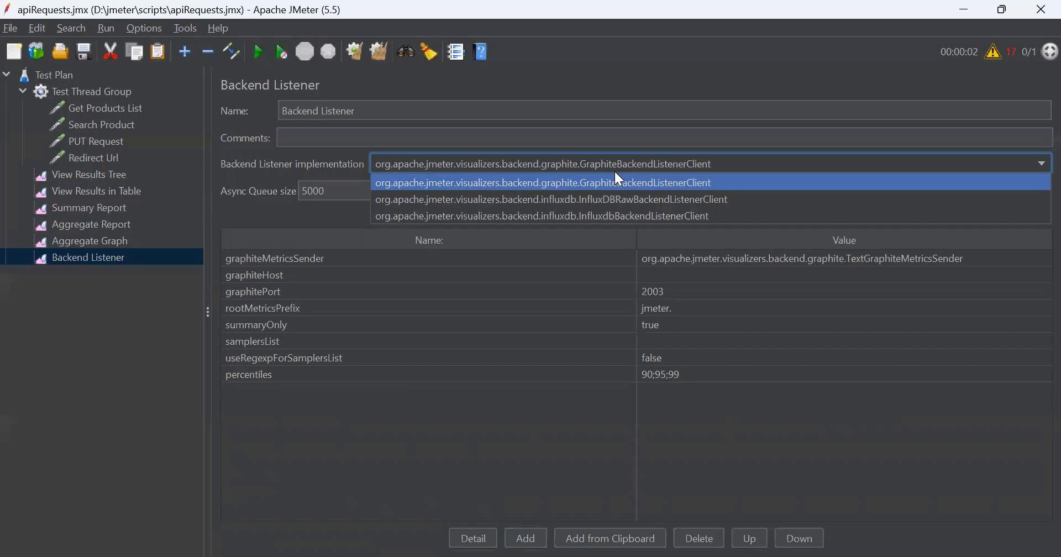
pyautogui.moveTo(586, 179)
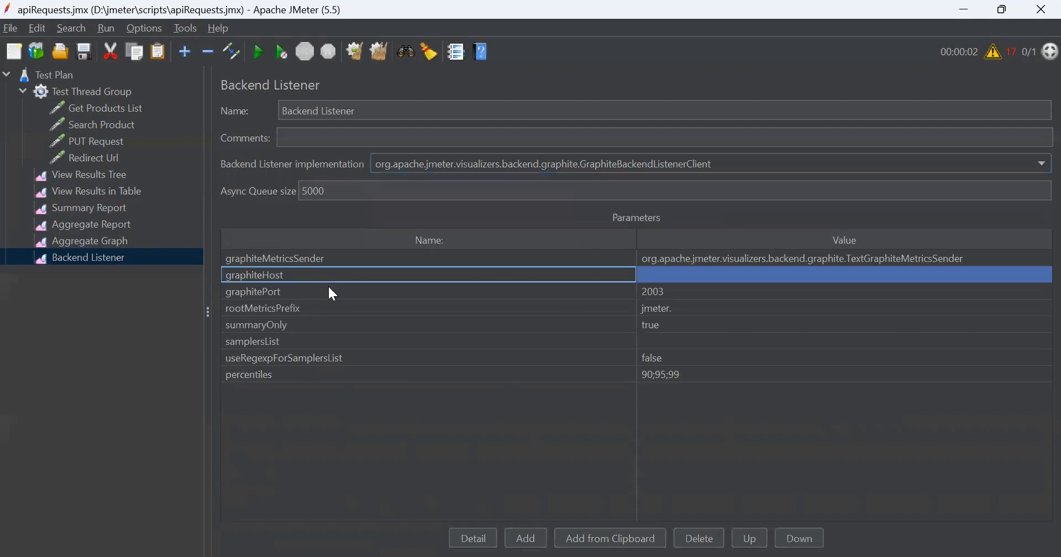
pyautogui.click(252, 291)
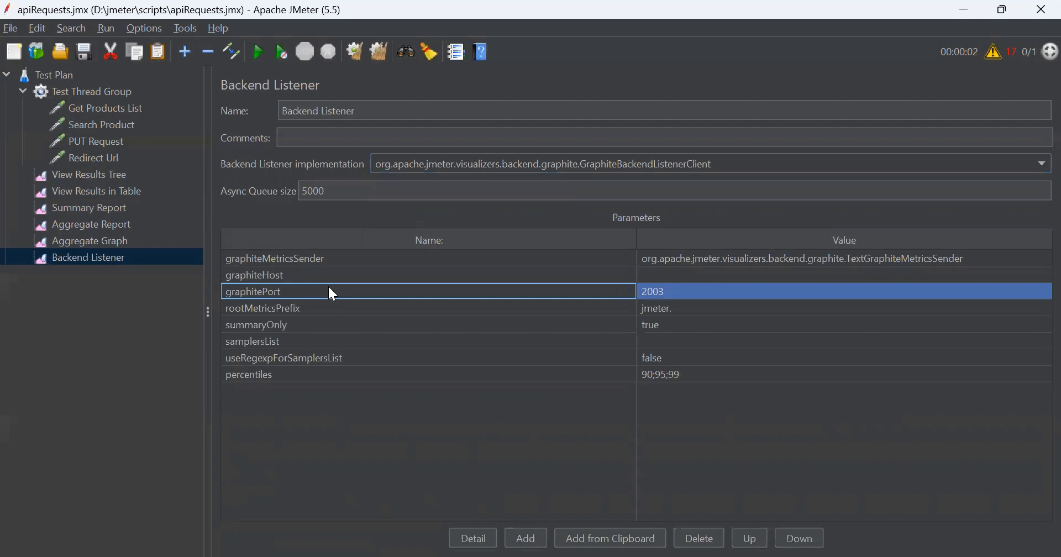
pyautogui.moveTo(440, 171)
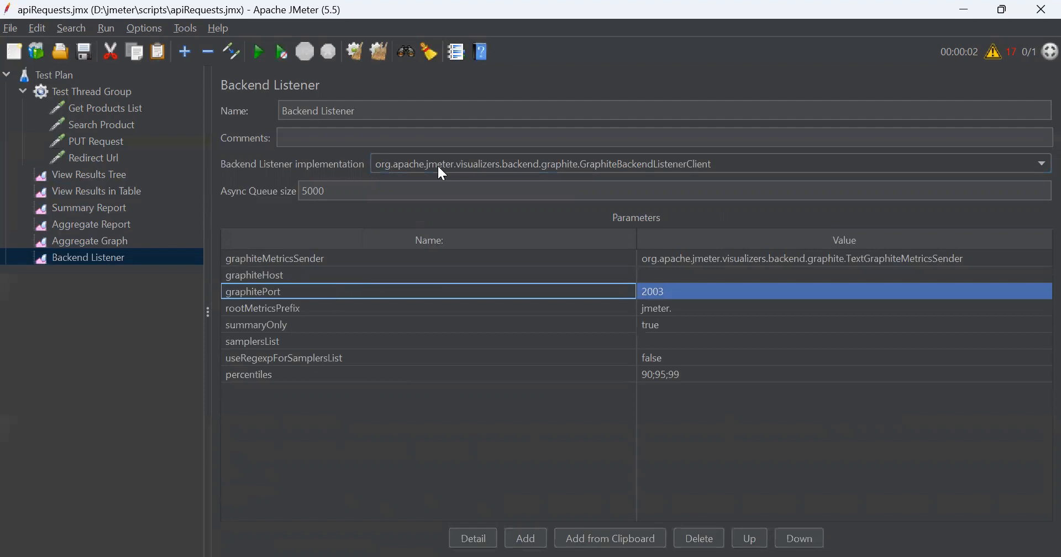
pyautogui.click(1042, 163)
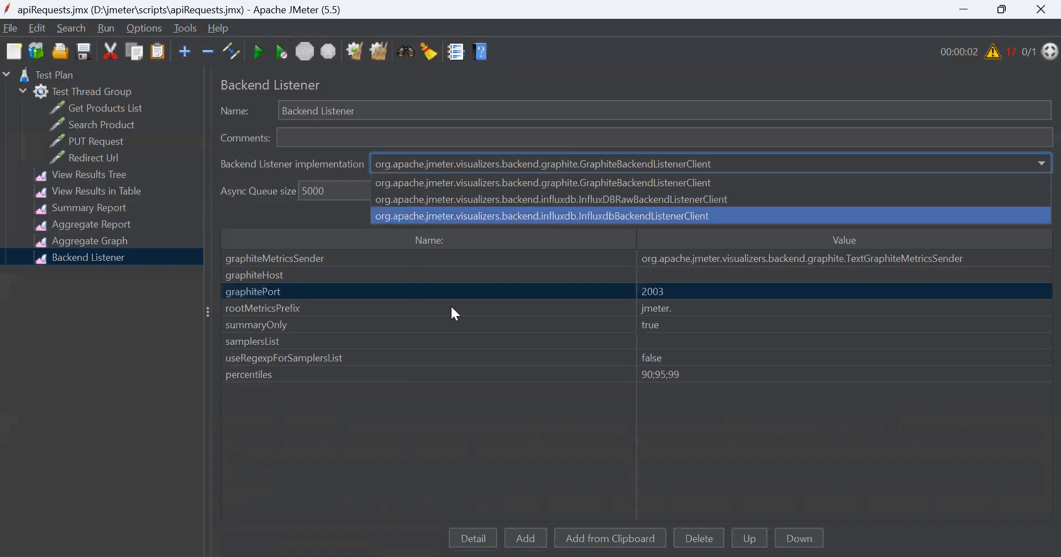
pyautogui.moveTo(528, 297)
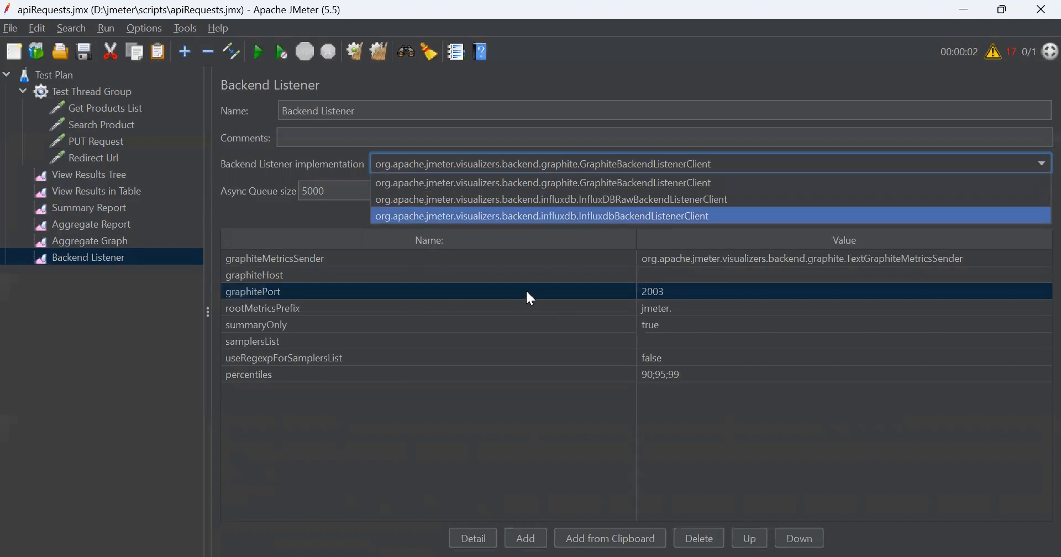
pyautogui.click(90, 208)
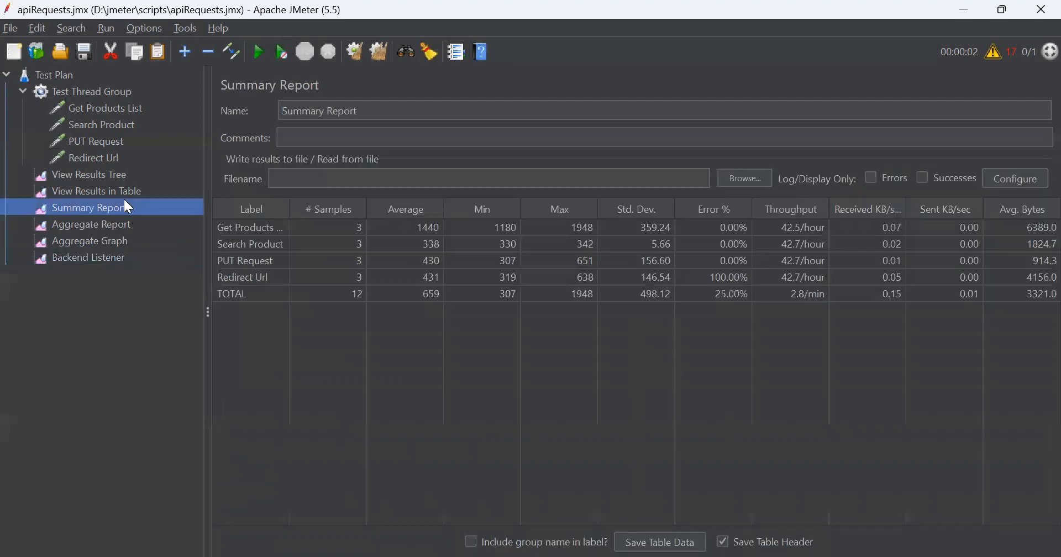
pyautogui.click(96, 190)
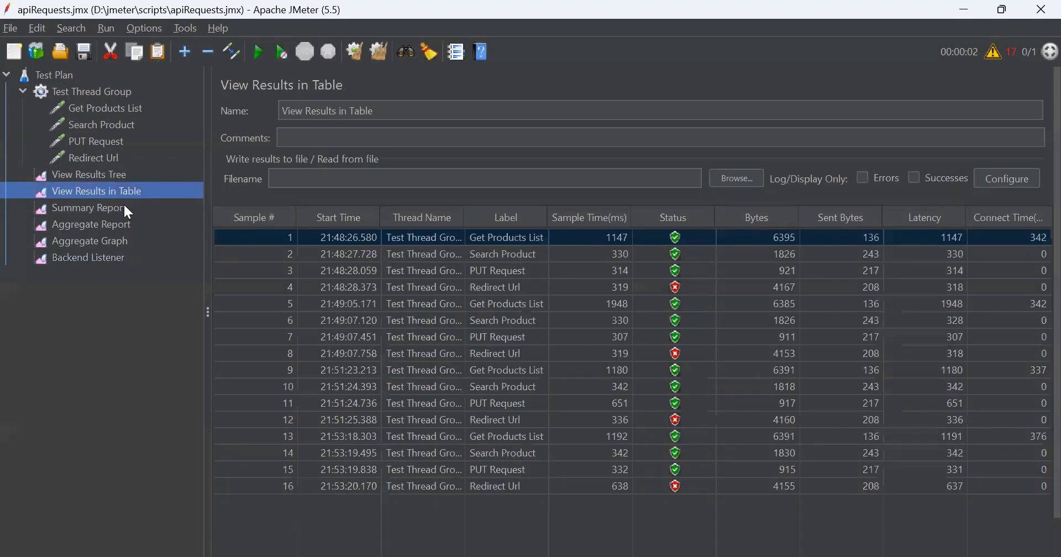
pyautogui.click(88, 208)
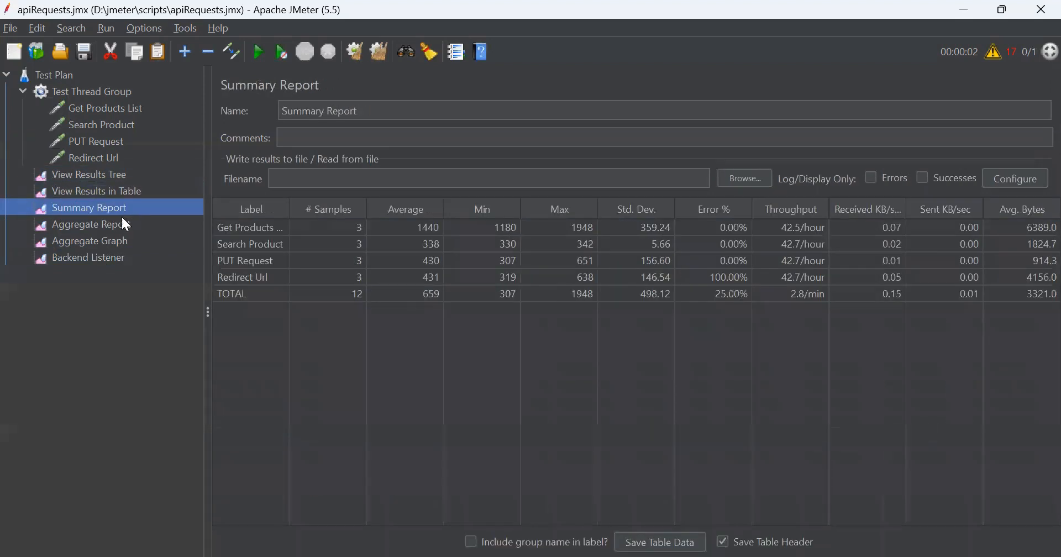
pyautogui.click(89, 258)
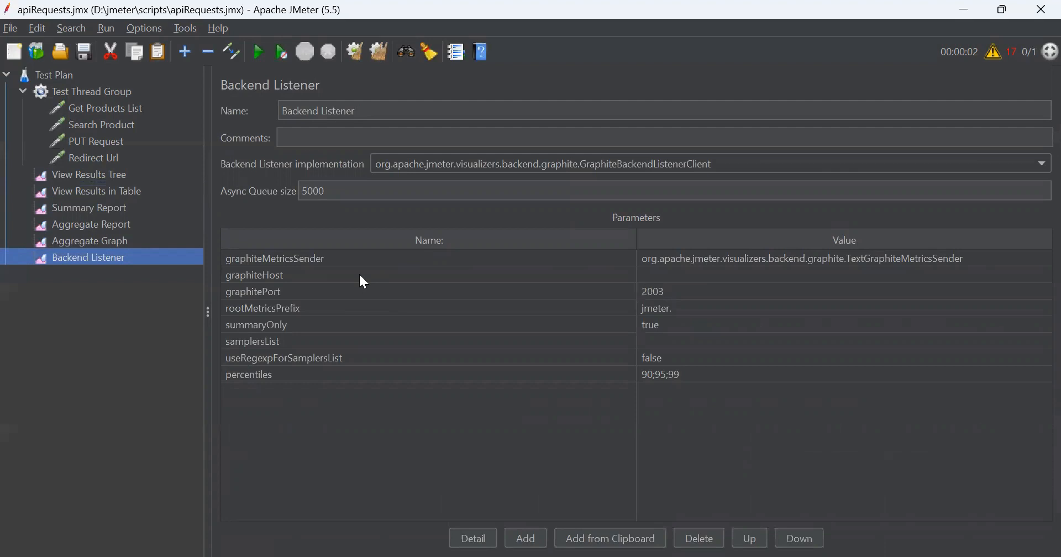
pyautogui.moveTo(539, 420)
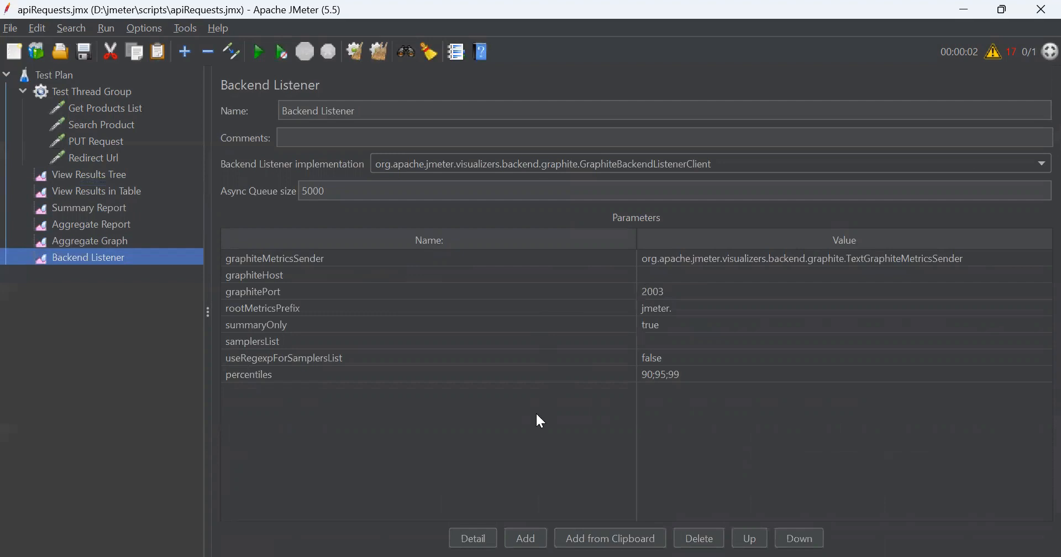